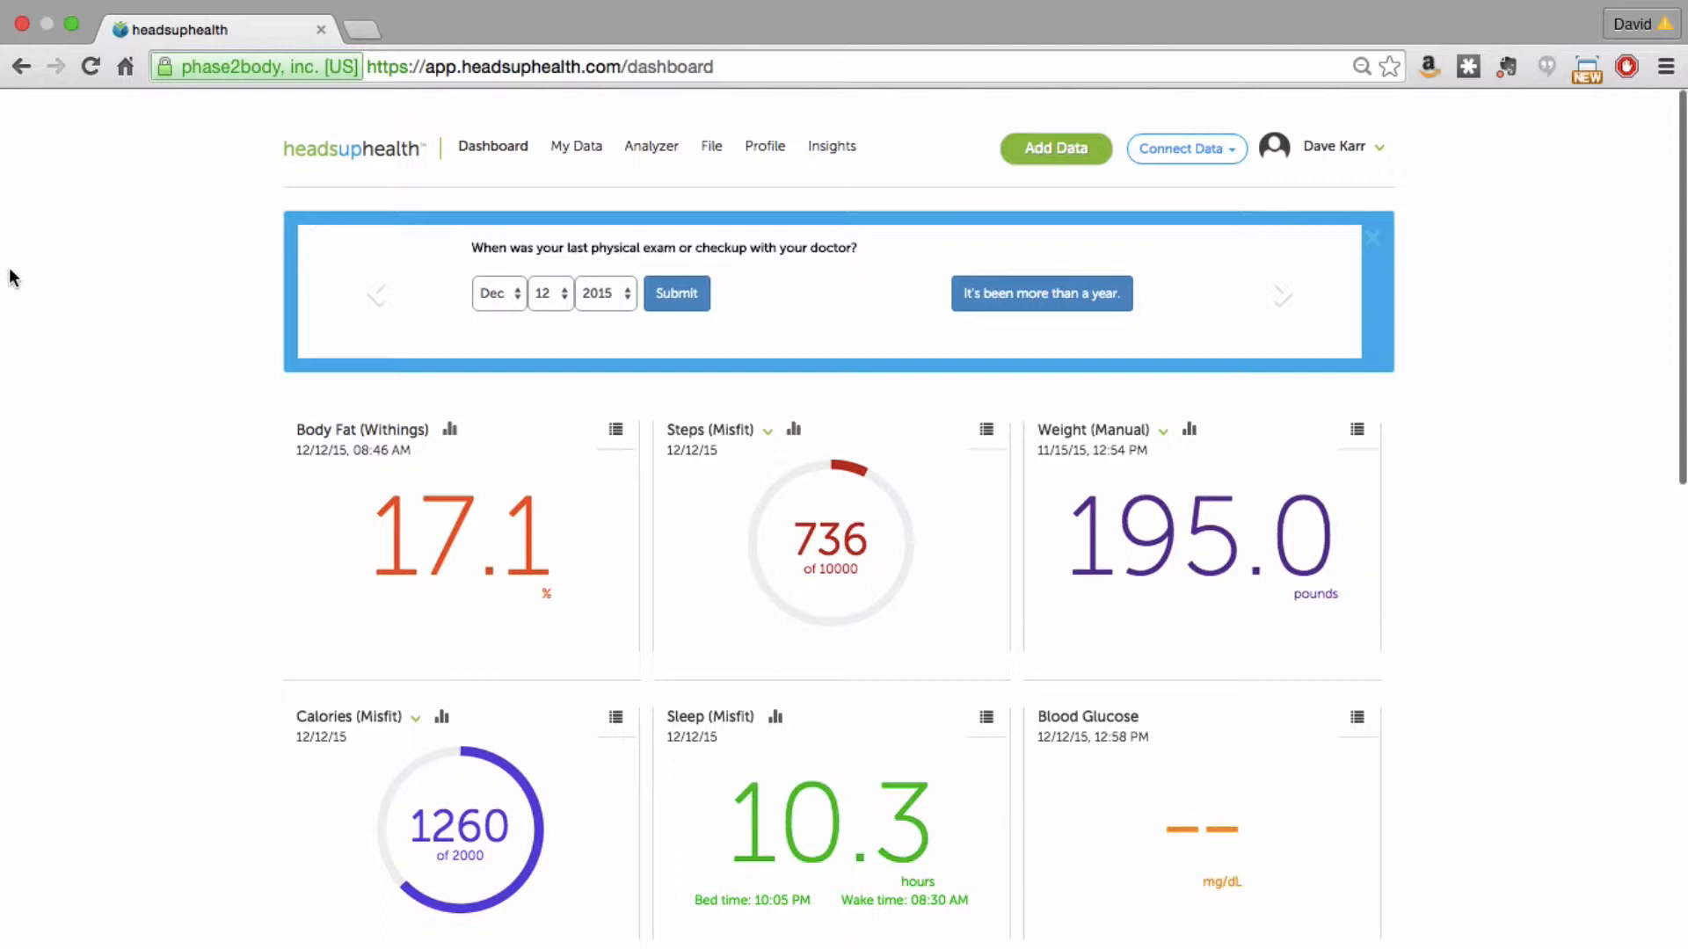
mouse_move(710, 146)
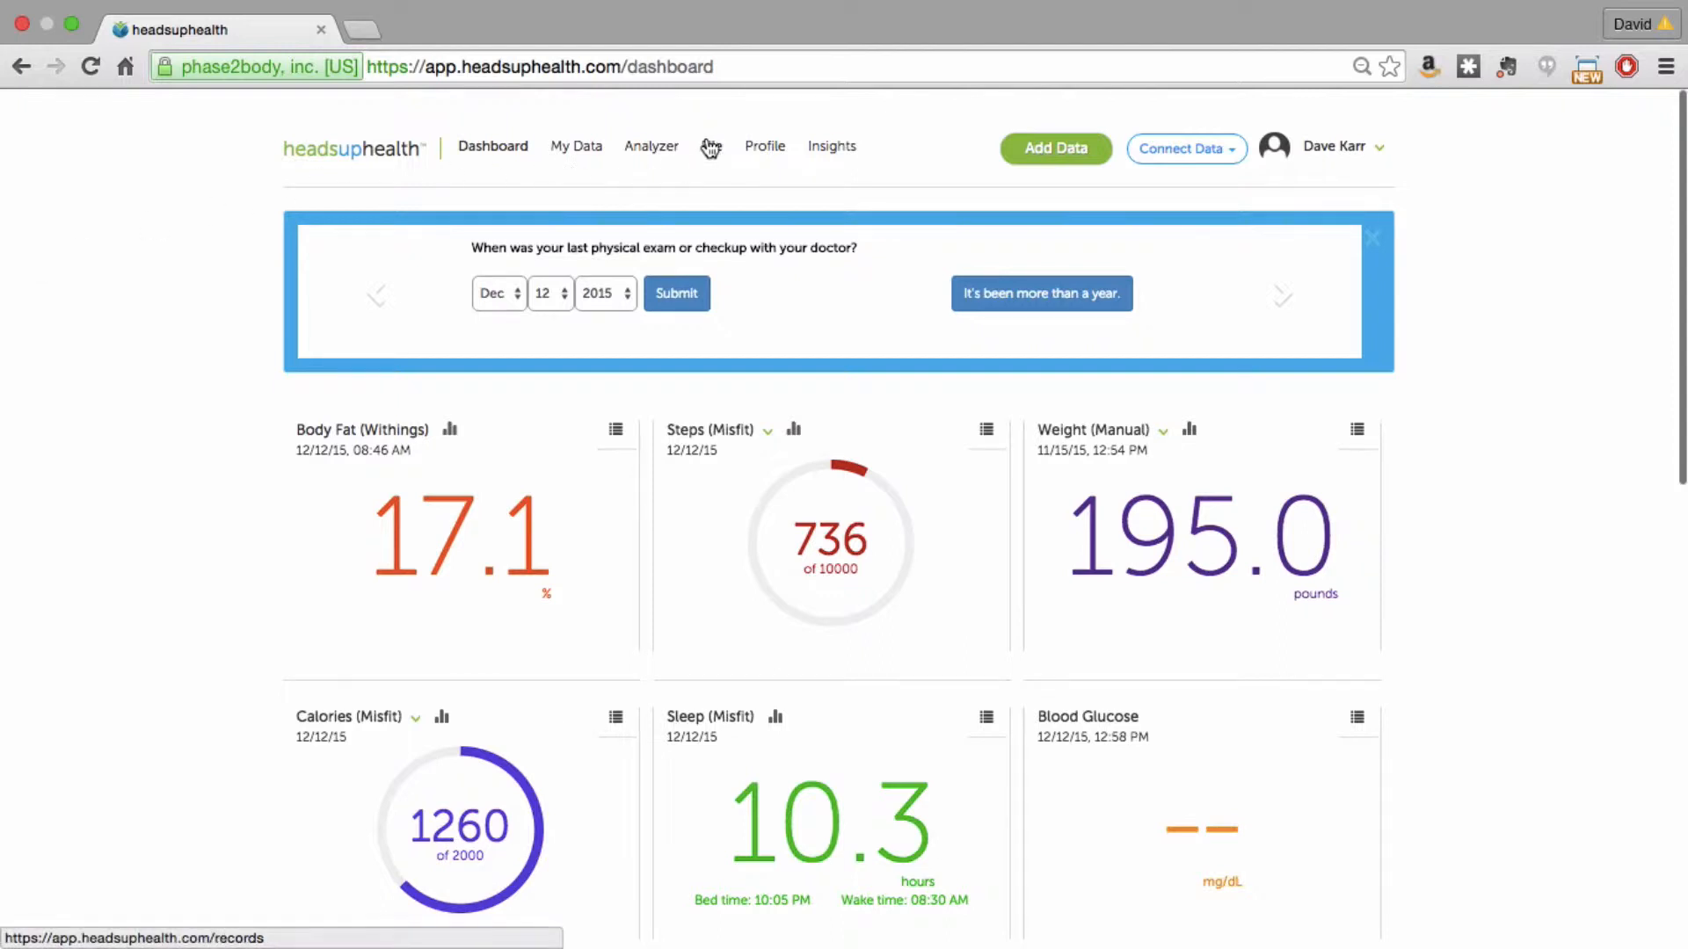
Go to the File records page showing the four empty record folders.
click(709, 146)
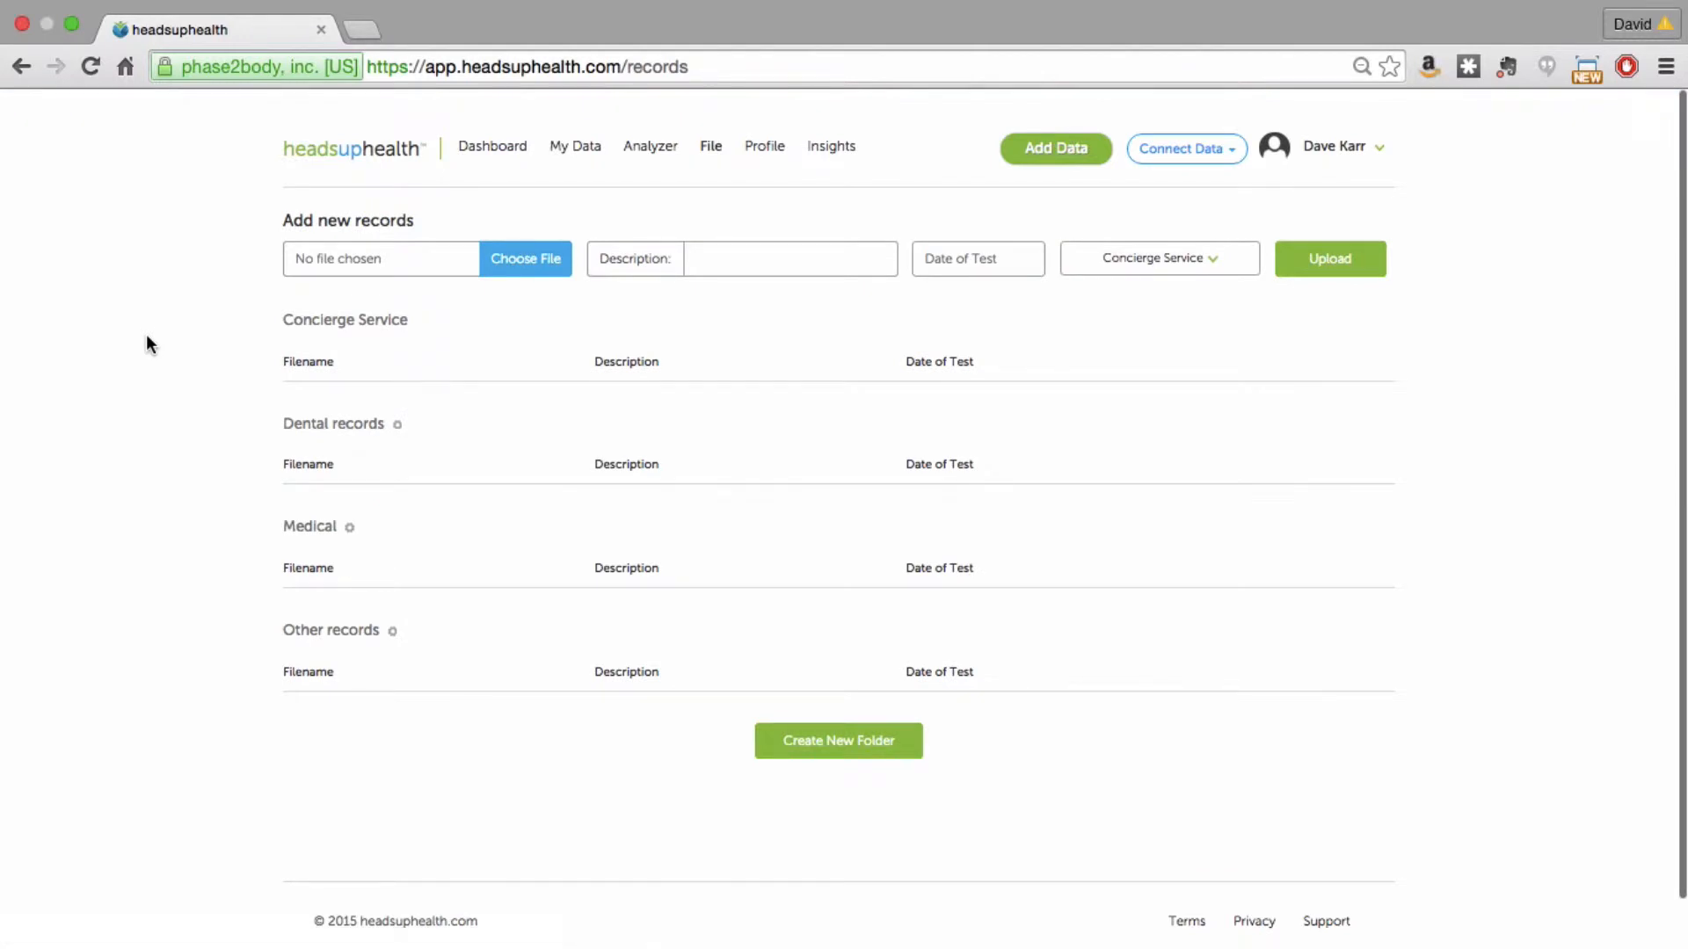
mouse_move(248, 359)
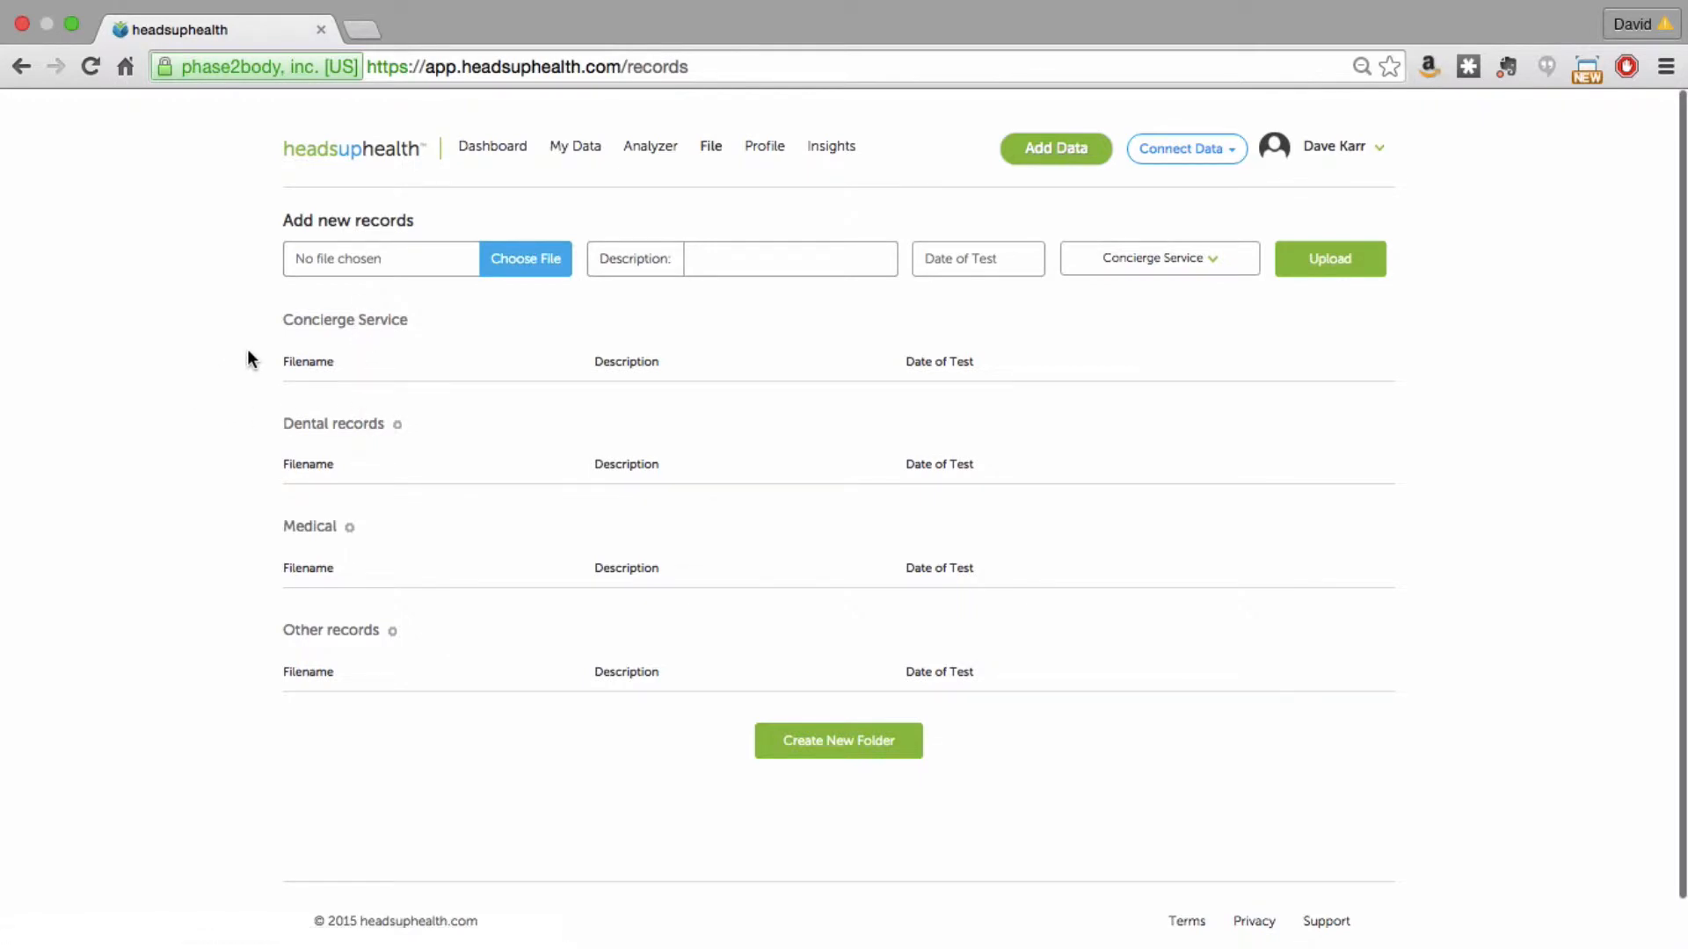
mouse_move(372, 325)
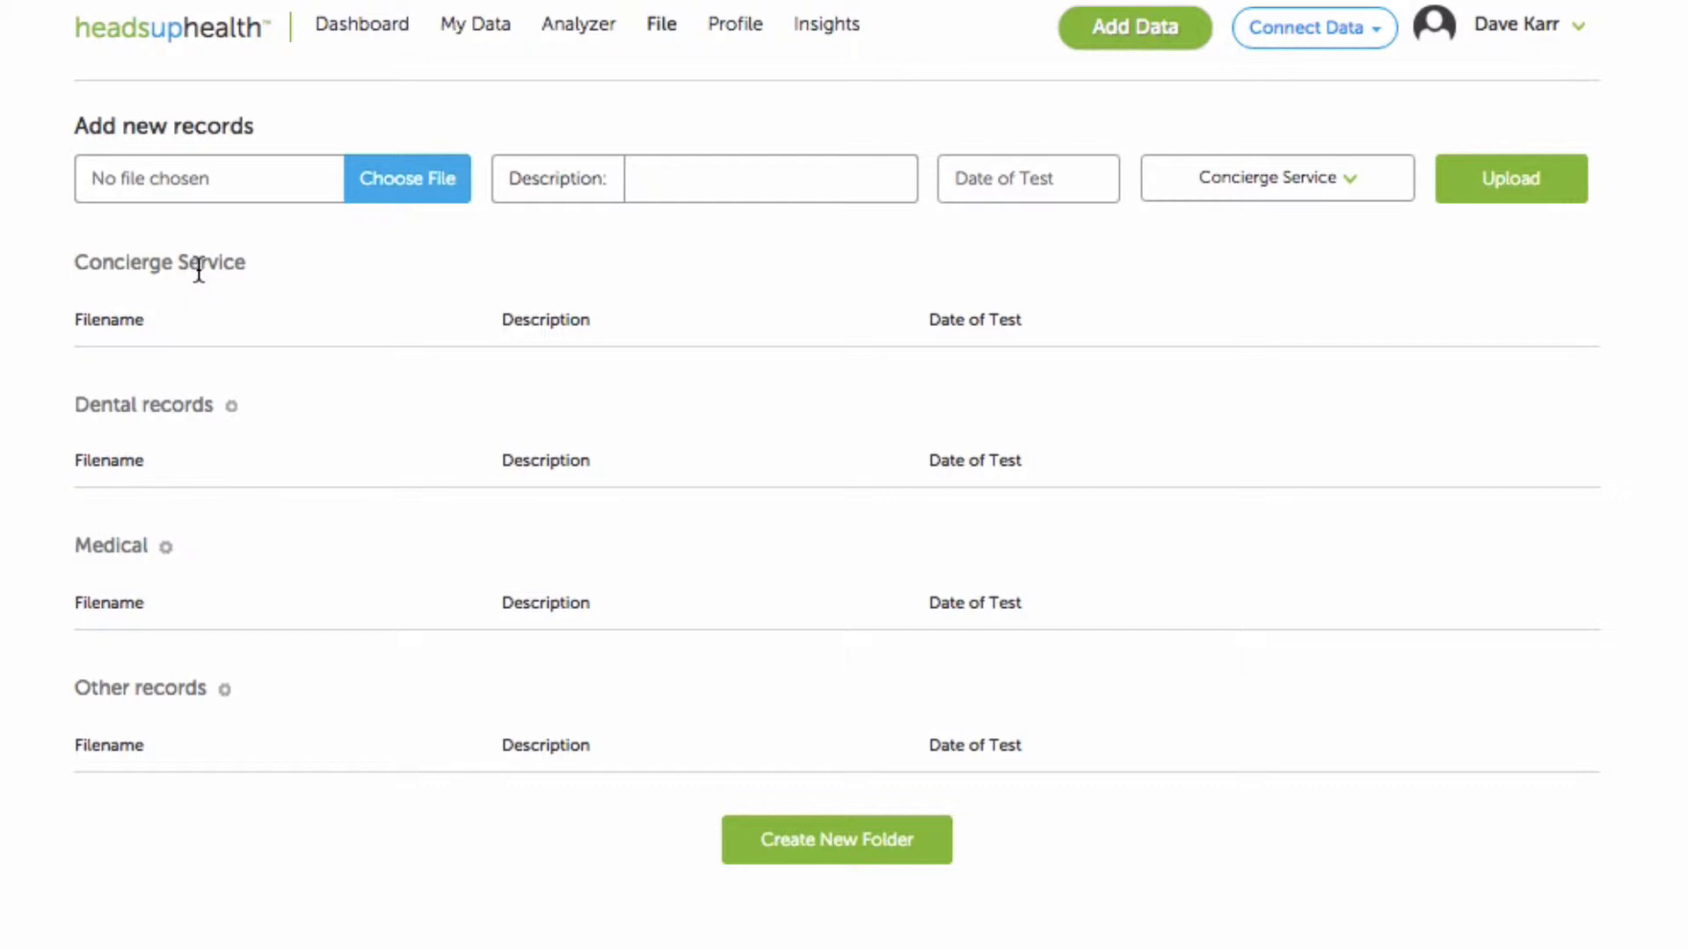
mouse_move(9, 425)
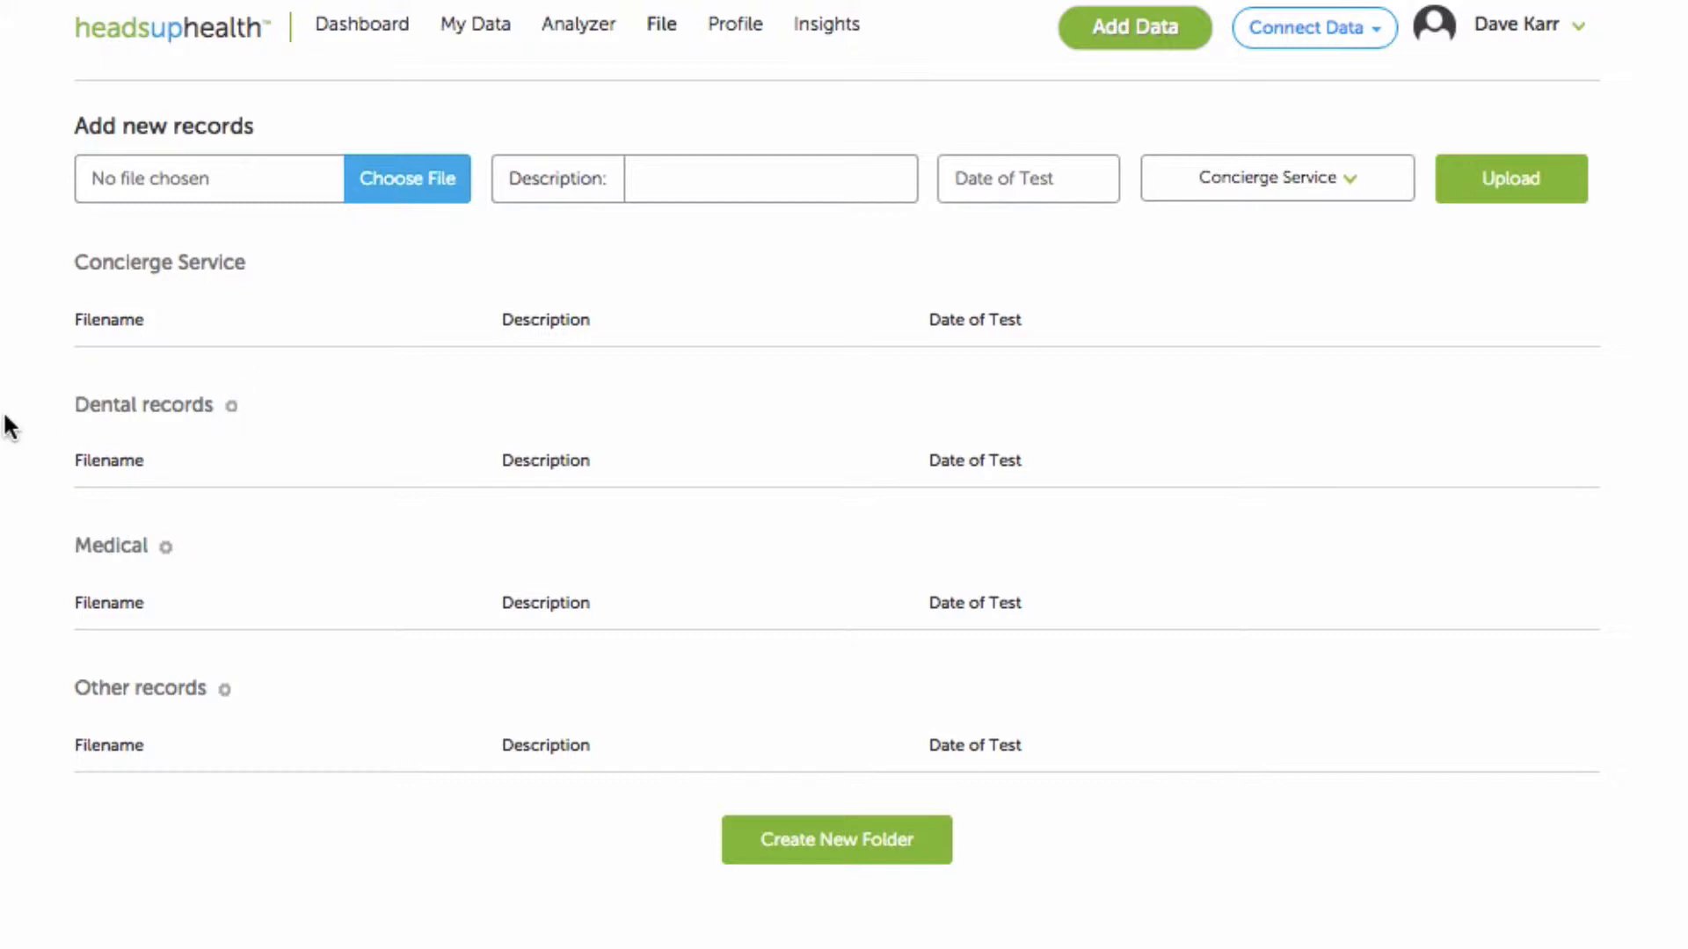
mouse_move(86, 405)
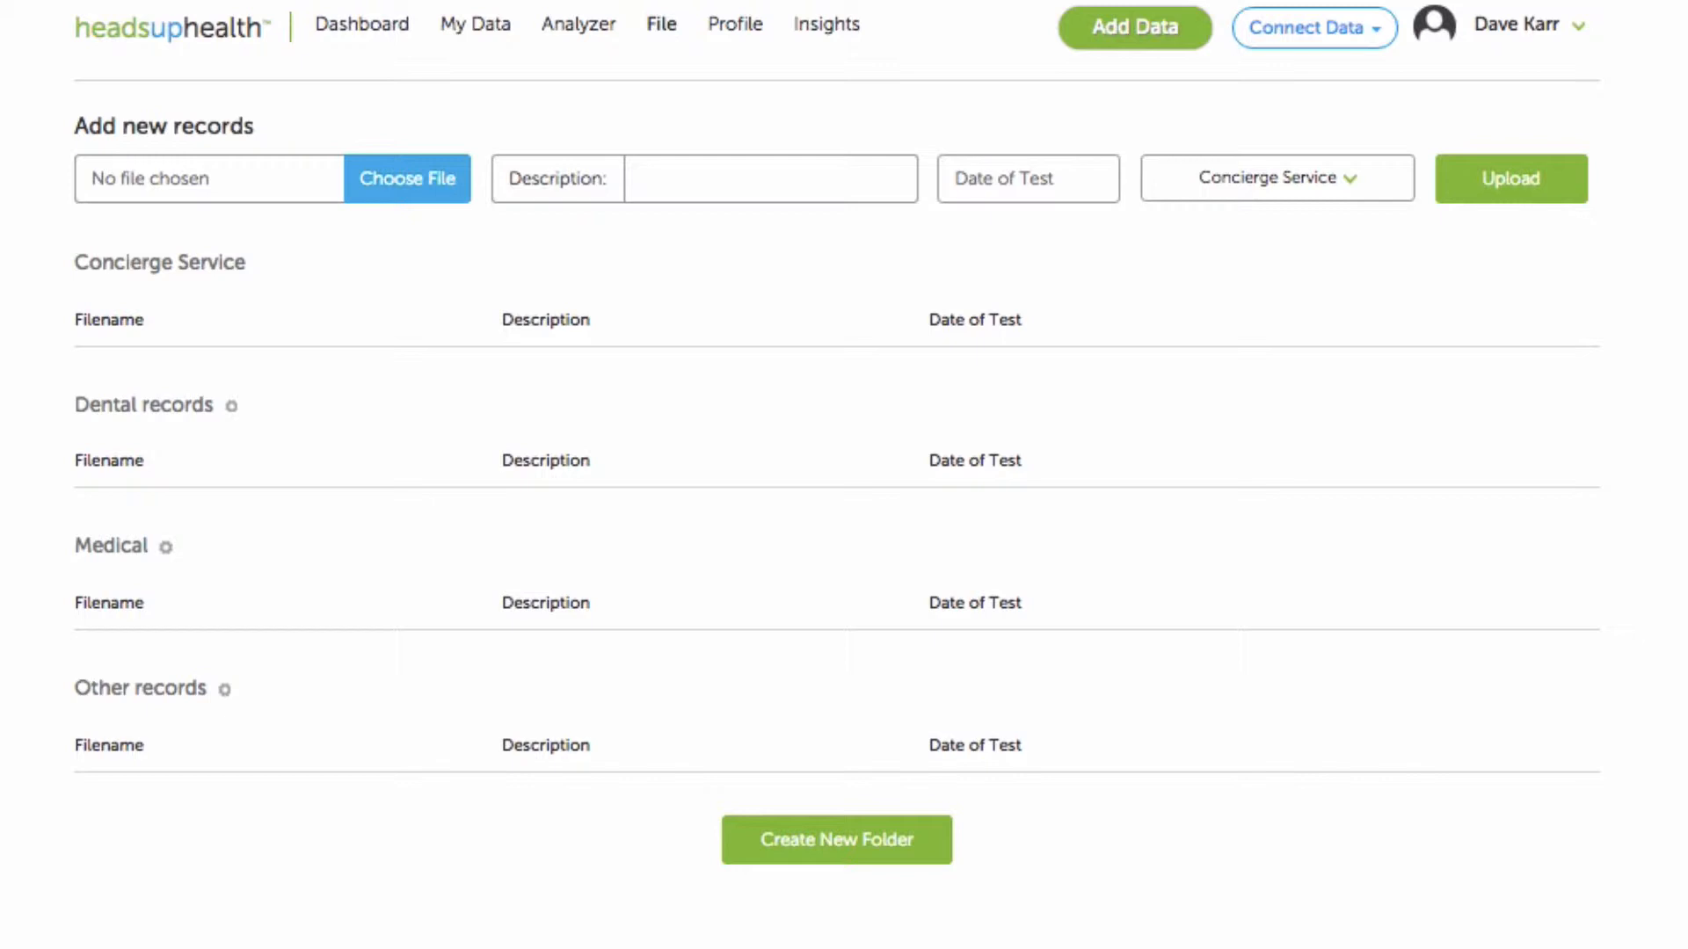
mouse_move(664, 858)
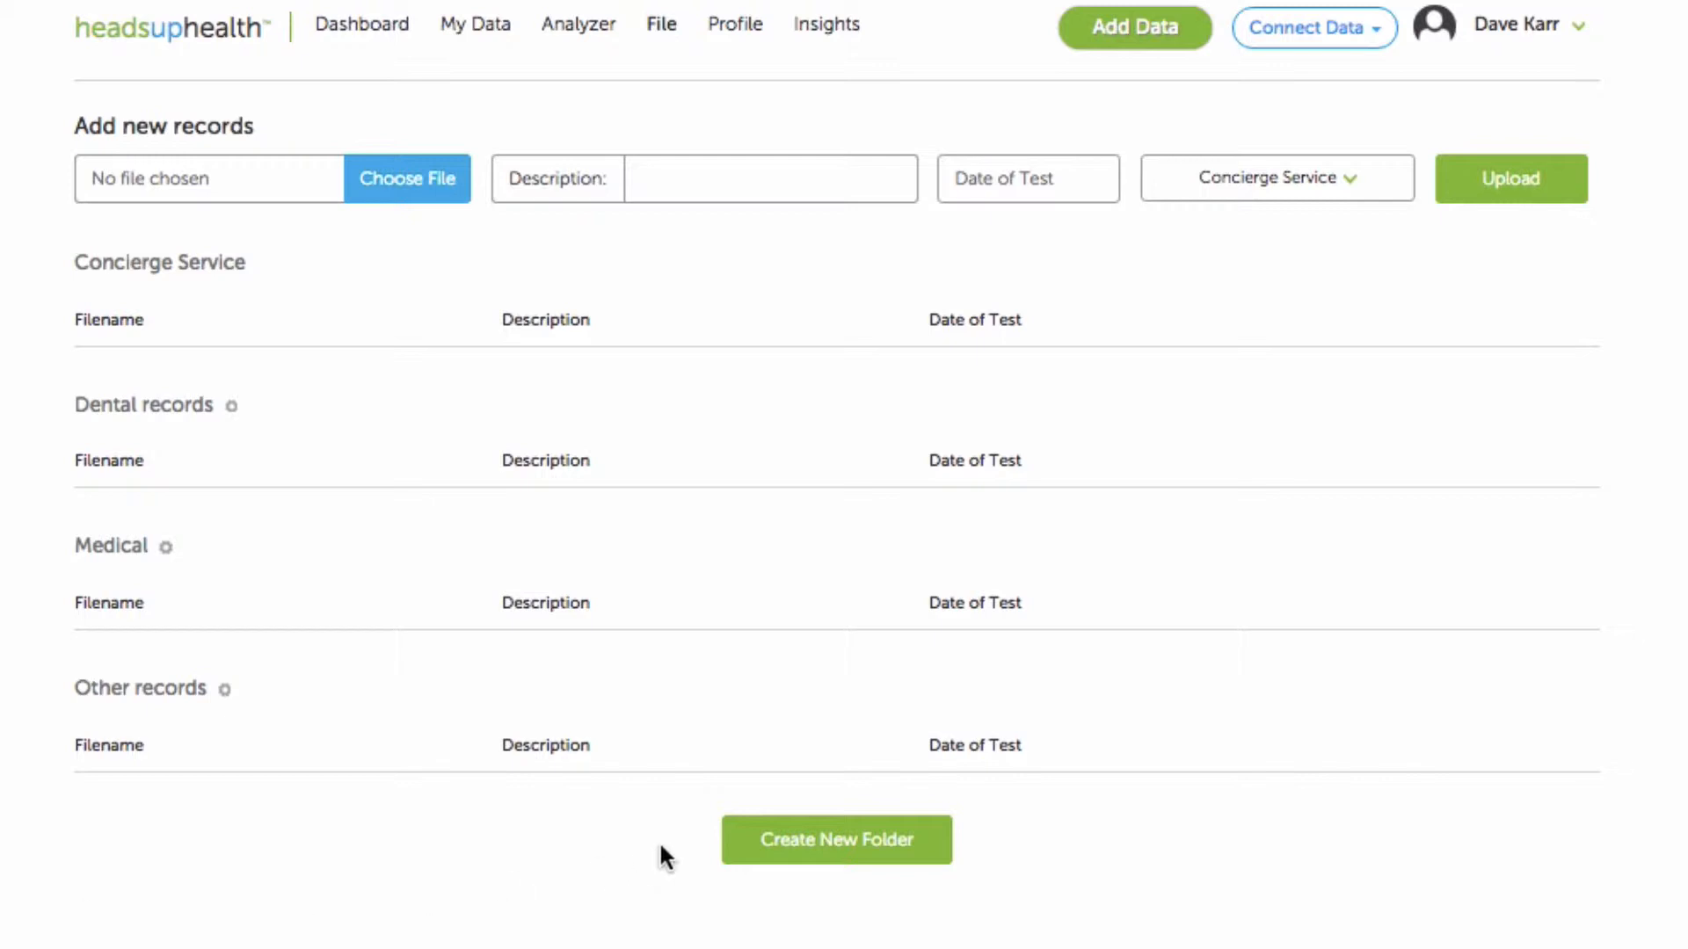
mouse_move(605, 856)
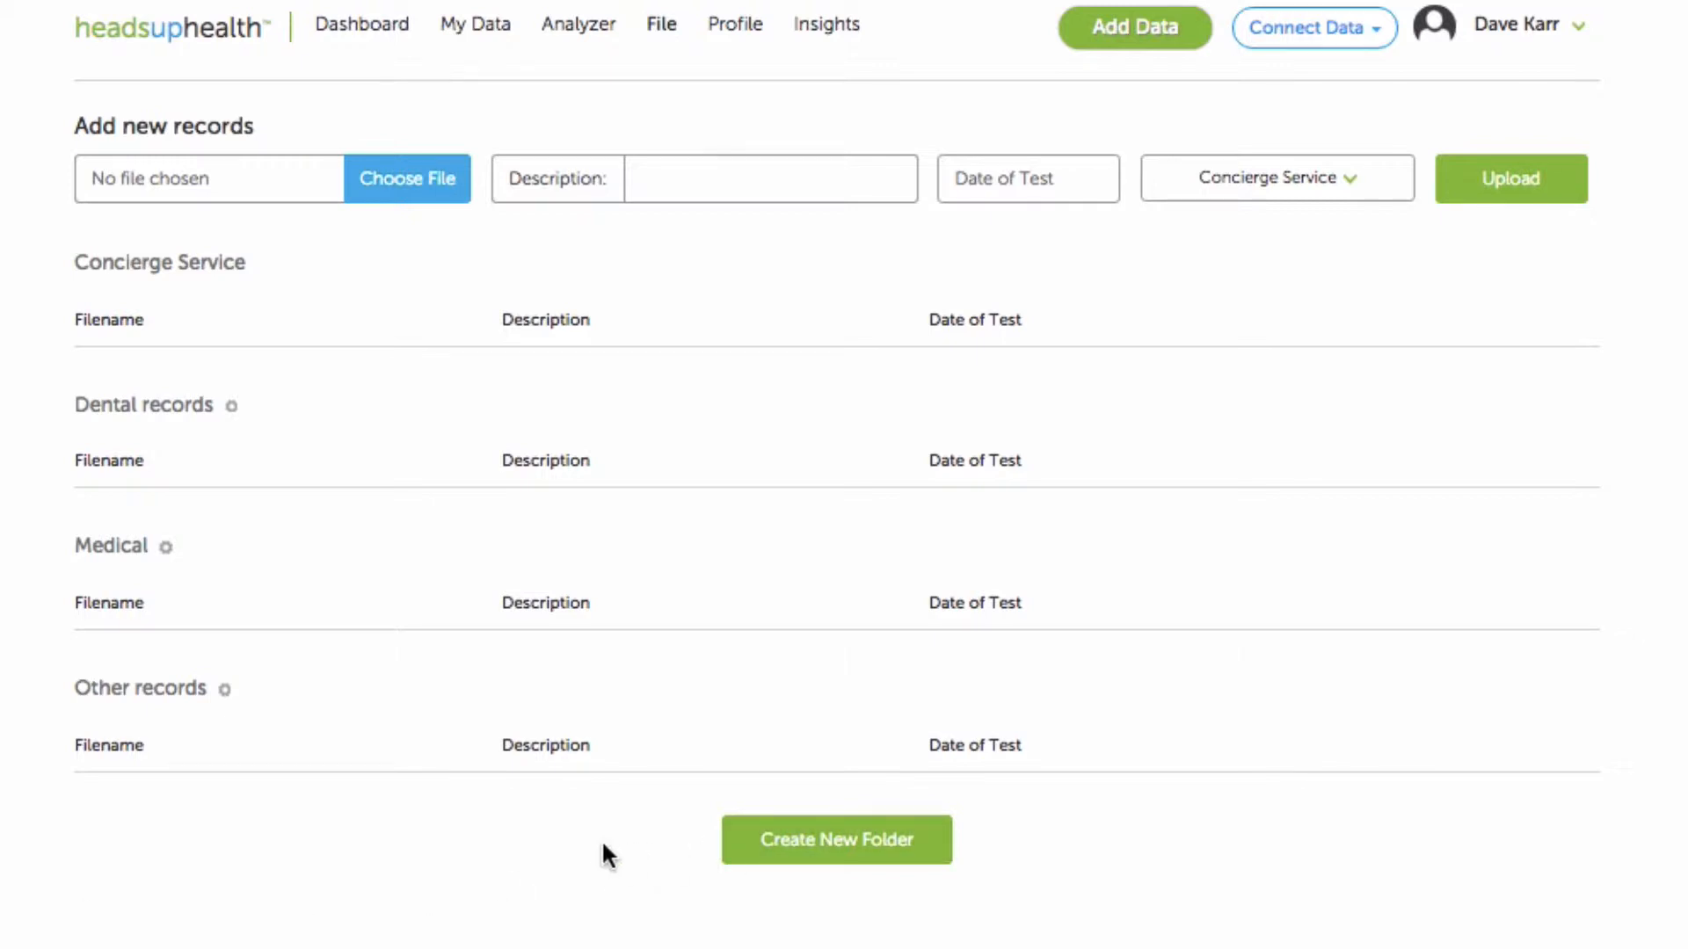
mouse_move(406, 204)
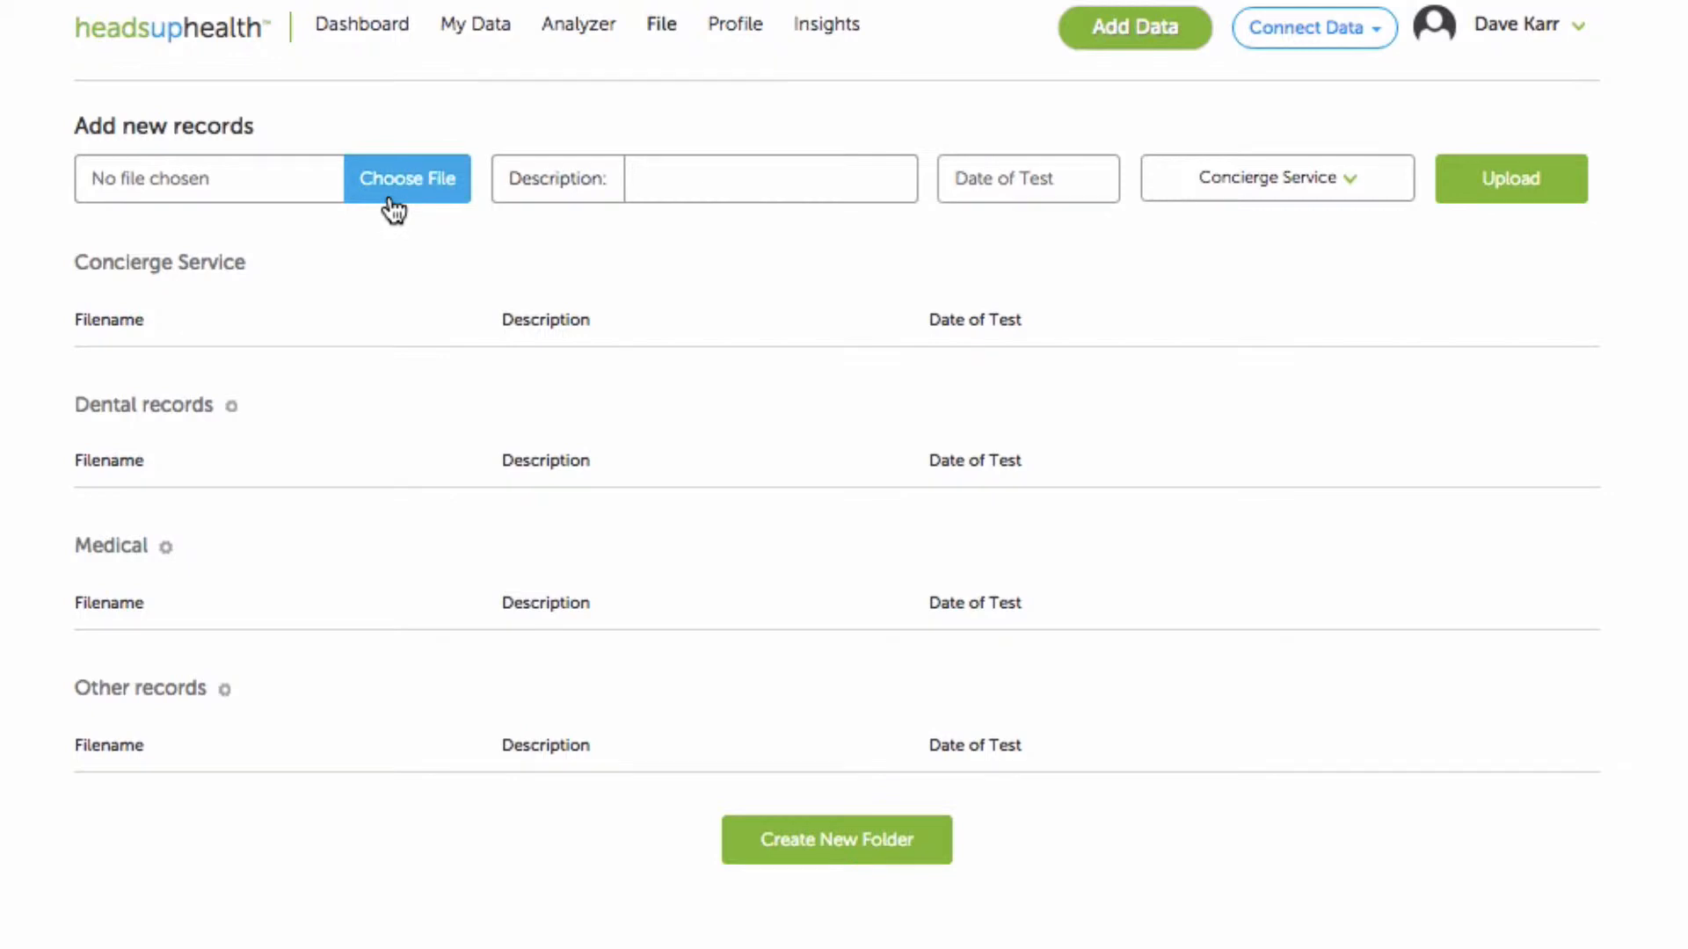
Upload 4-24-13_Thyroid_LabCorp.pdf with description 'Thyroid' into the Medical folder.
click(406, 177)
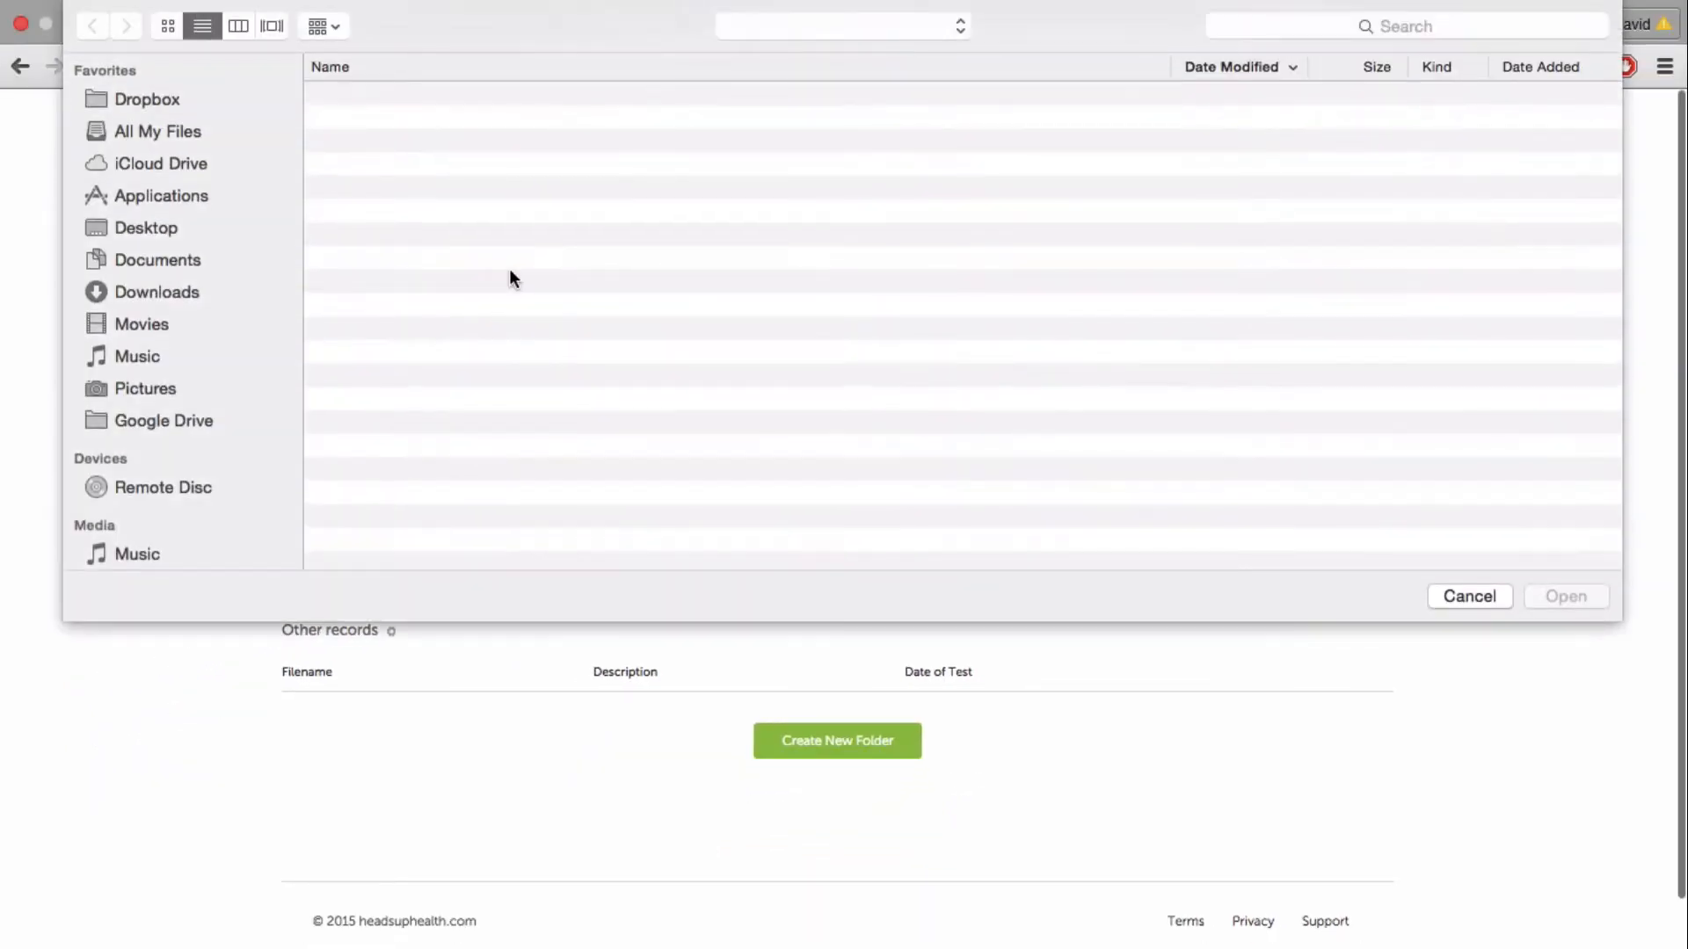
click(157, 291)
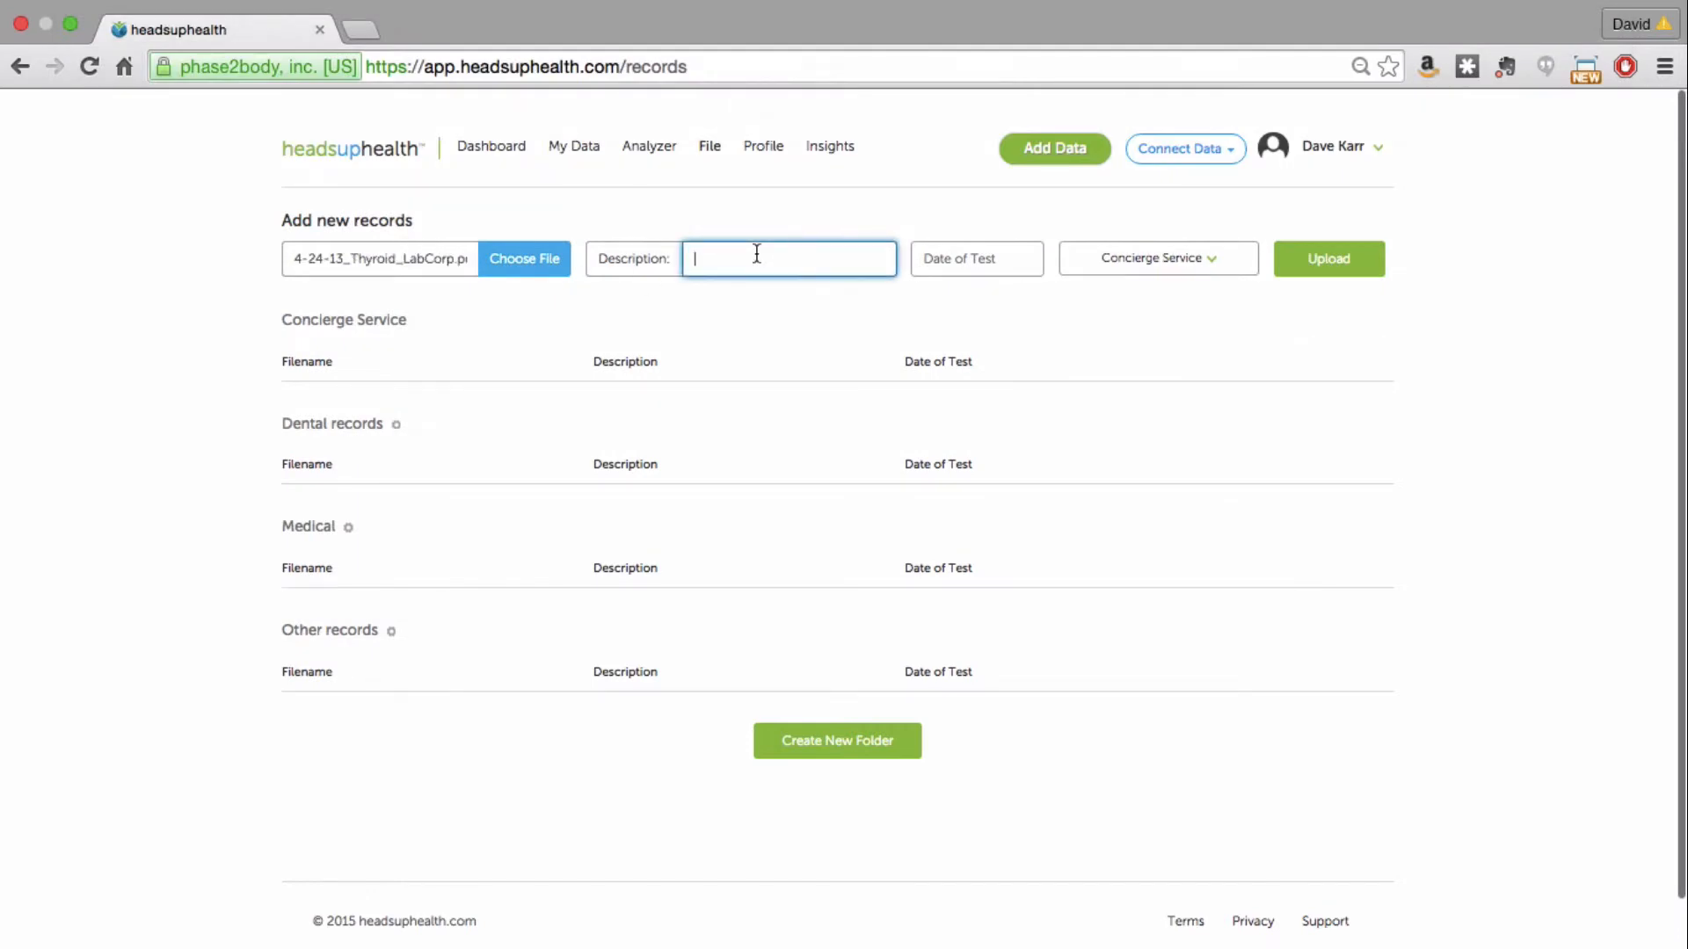
text(Thyroid)
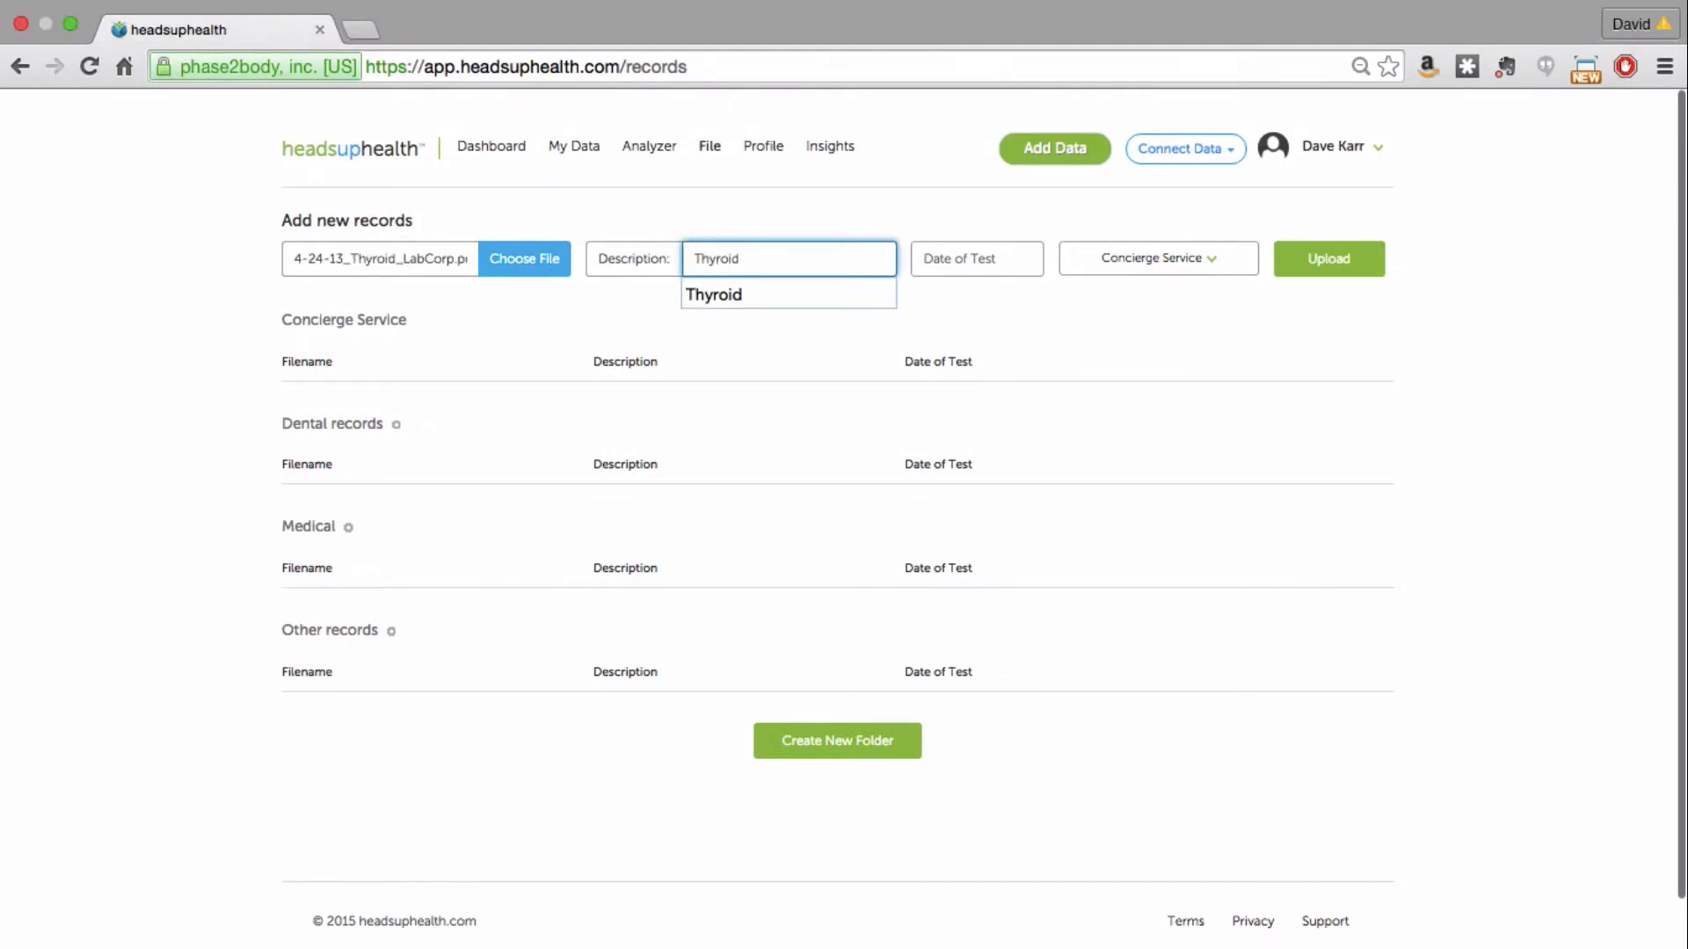
click(1157, 257)
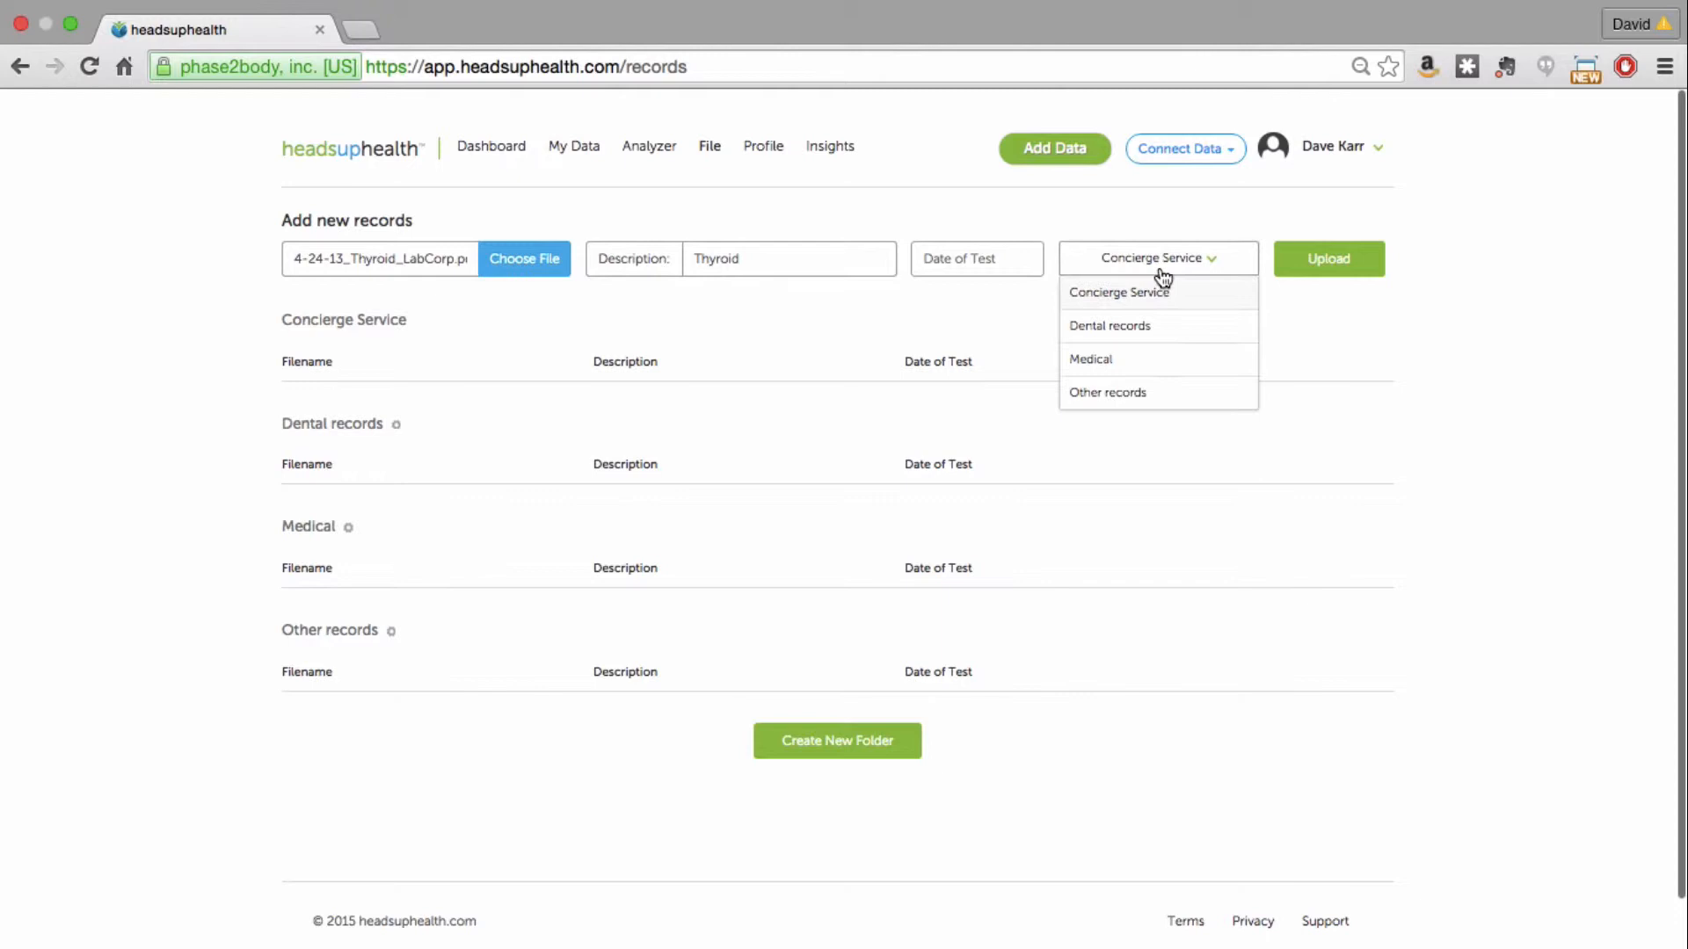
mouse_move(1148, 361)
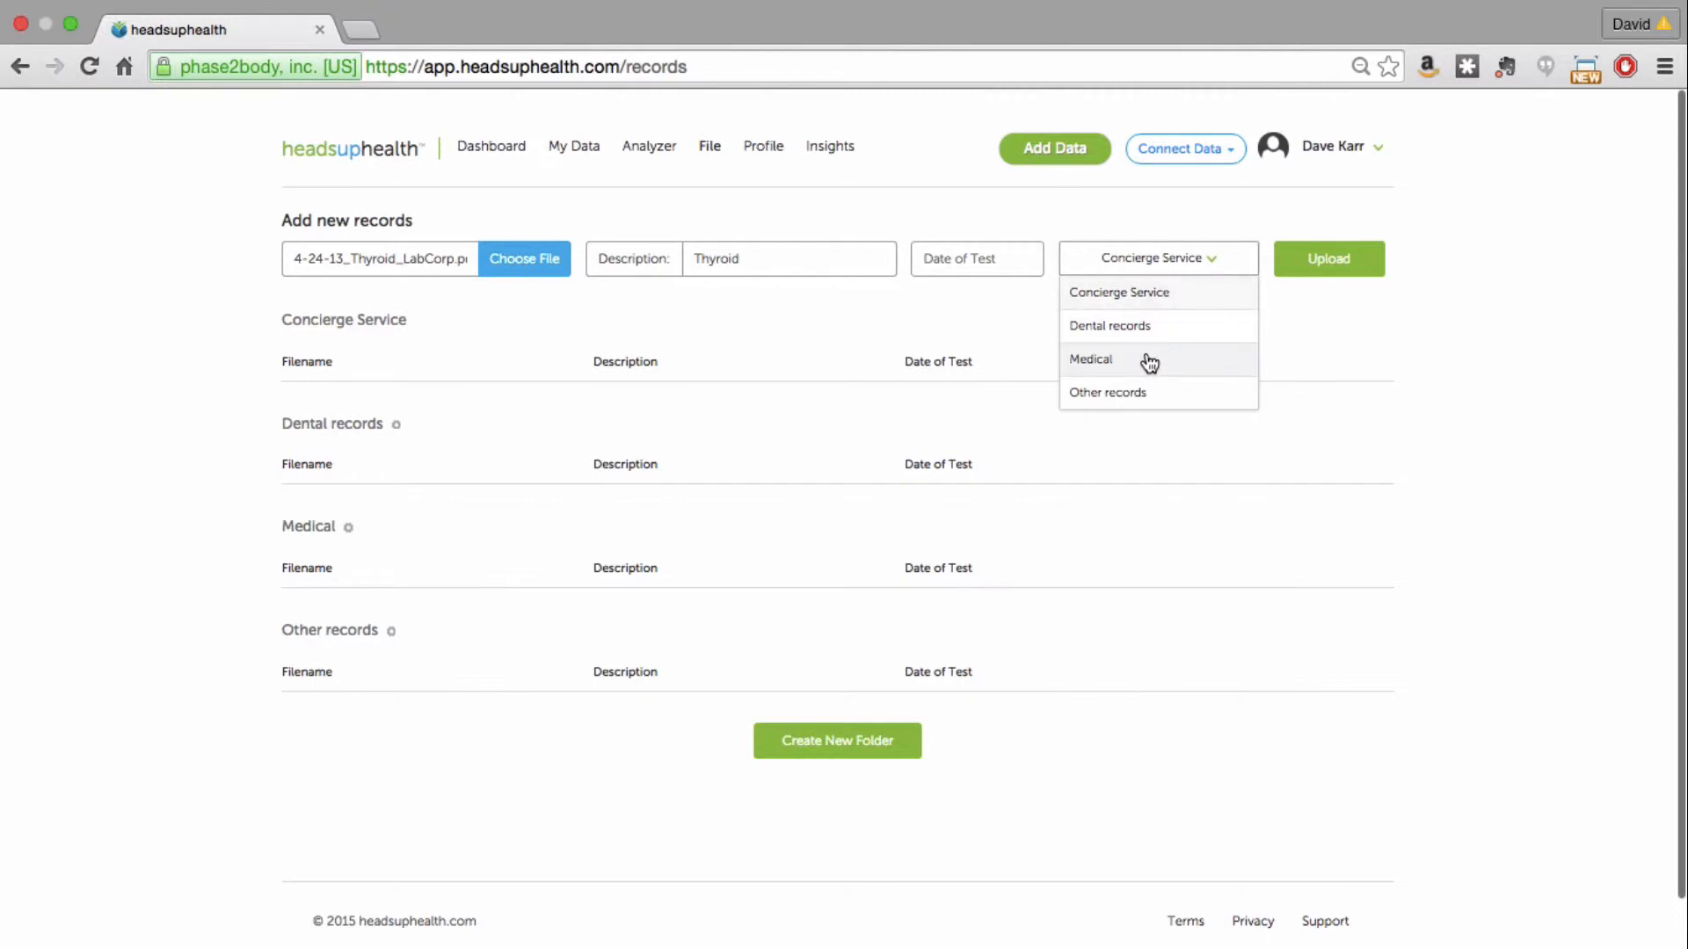
click(1090, 359)
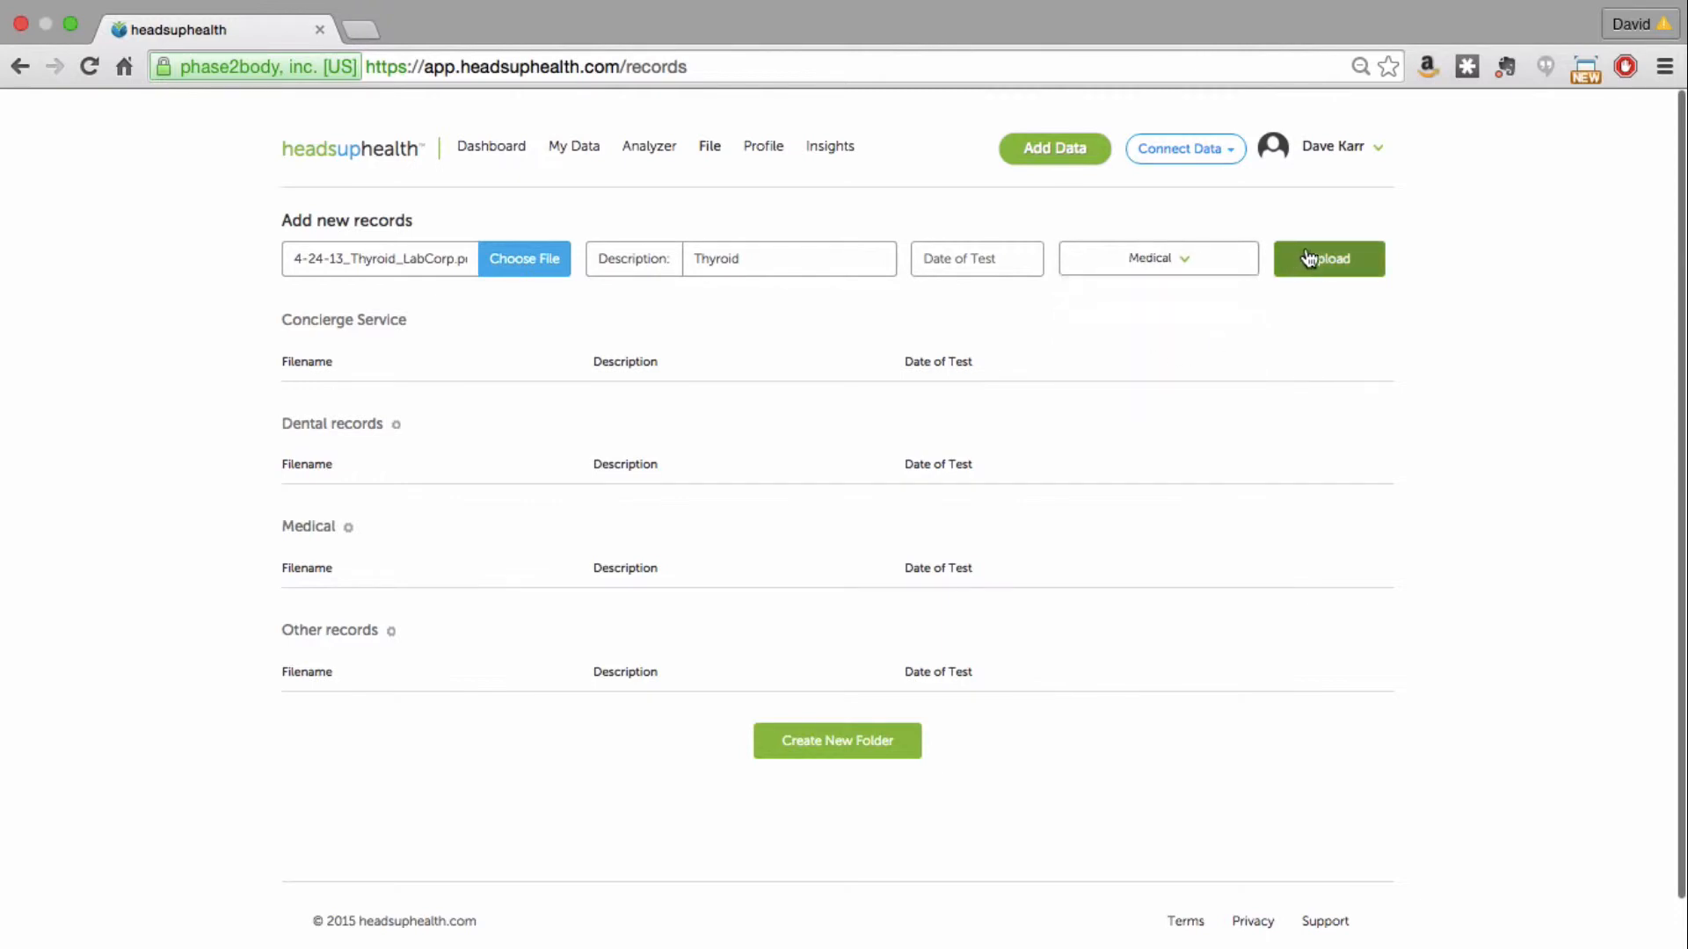
click(1330, 258)
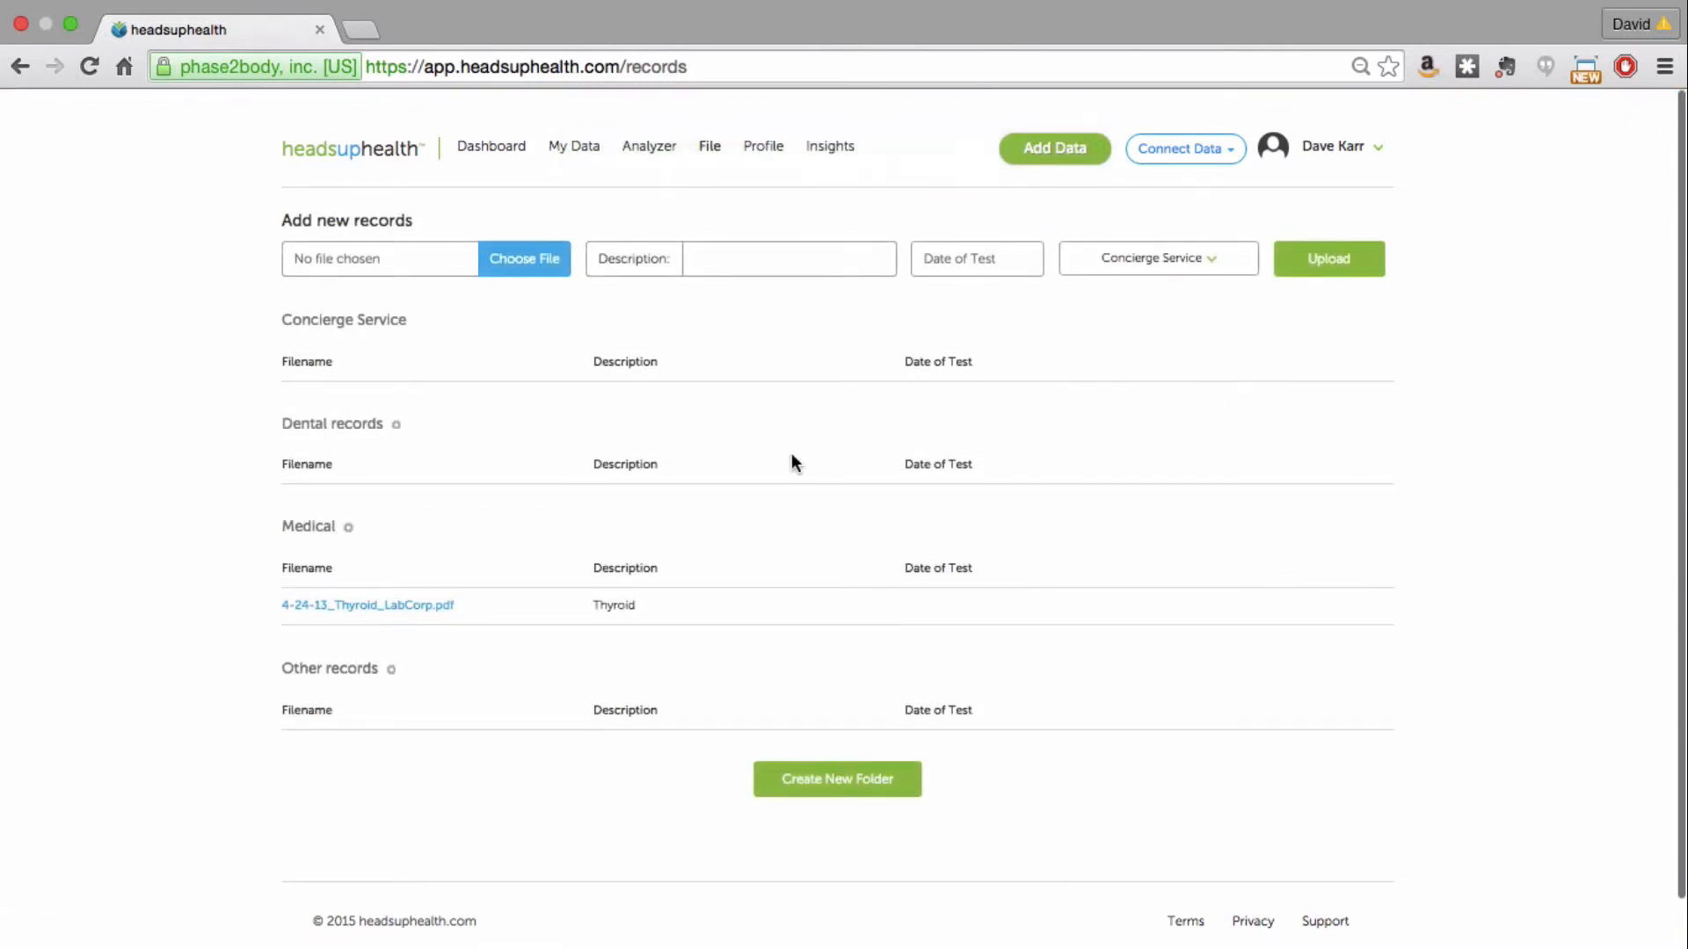
mouse_move(153, 436)
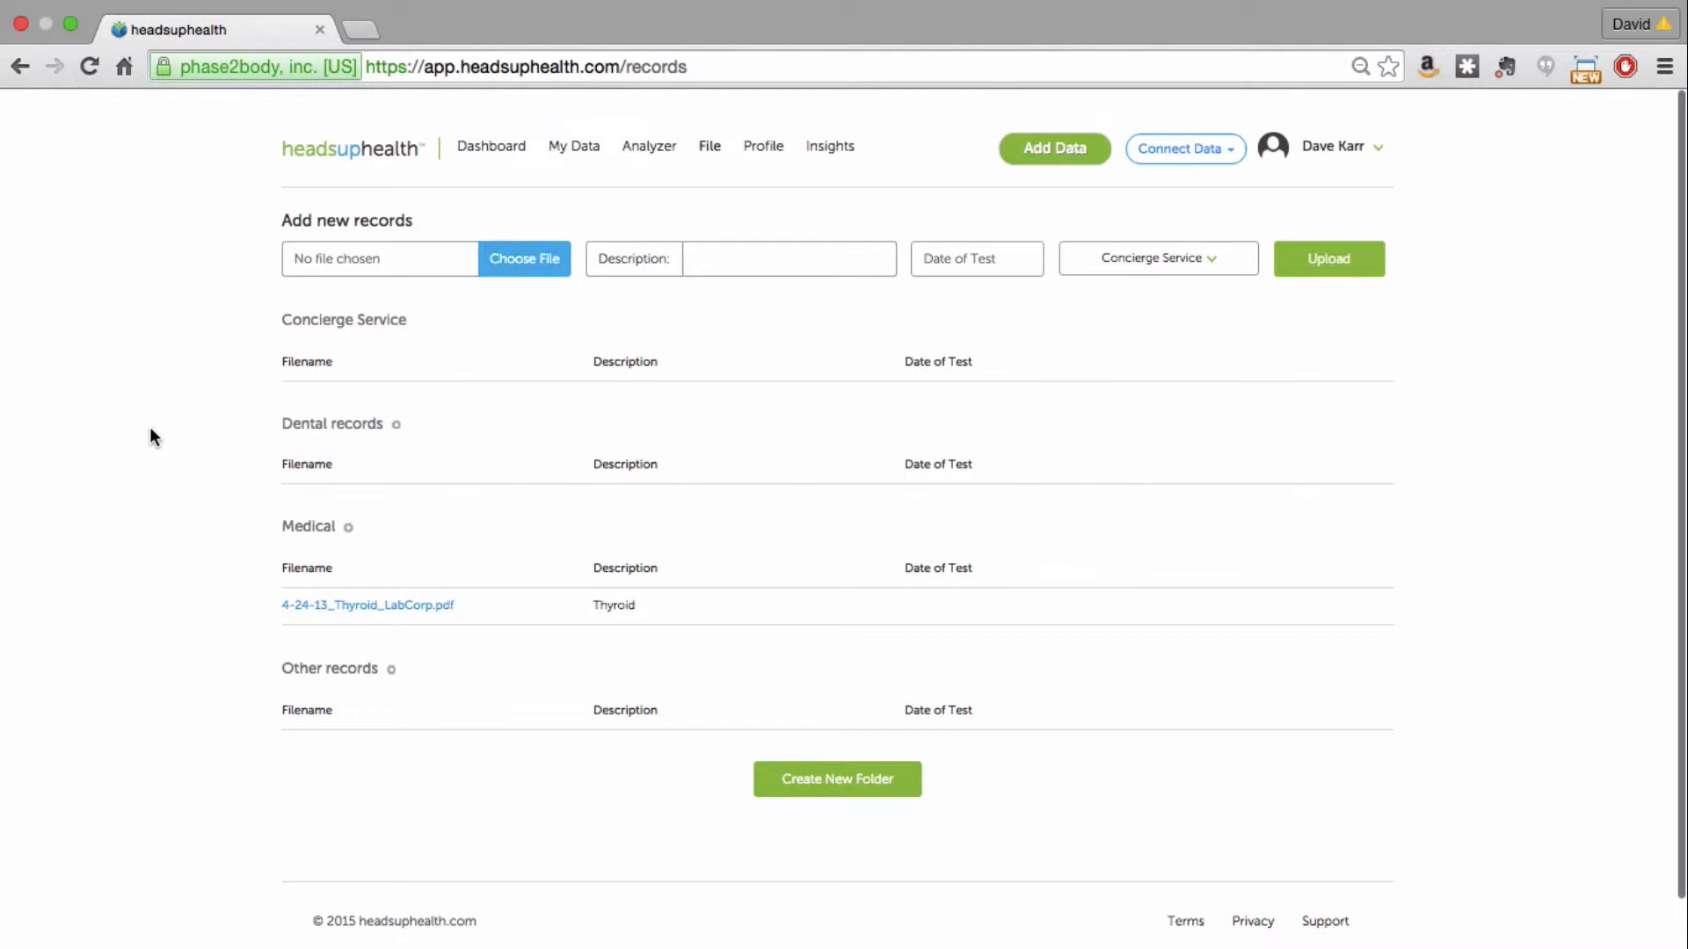
mouse_move(837, 775)
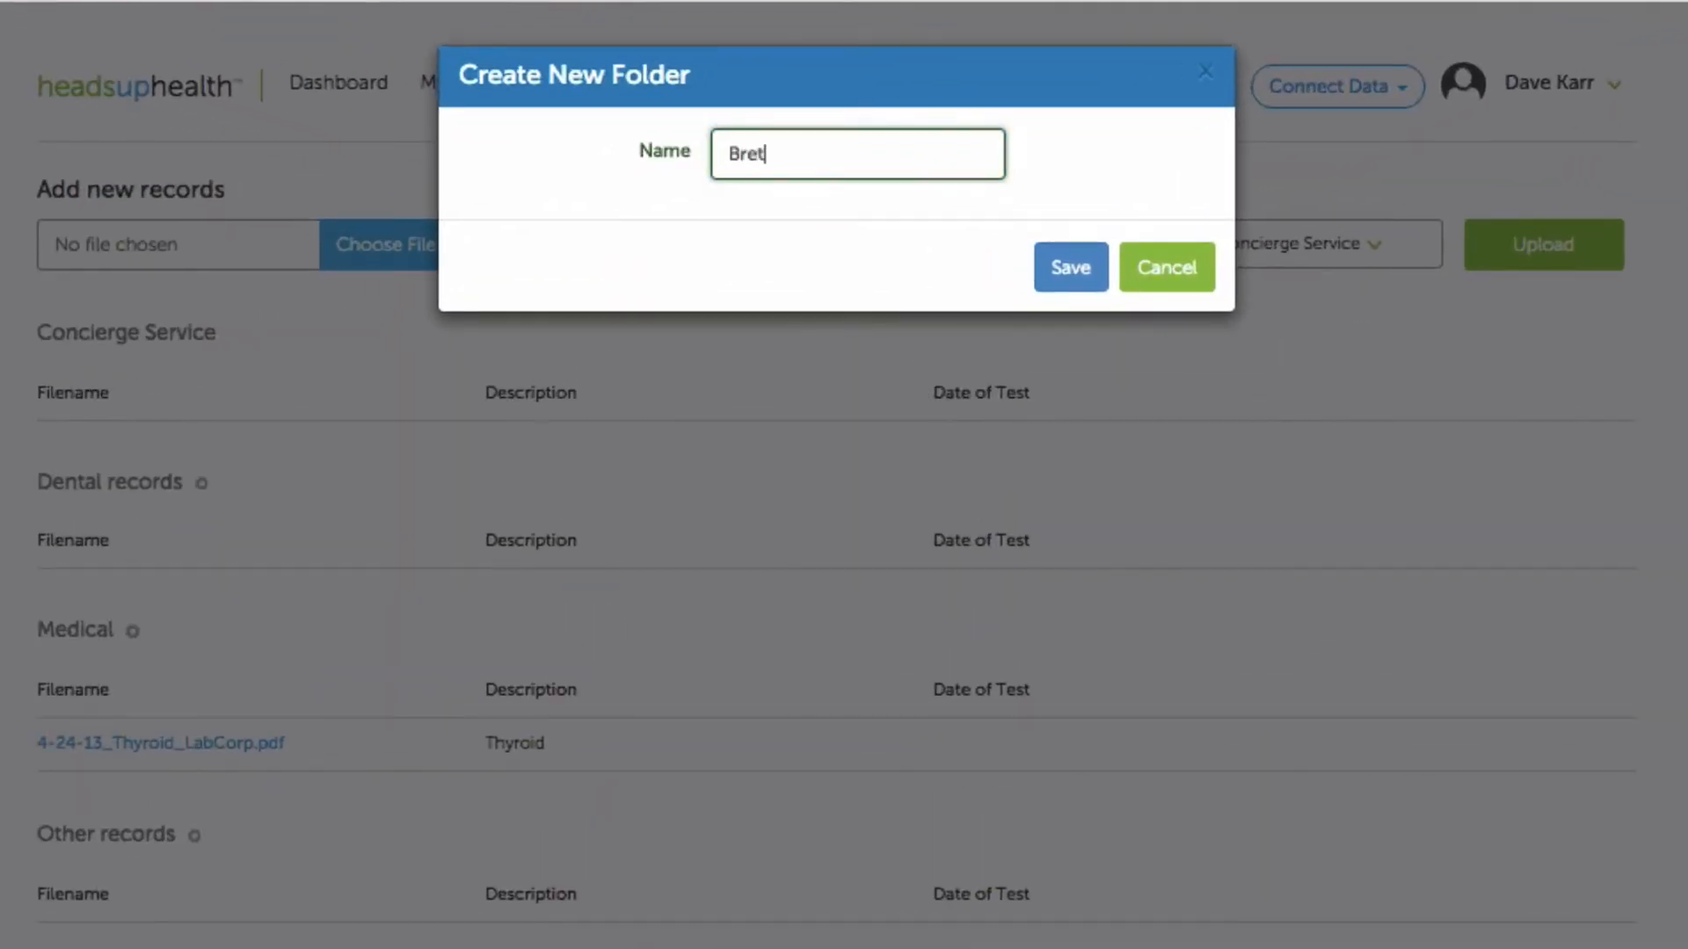
Create a new record folder named 'Brett'.
text(t)
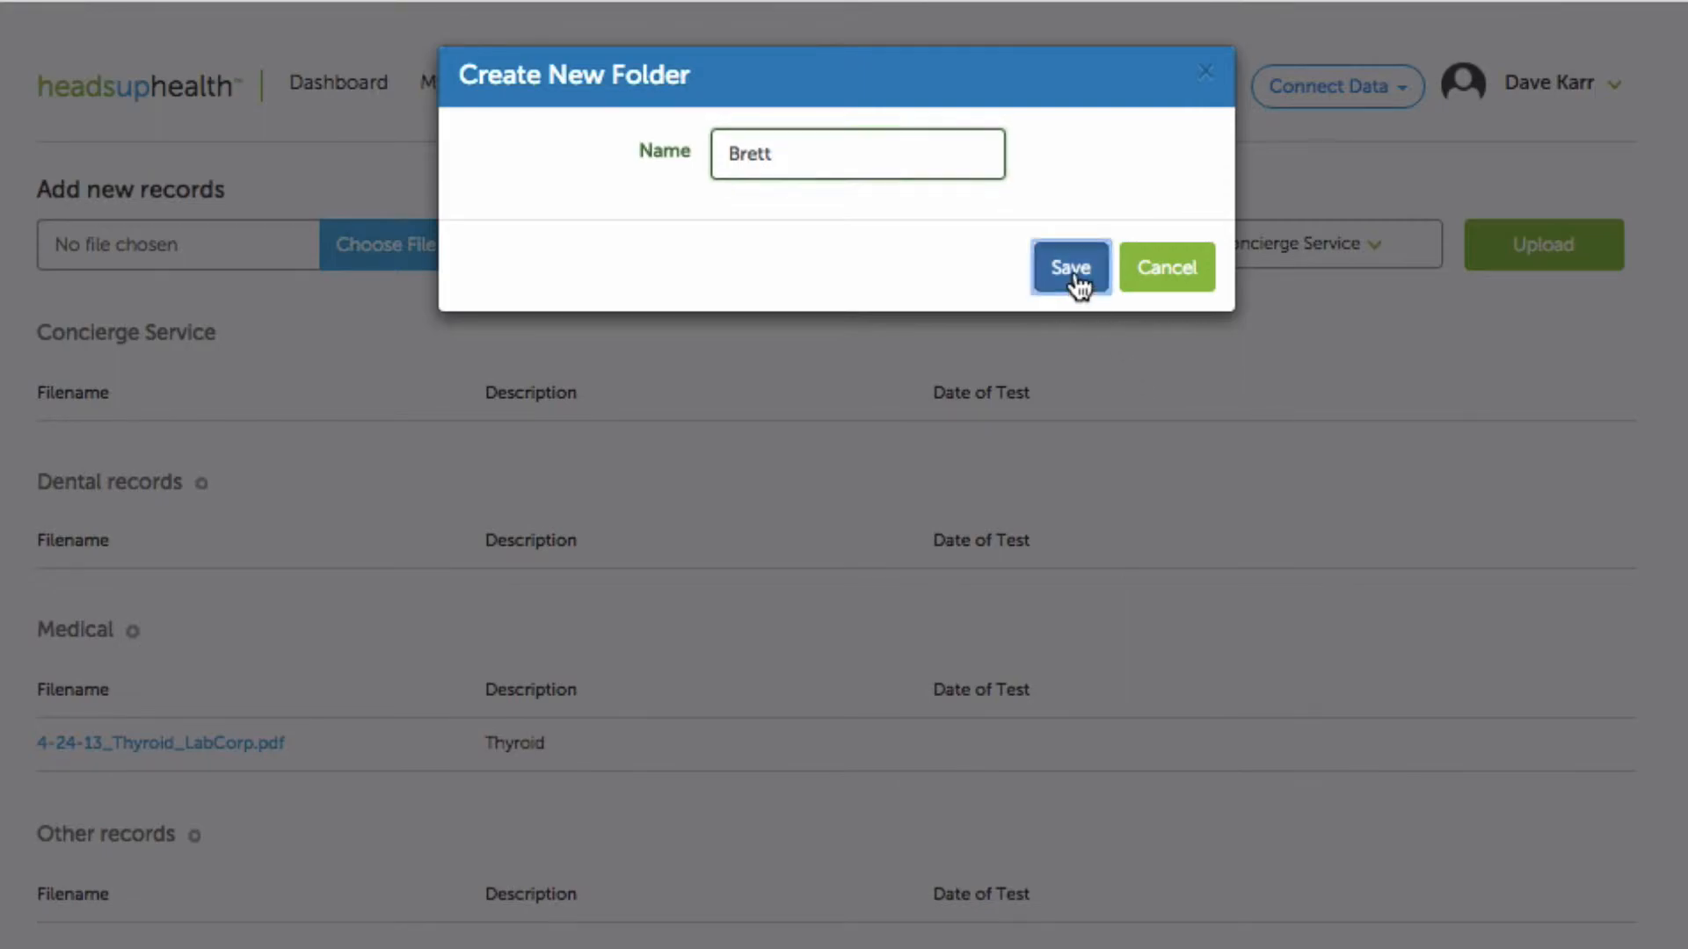
click(1069, 267)
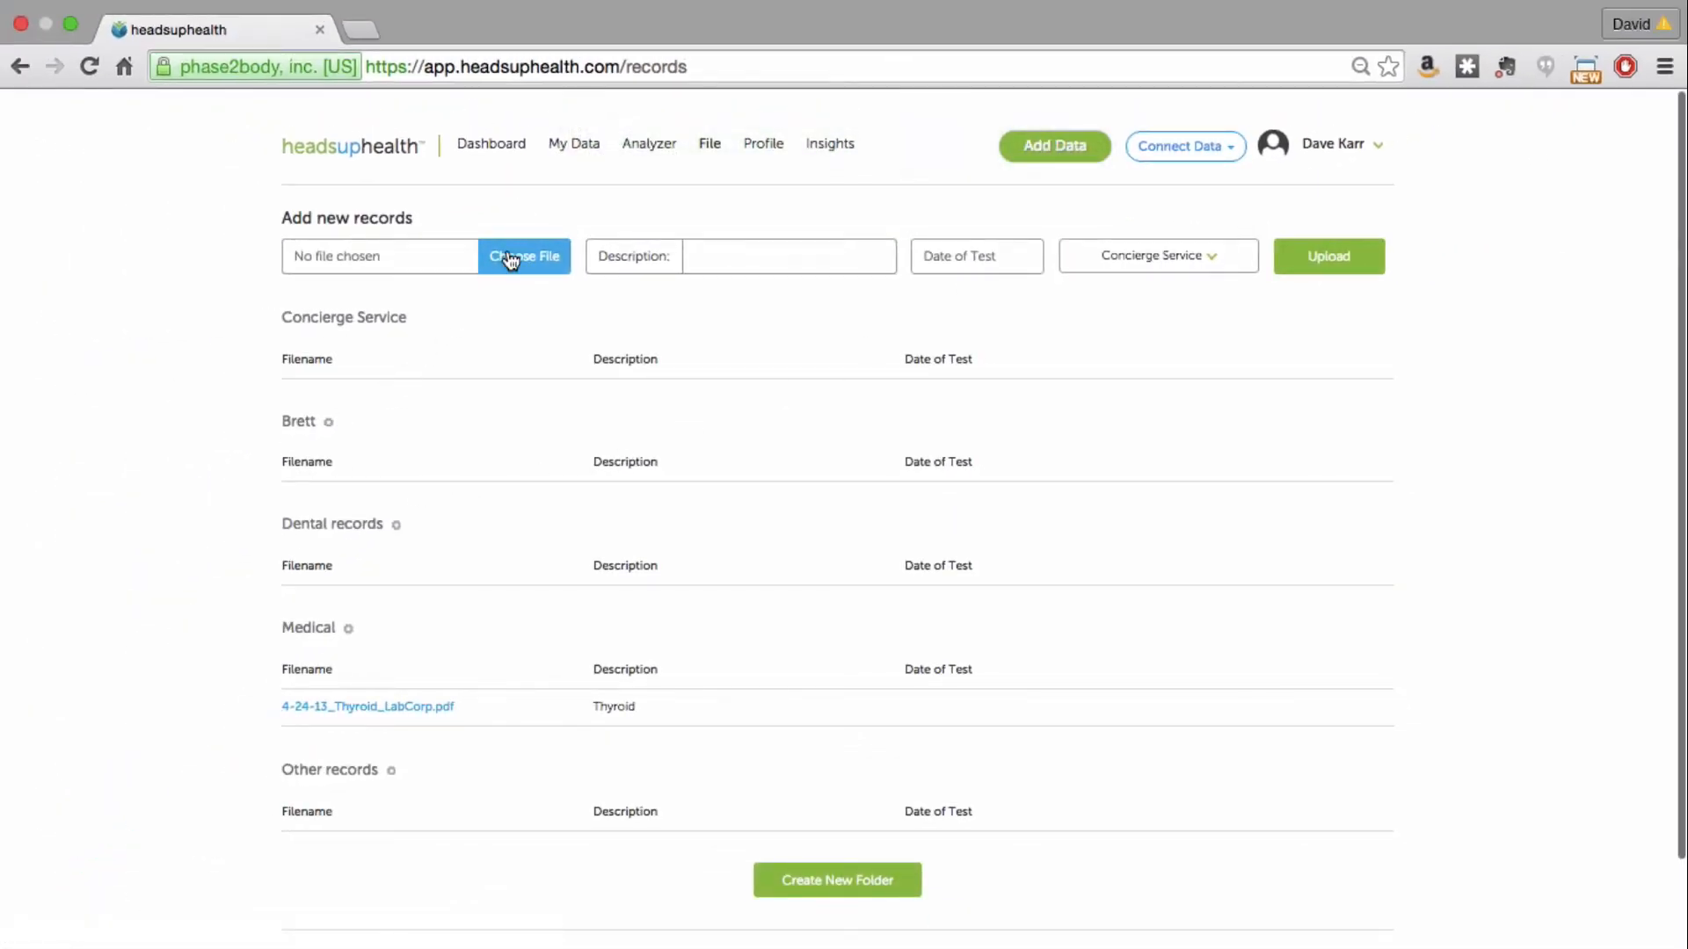
Choose Immunization_3-10-15.pdf, describe it as 'Brett's immunization' and set the Brett folder.
click(524, 257)
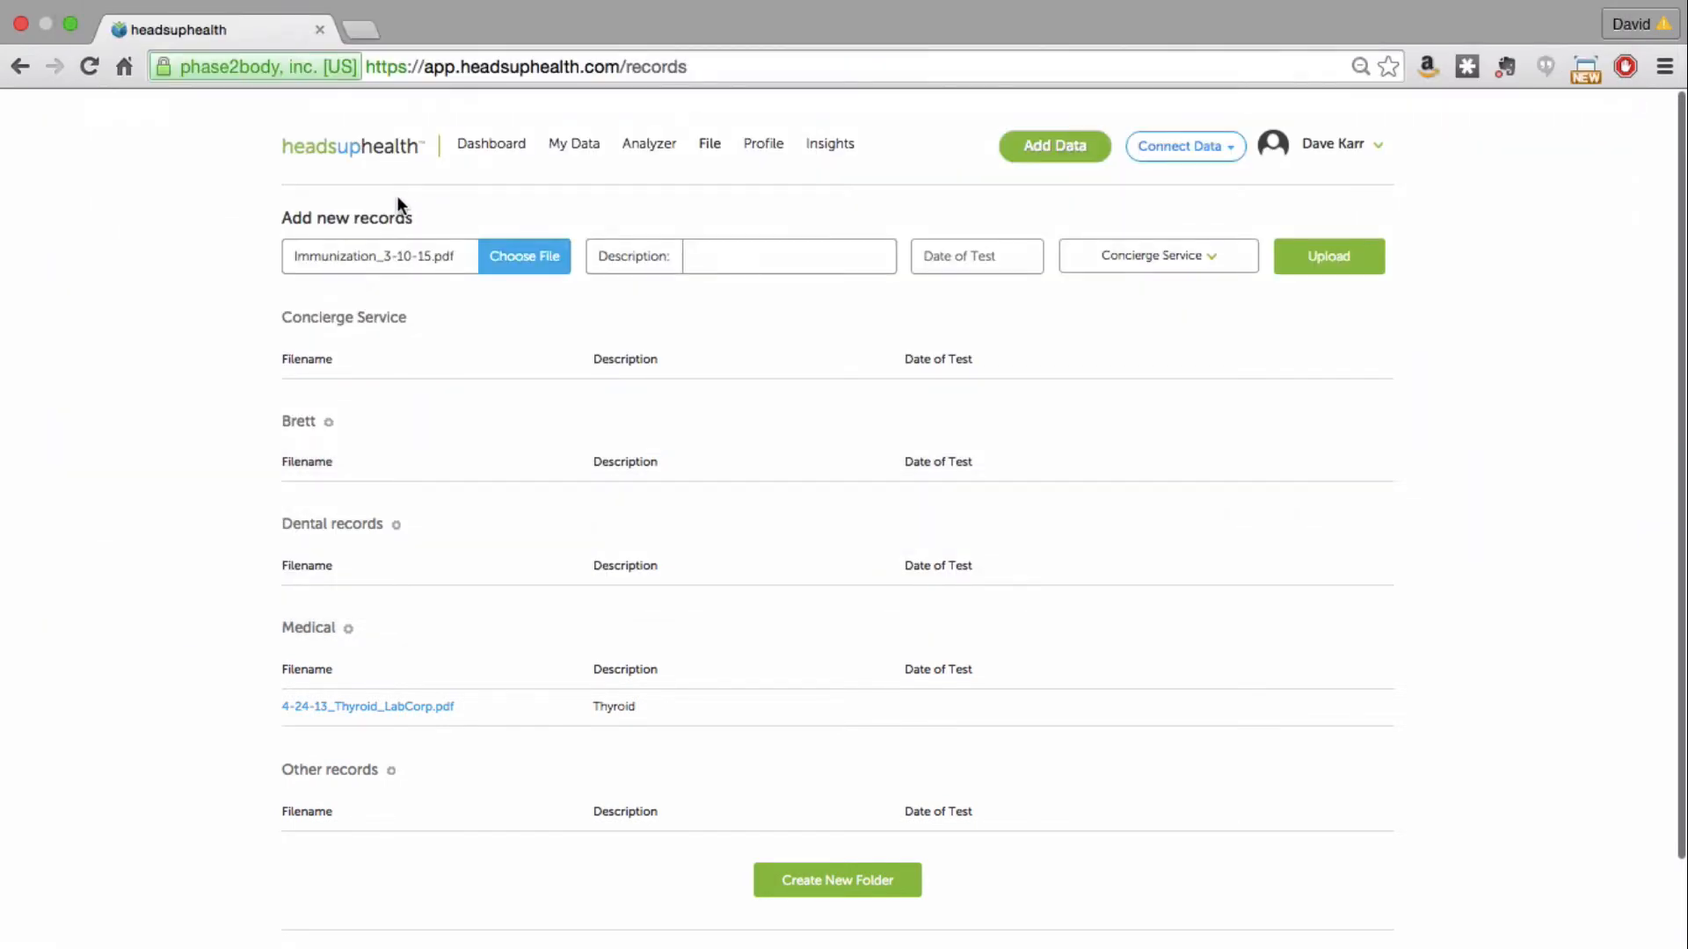
text(Brett)
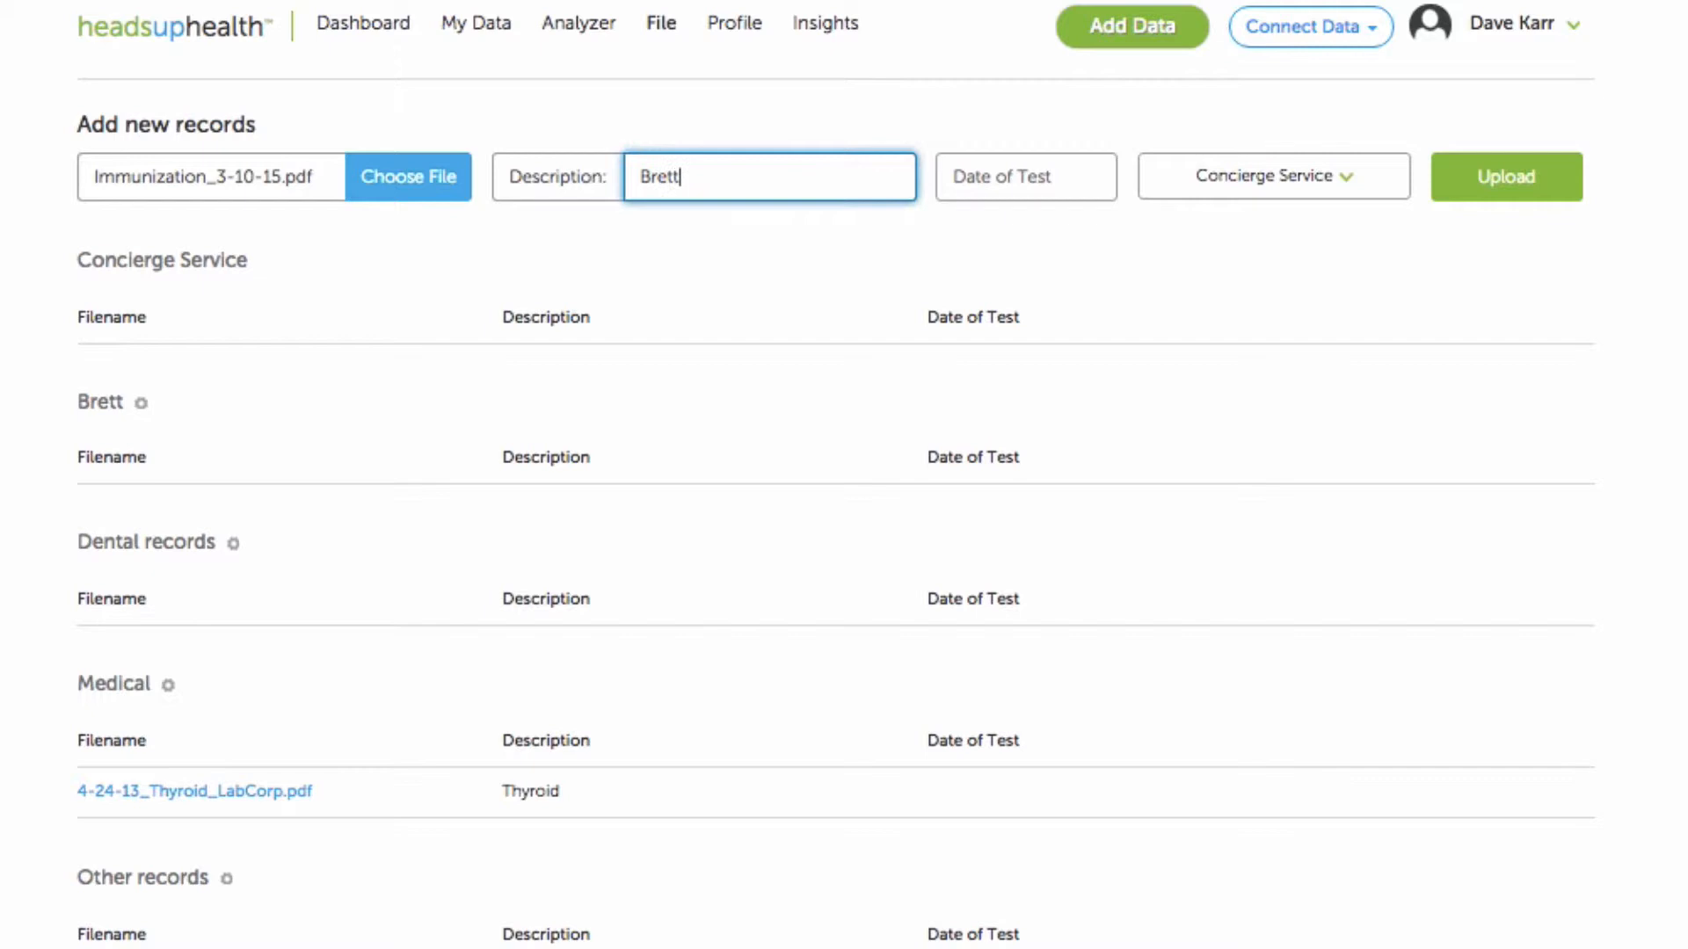
text('s immuni)
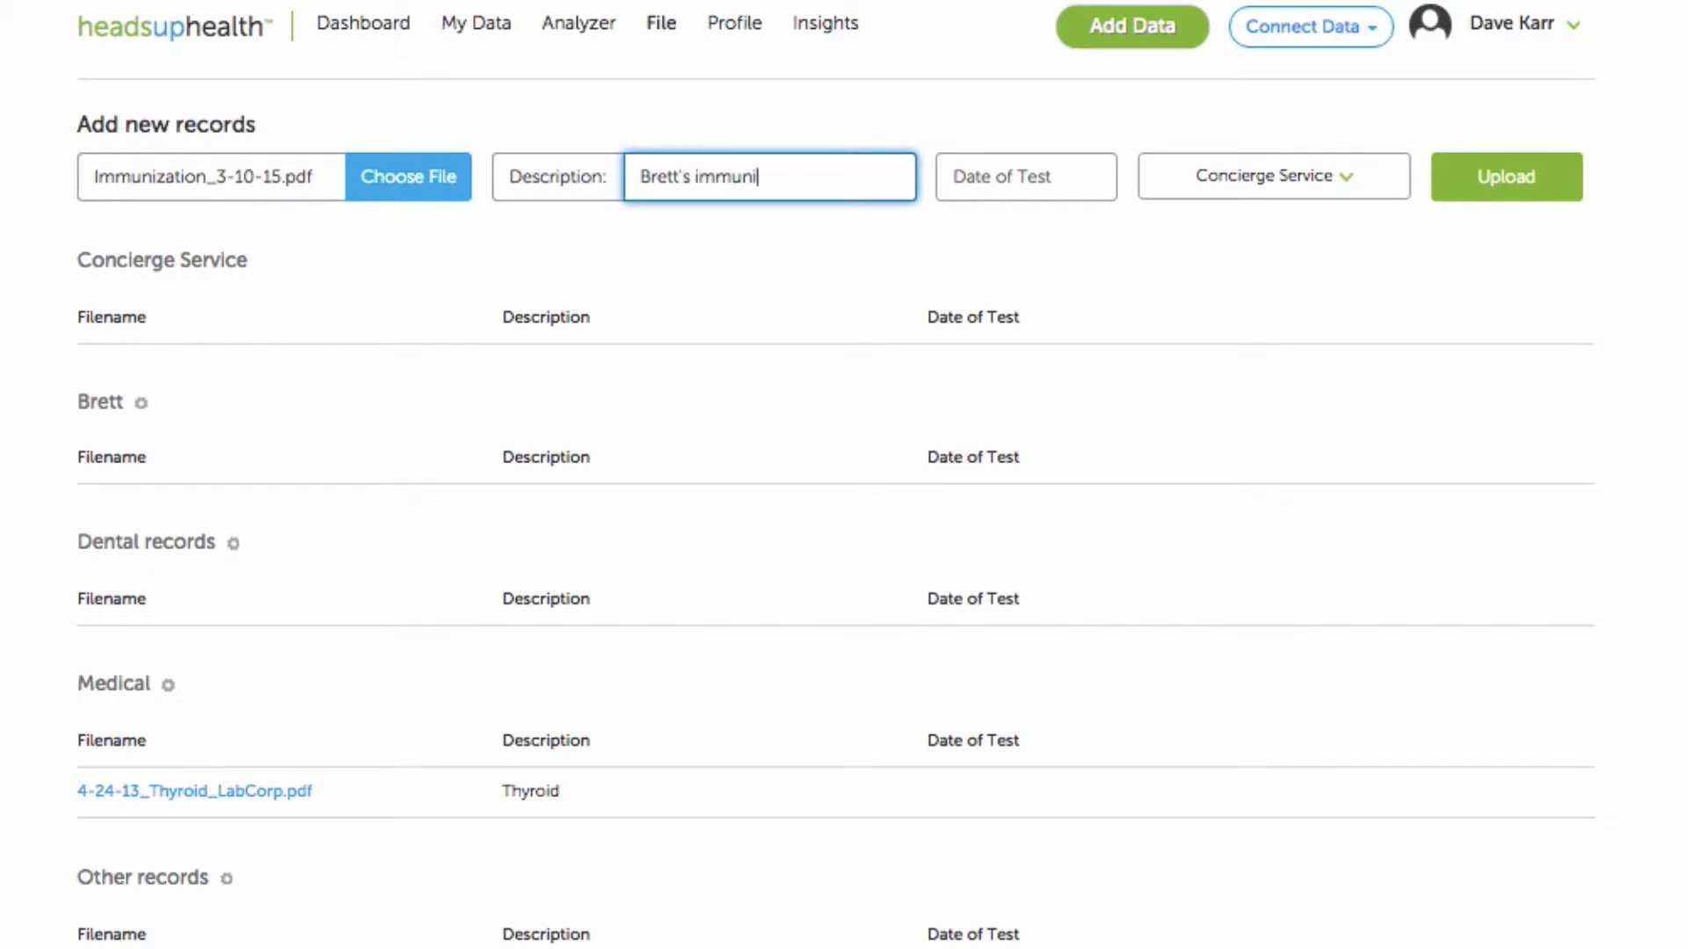
text(zation)
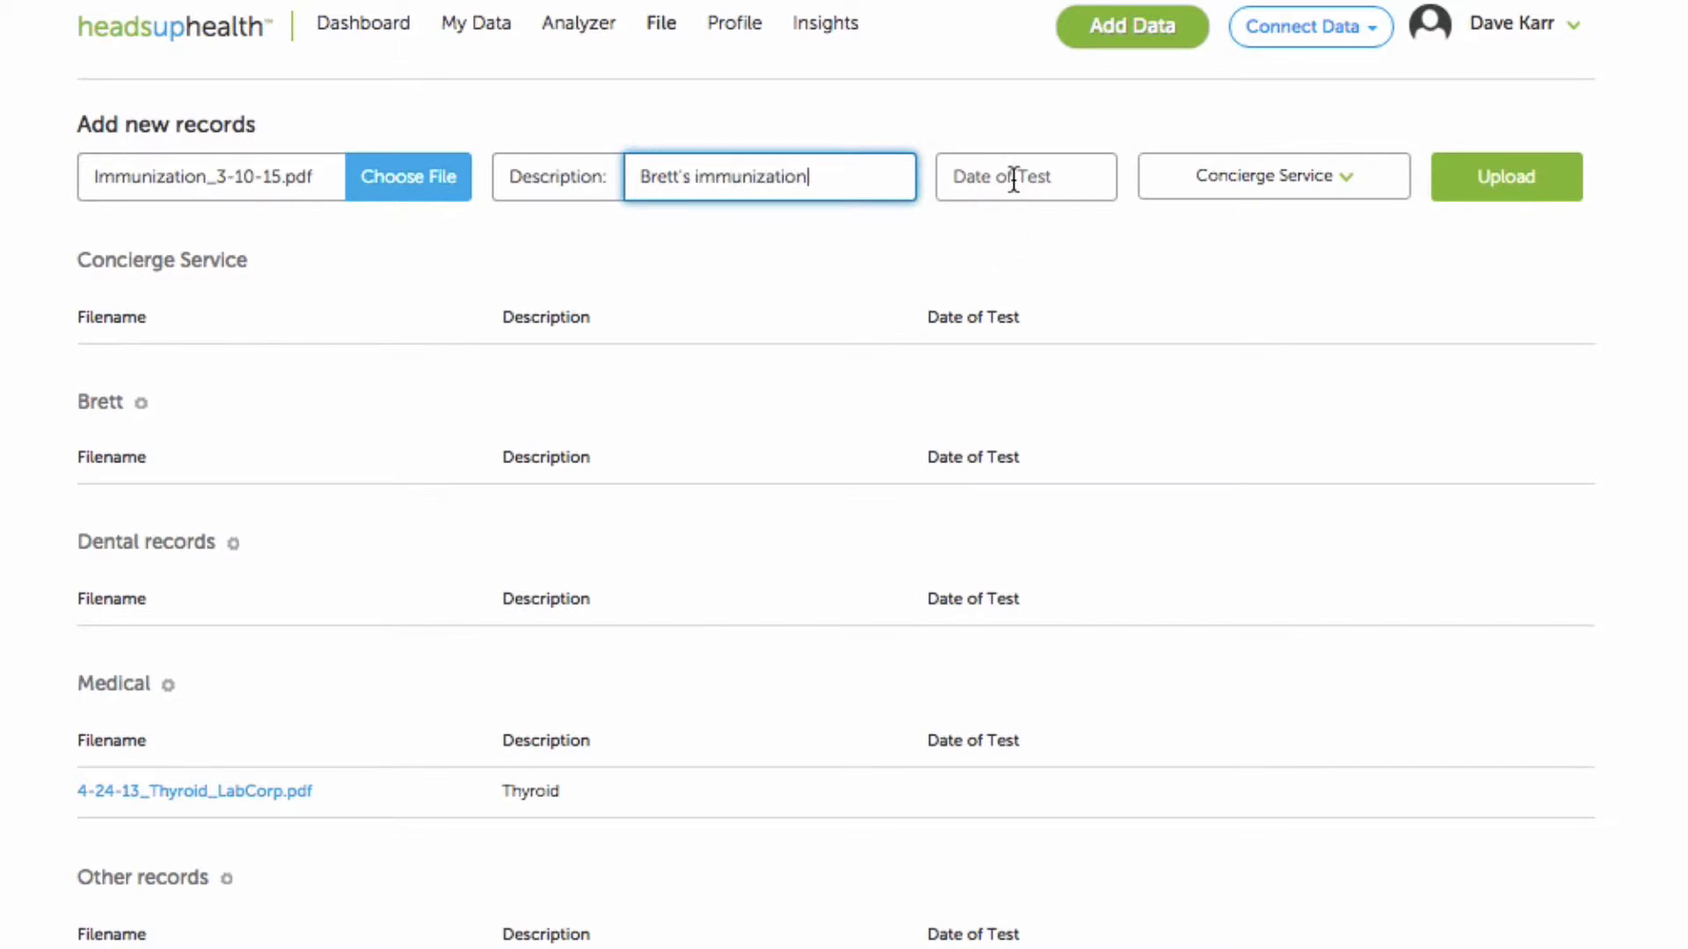
click(1272, 176)
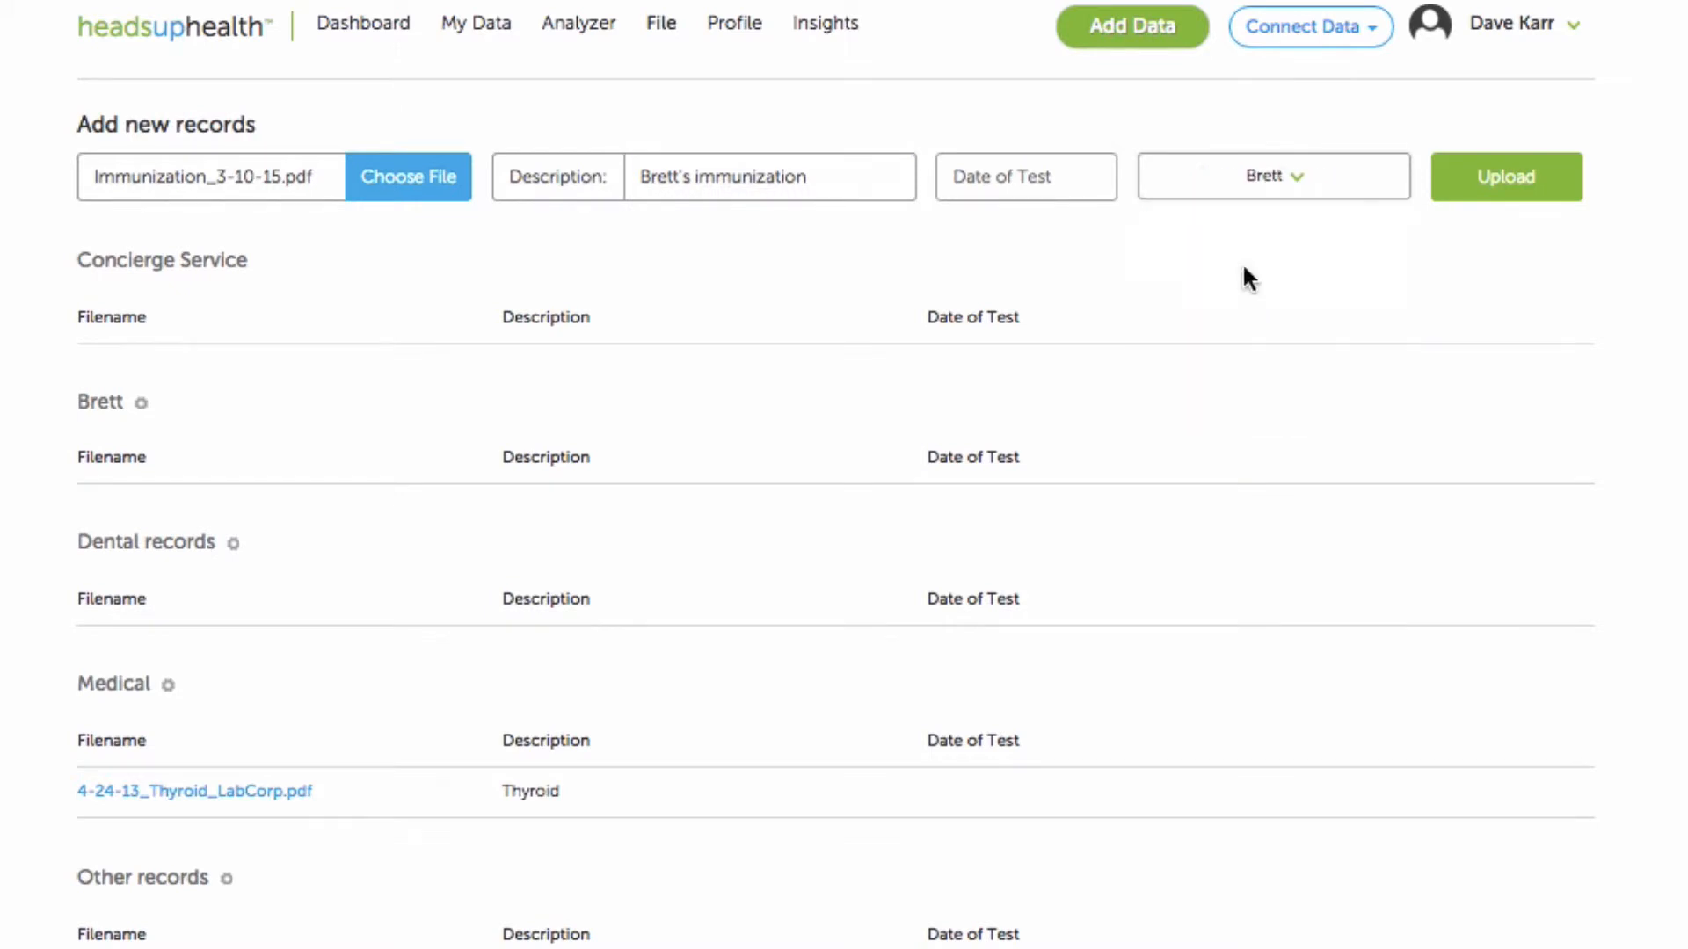
click(1505, 175)
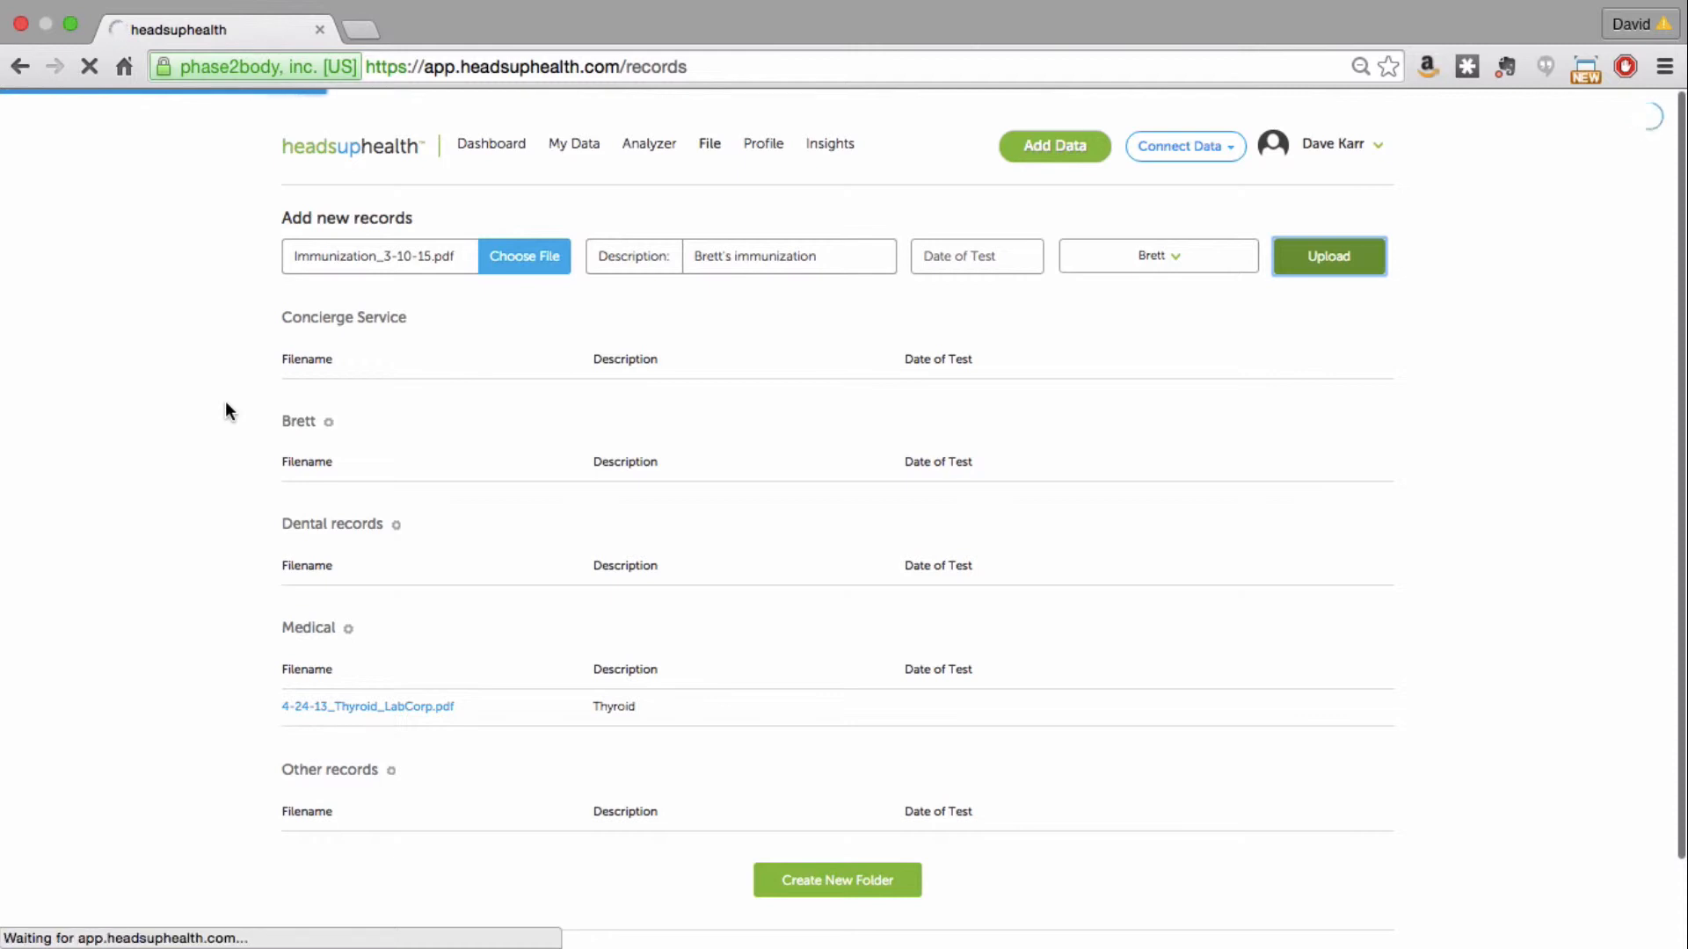
Upload the immunization PDF into the Brett folder and dismiss the success notice.
click(1327, 257)
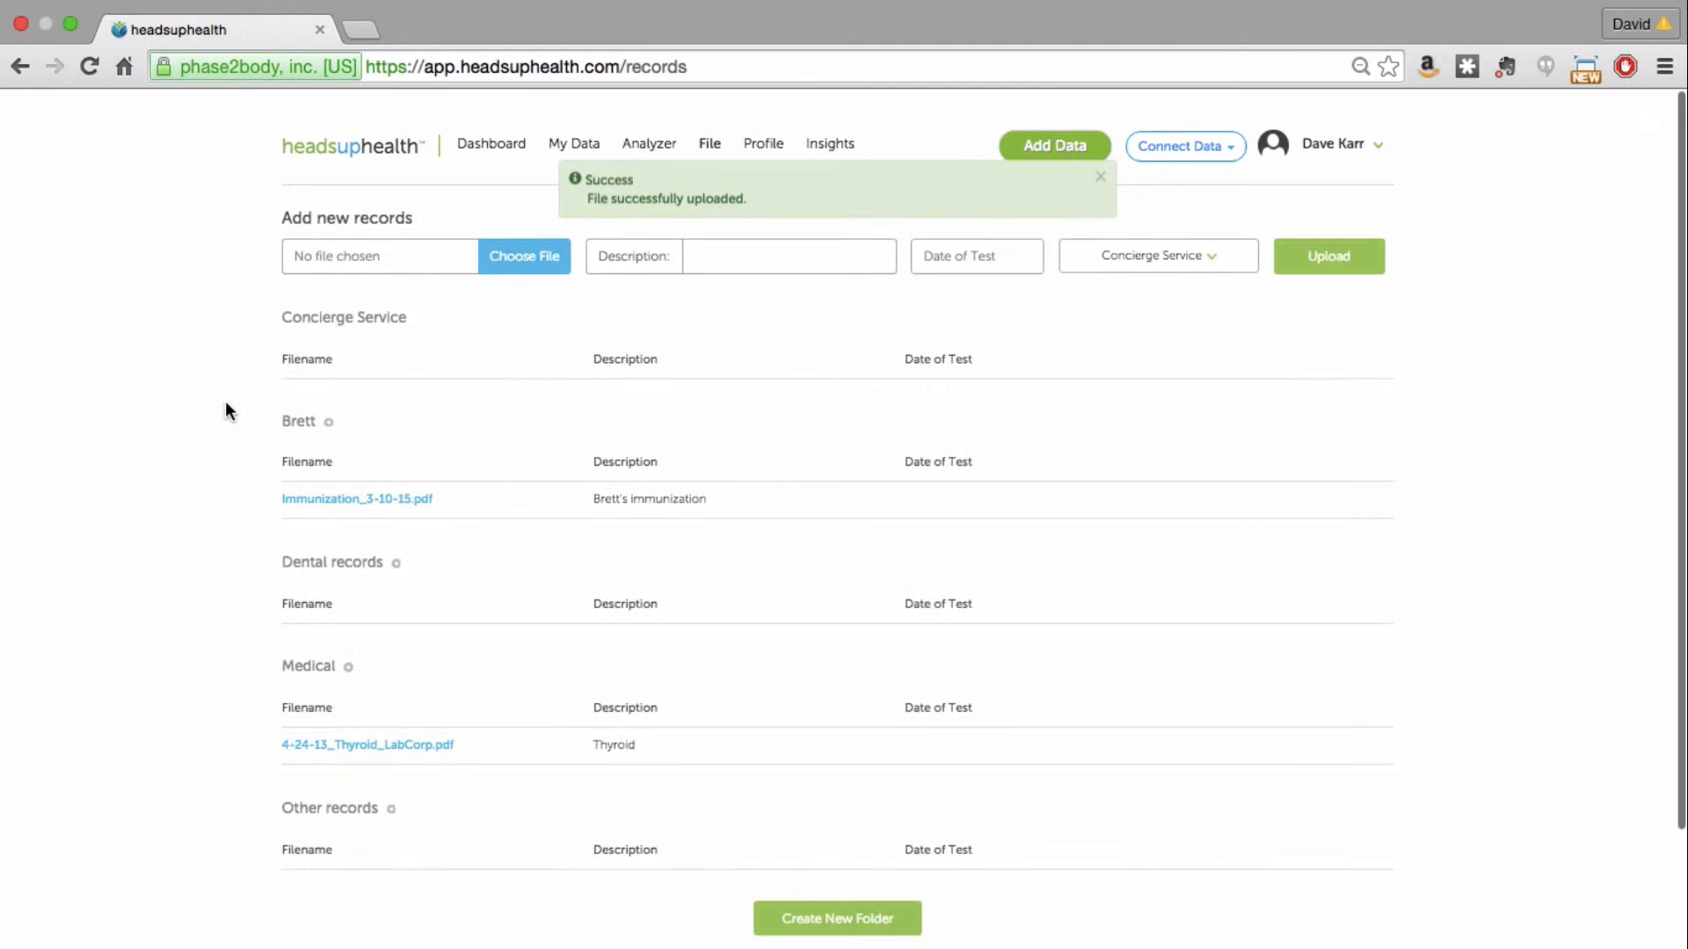
click(1101, 176)
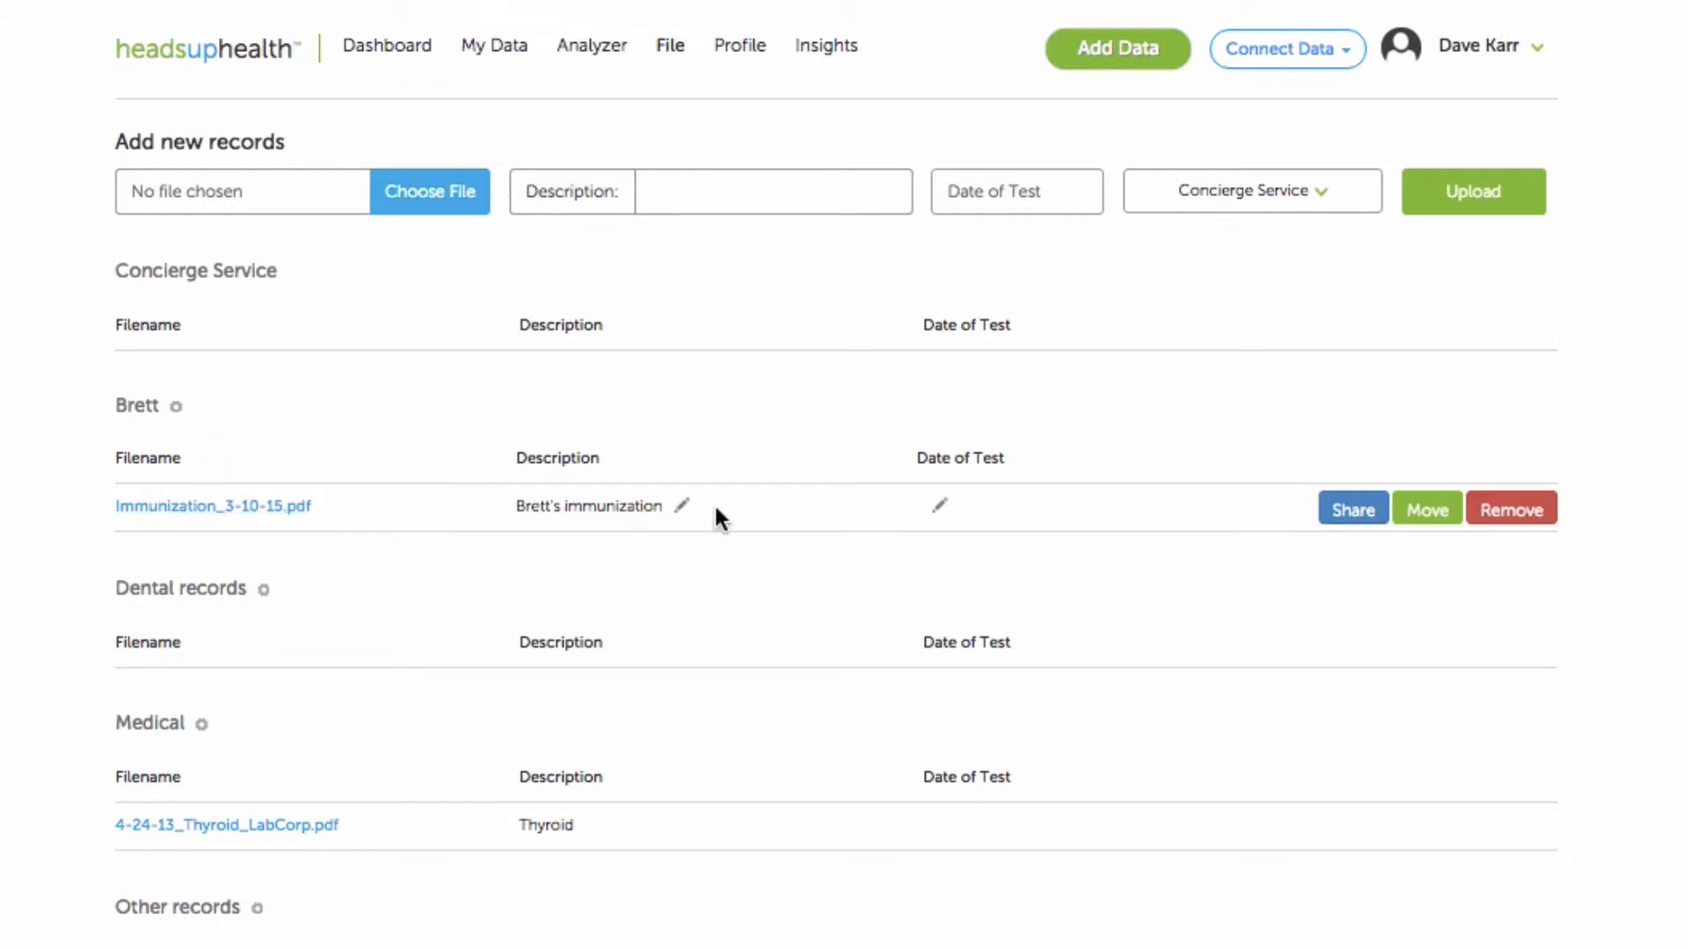
mouse_move(1426, 509)
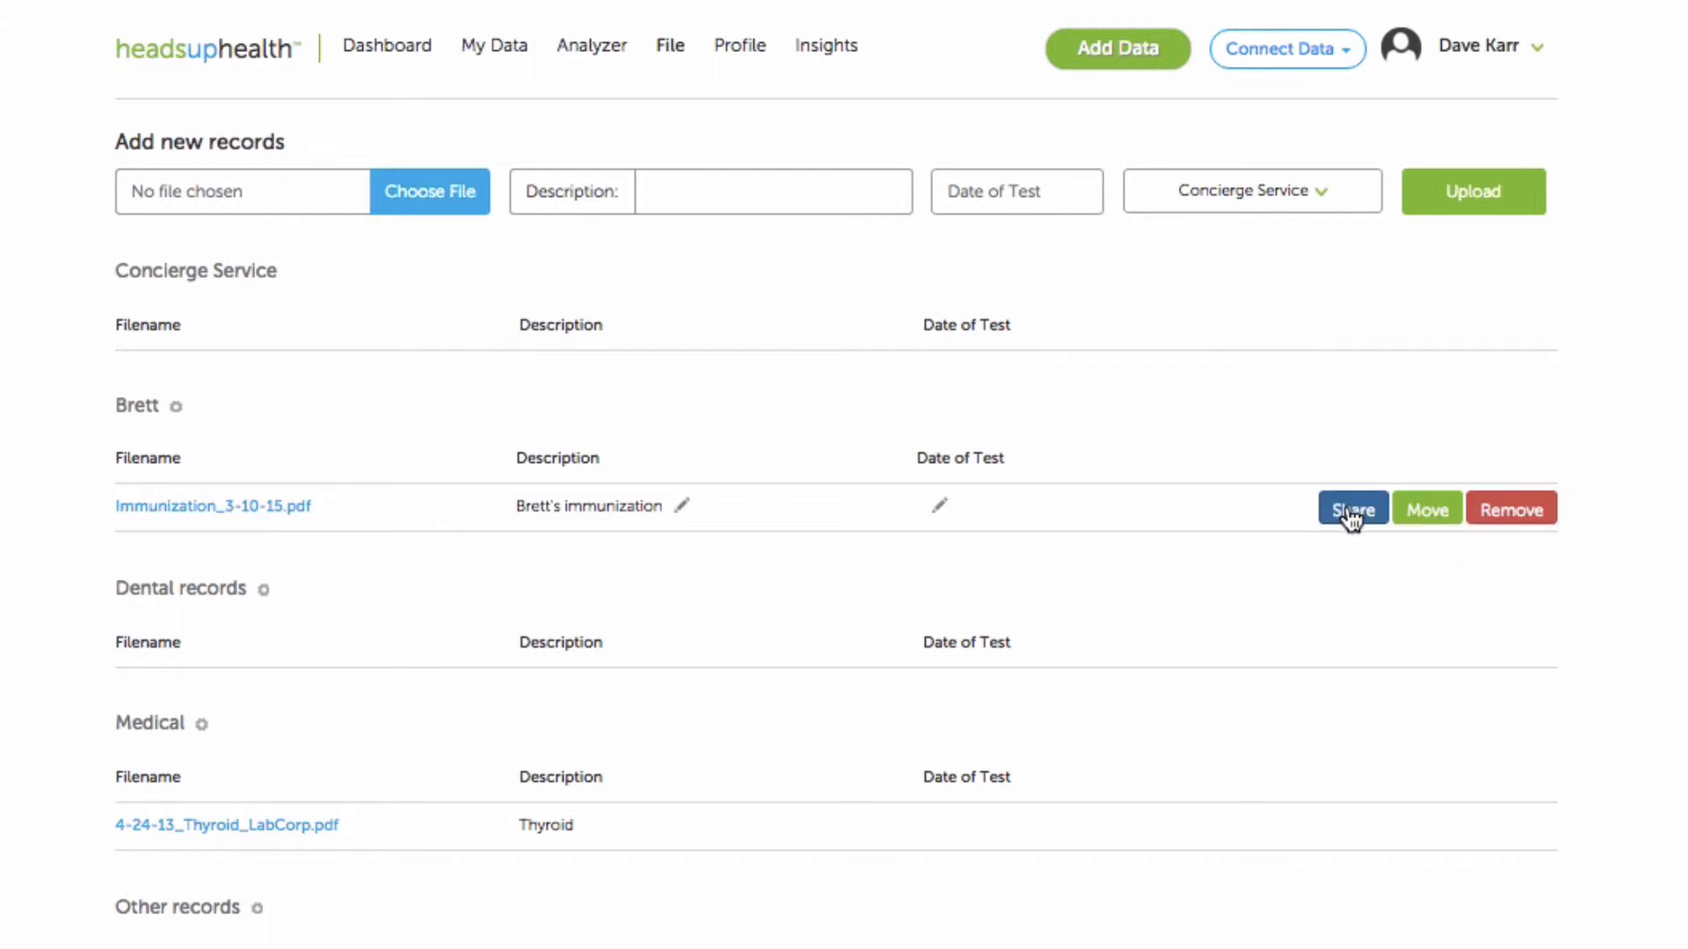
Start sharing Immunization_3-10-15.pdf to get its secure link.
click(1352, 510)
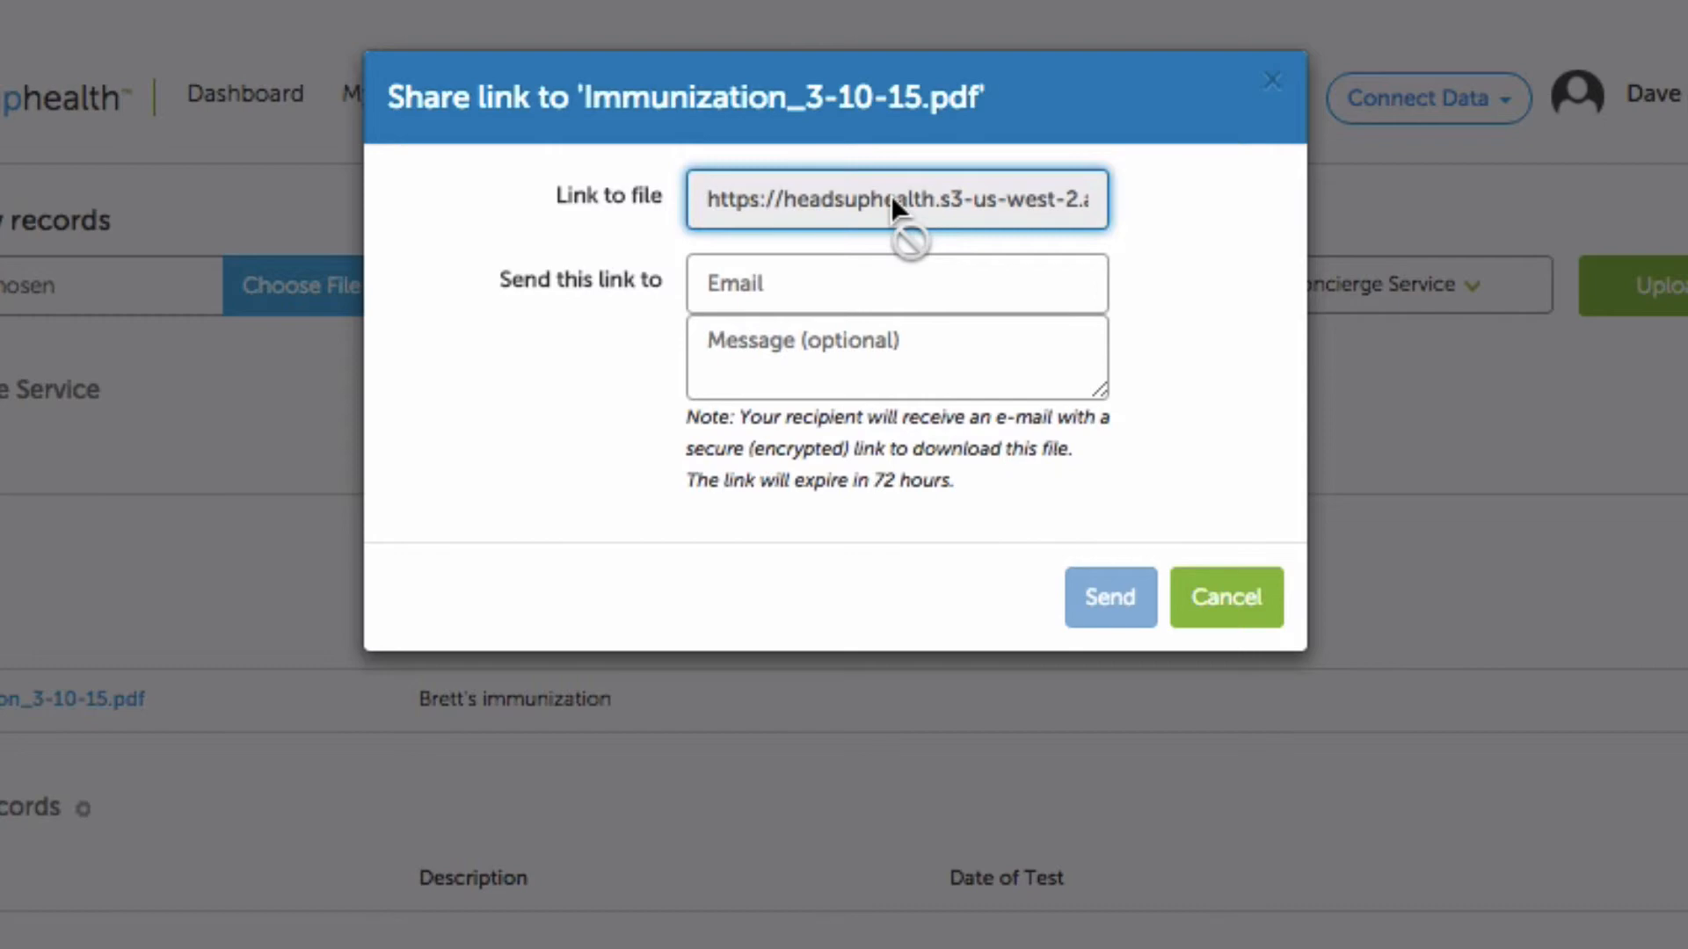
click(895, 283)
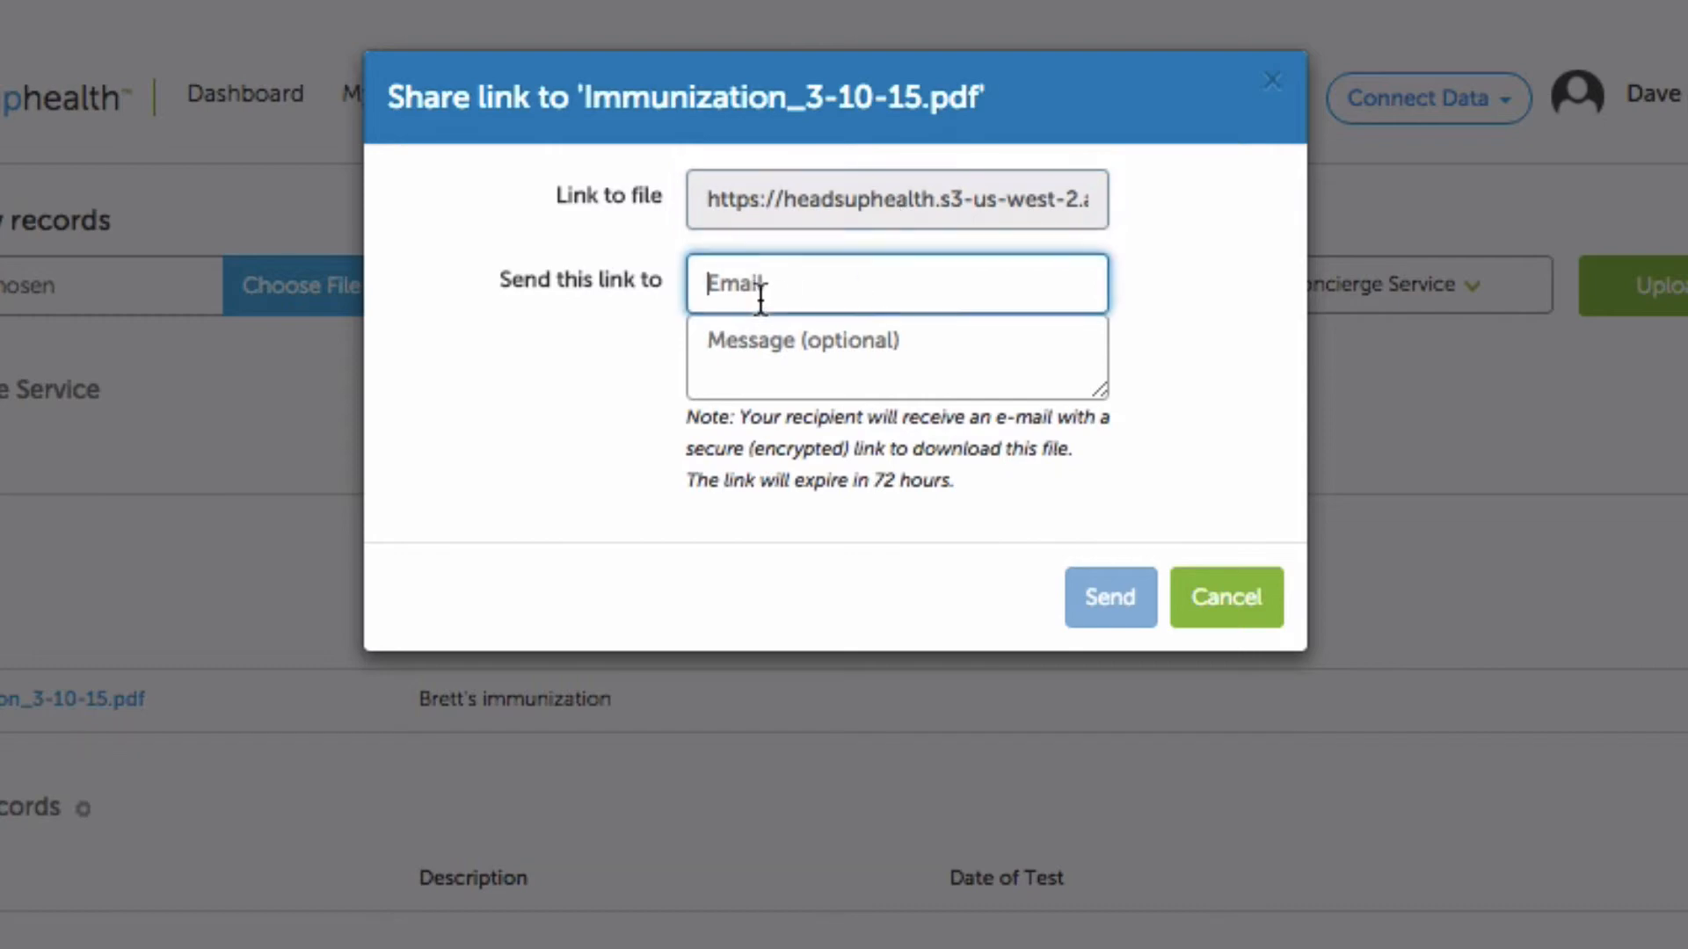
text(suu)
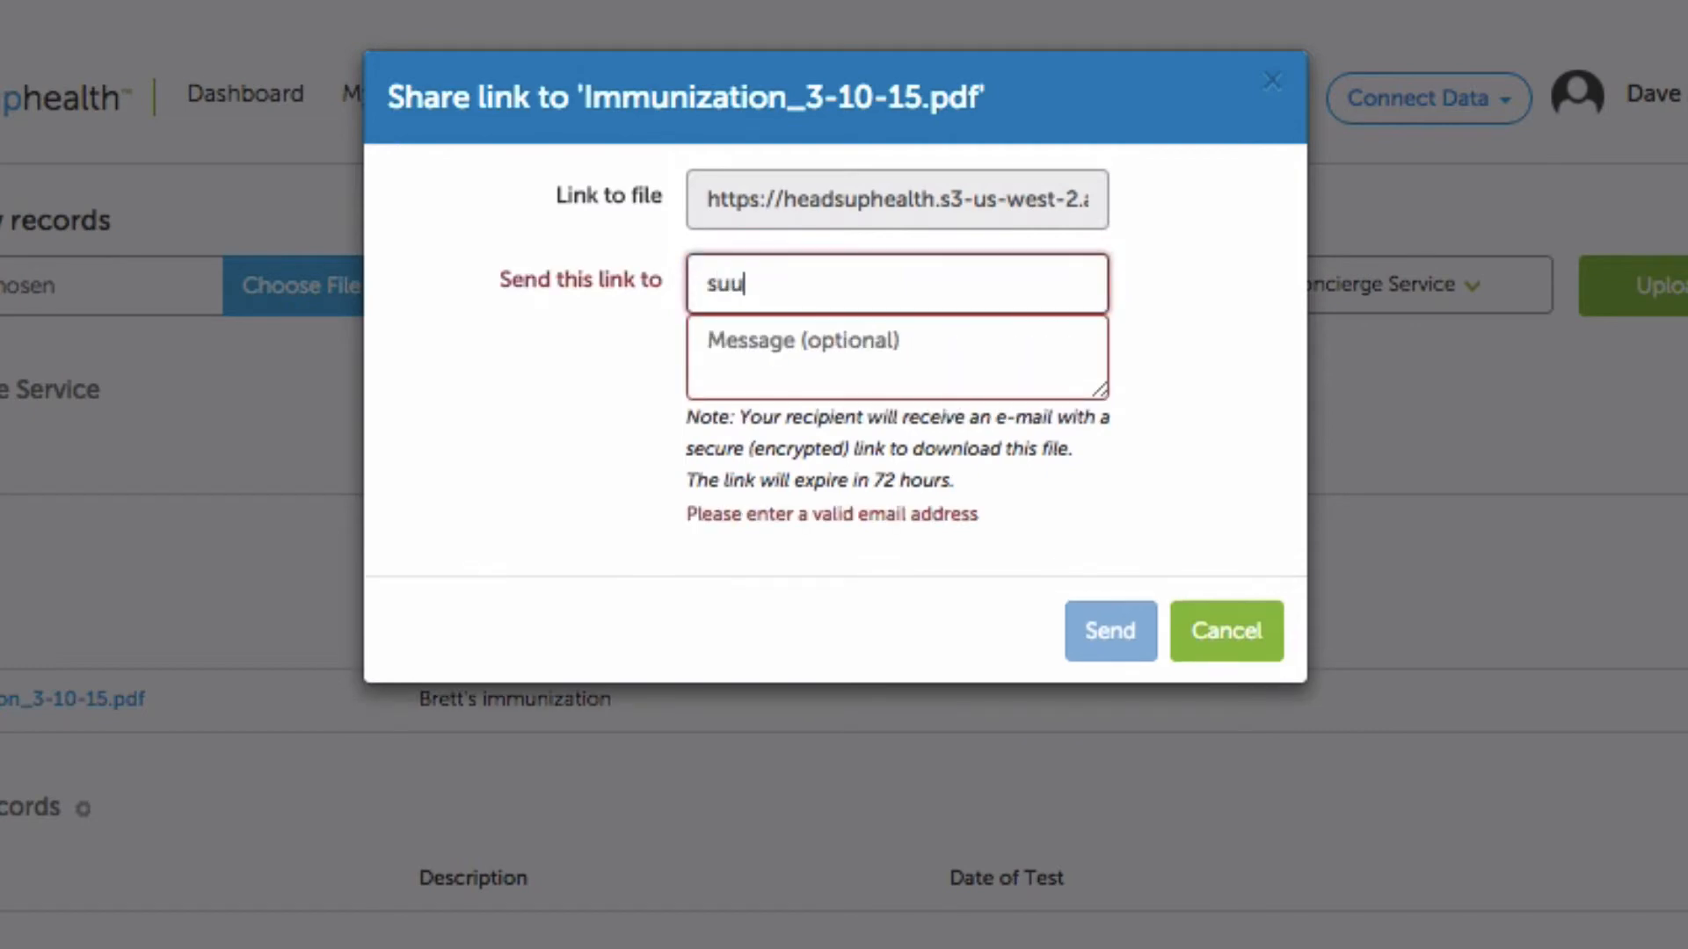
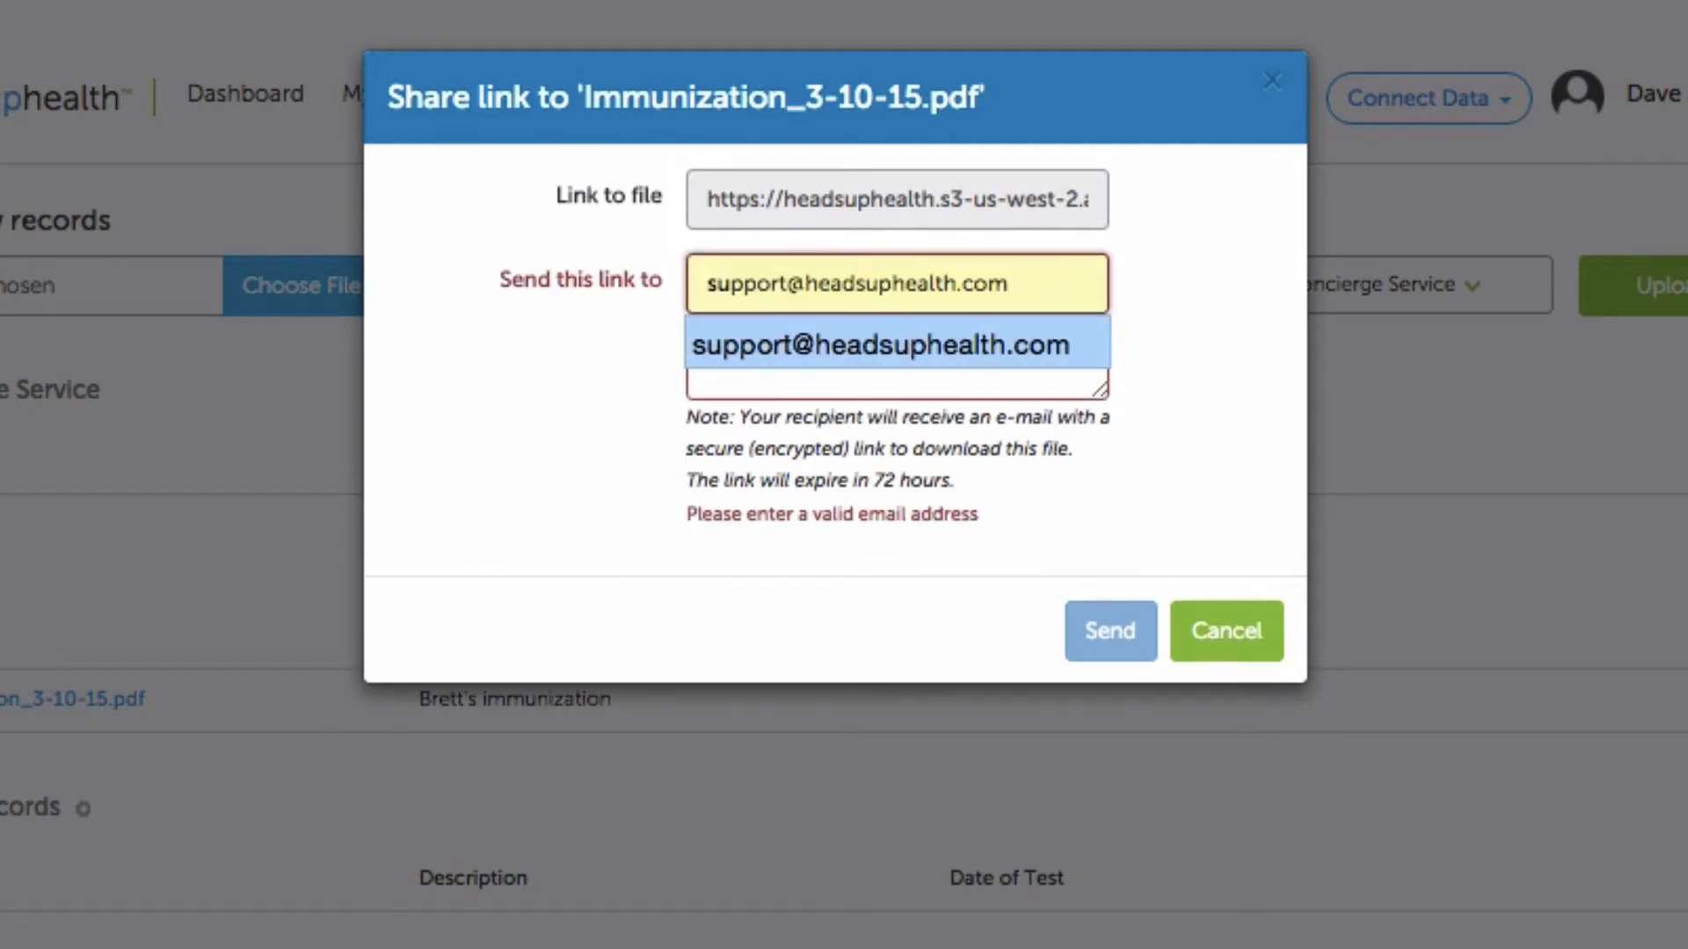
click(895, 346)
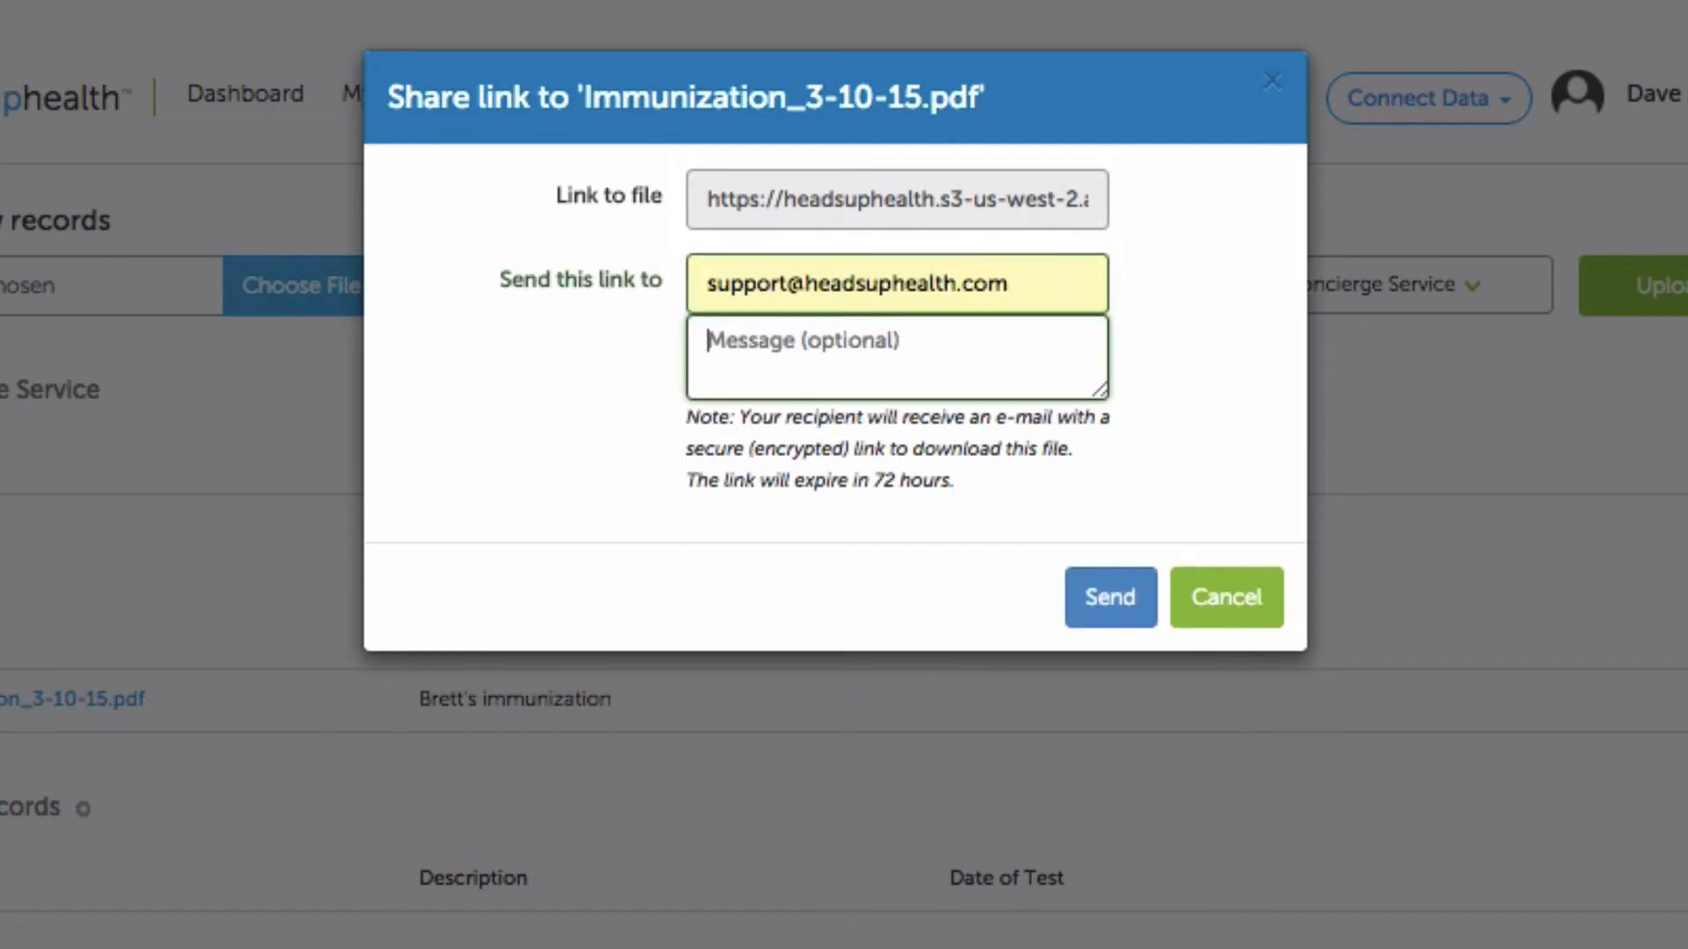
text(Bret)
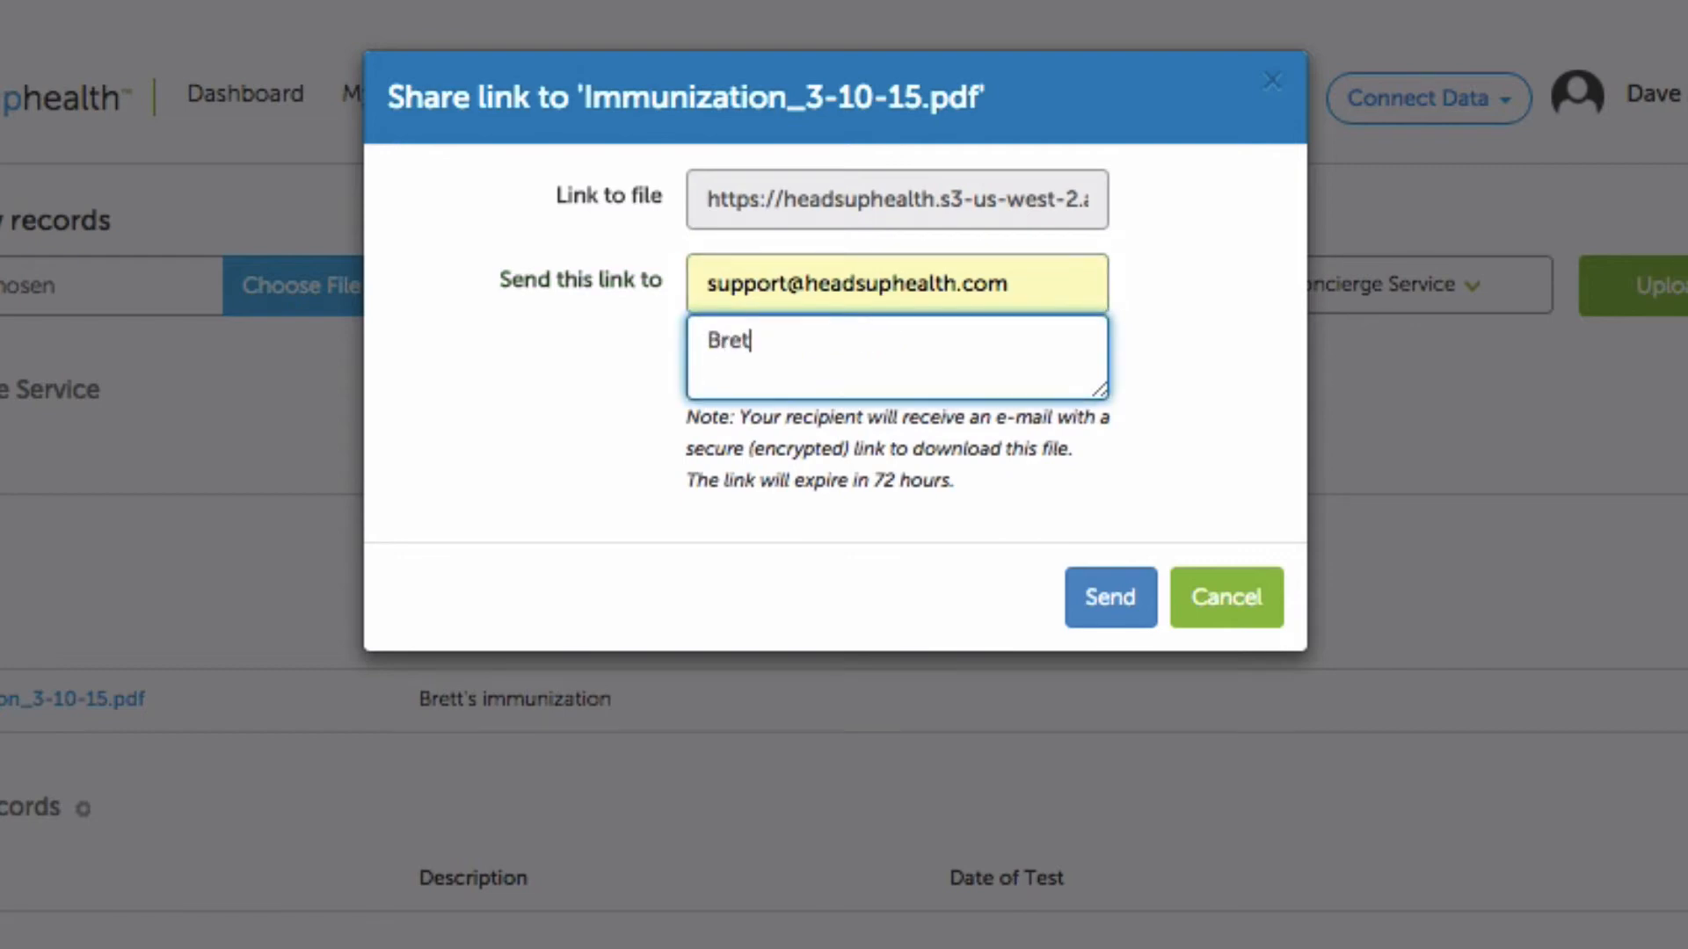
text(t's)
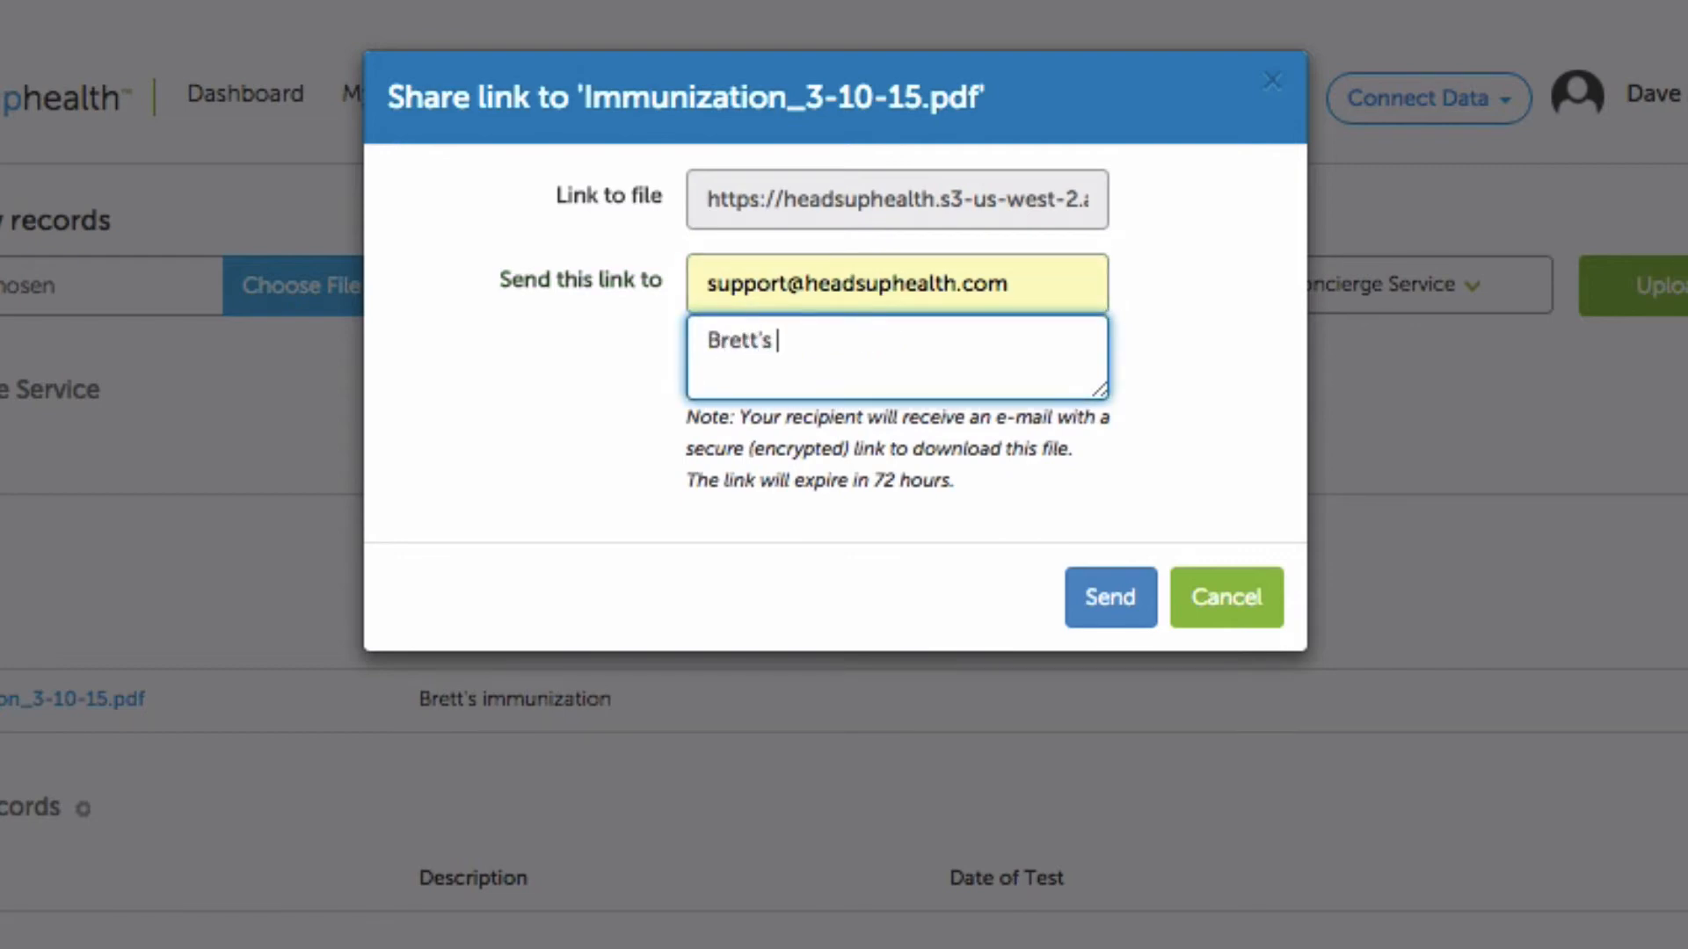
text(records per y)
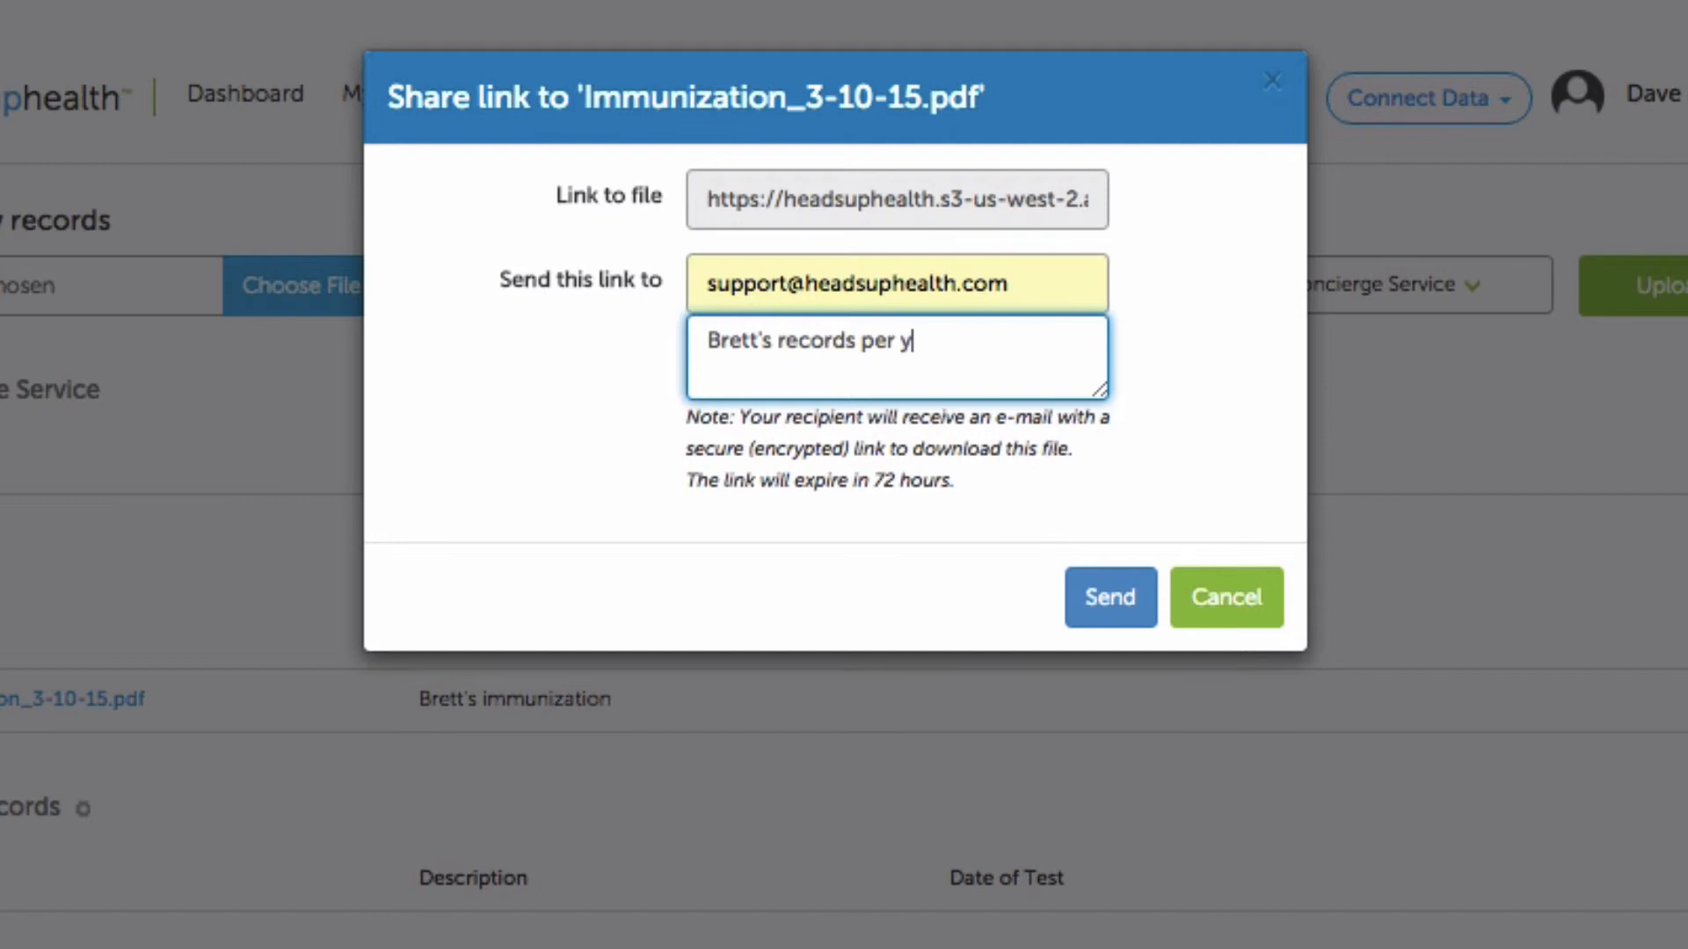
text(our request)
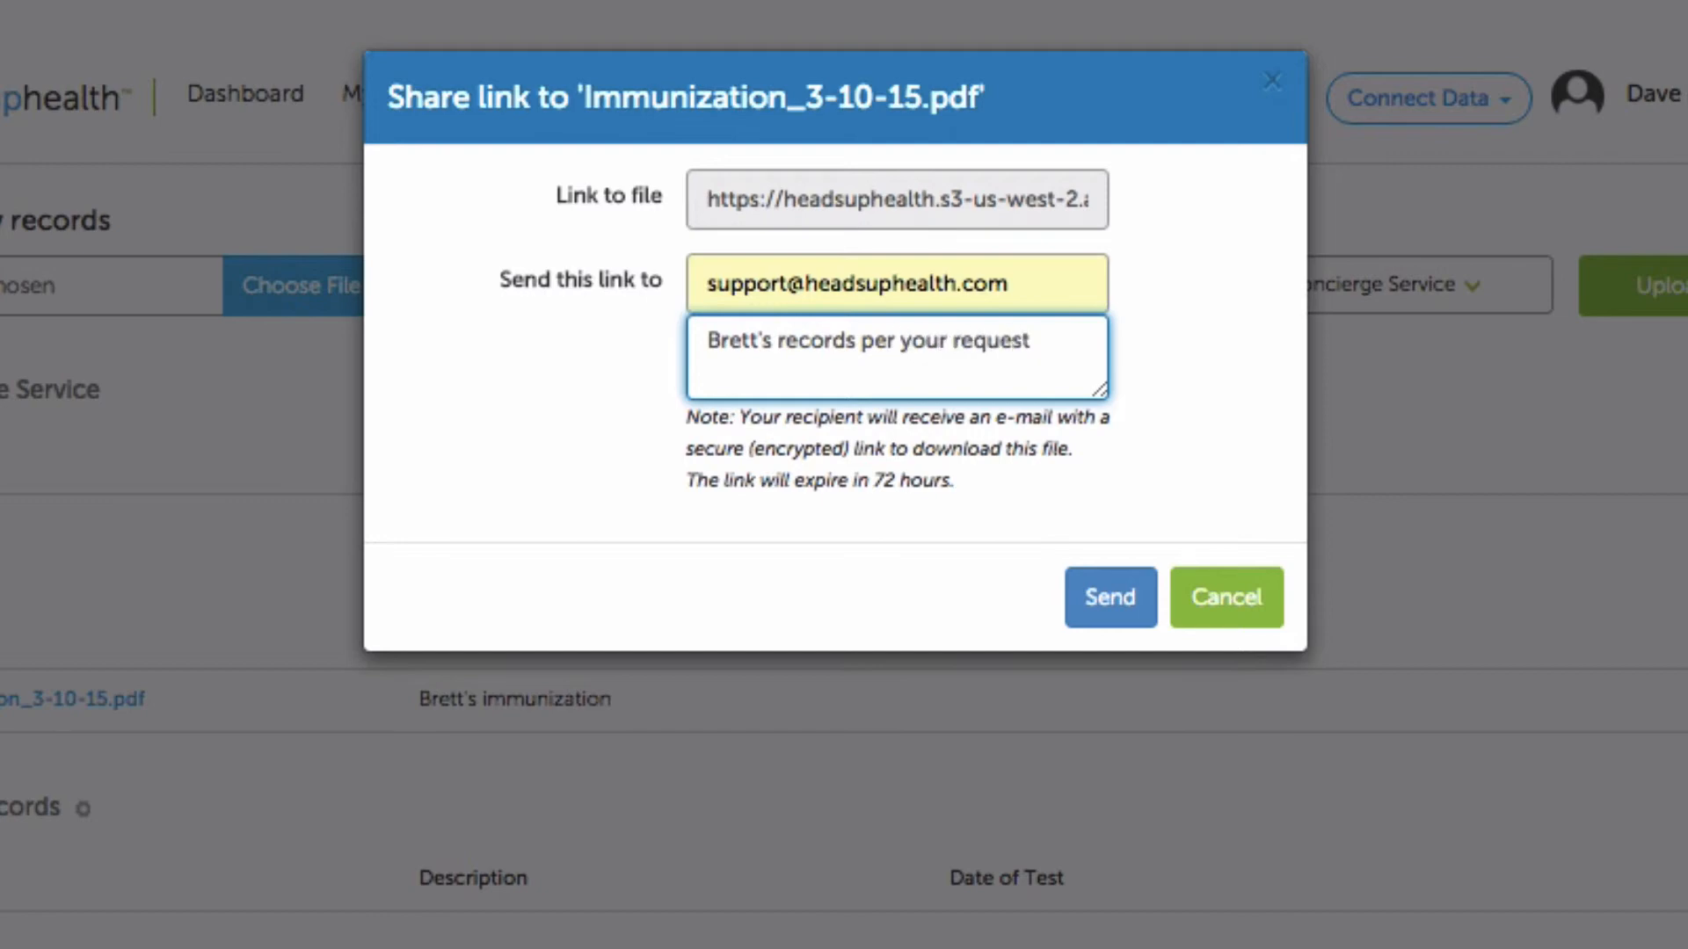
mouse_move(728, 436)
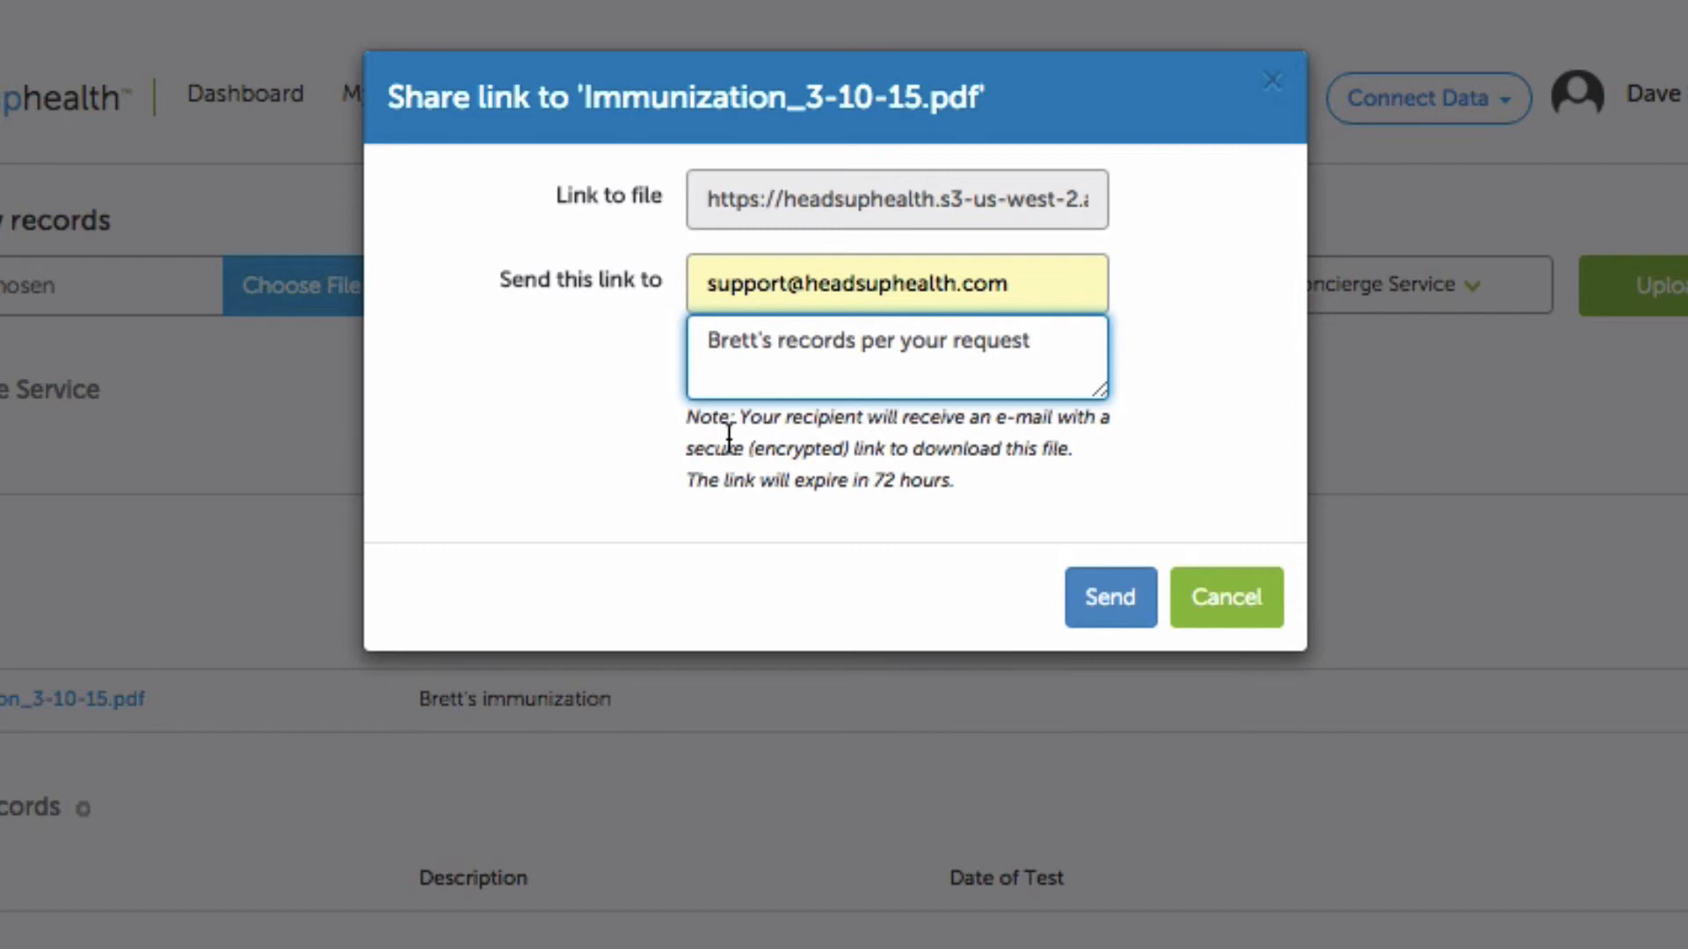
mouse_move(701, 485)
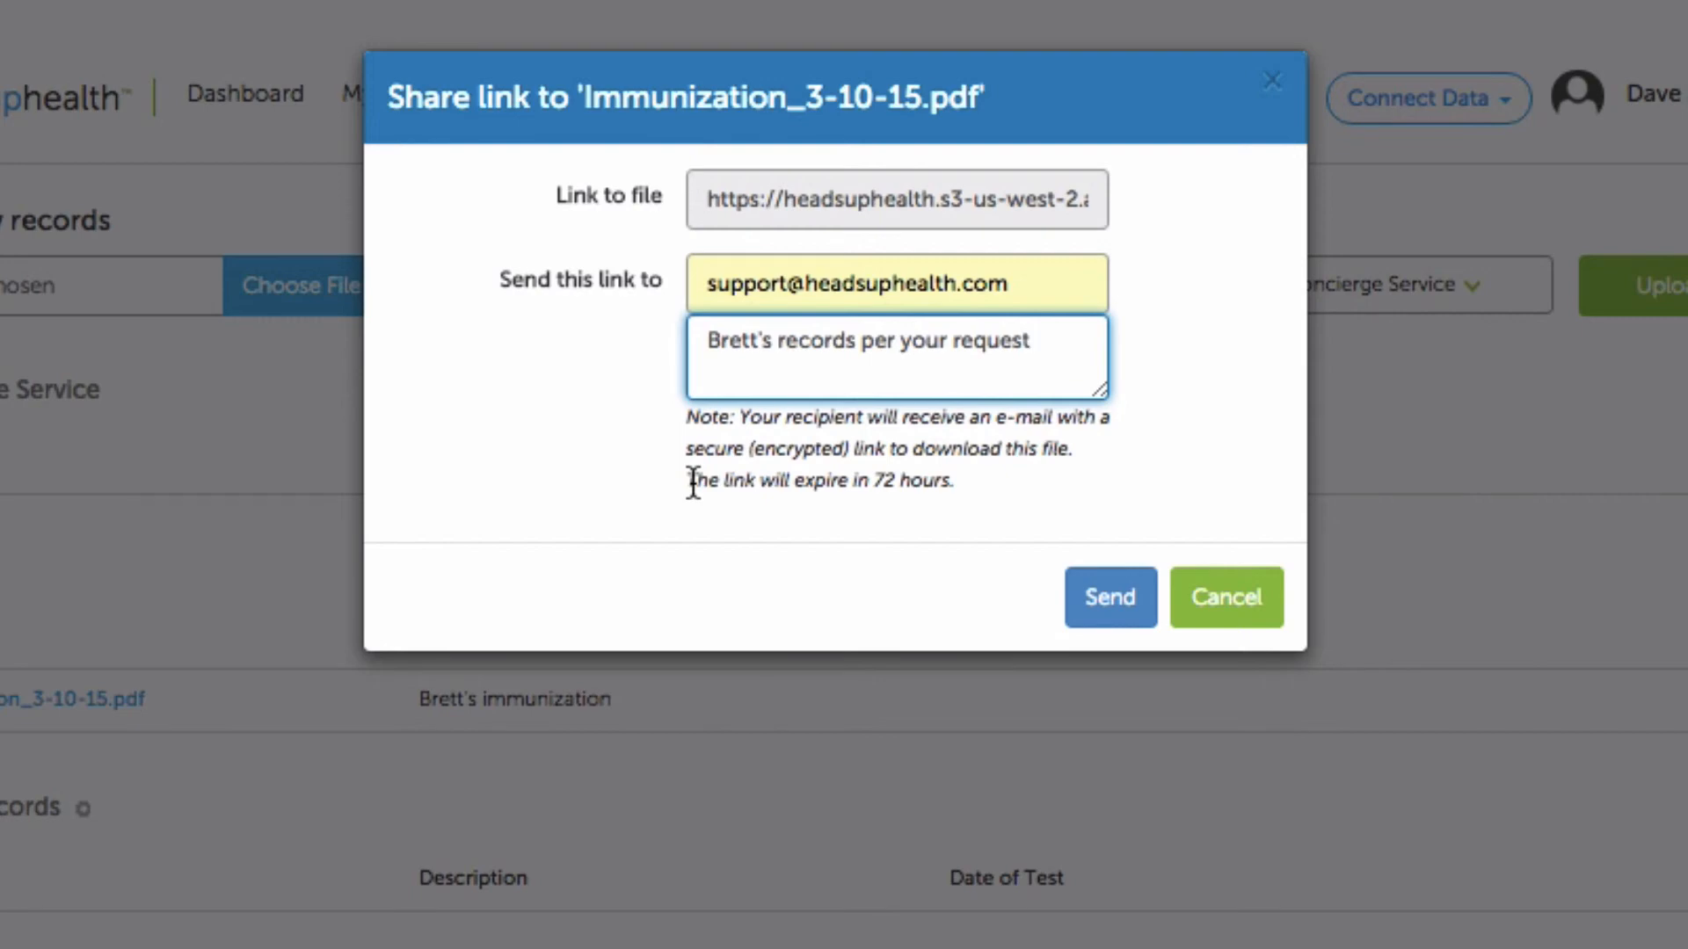
mouse_move(373, 421)
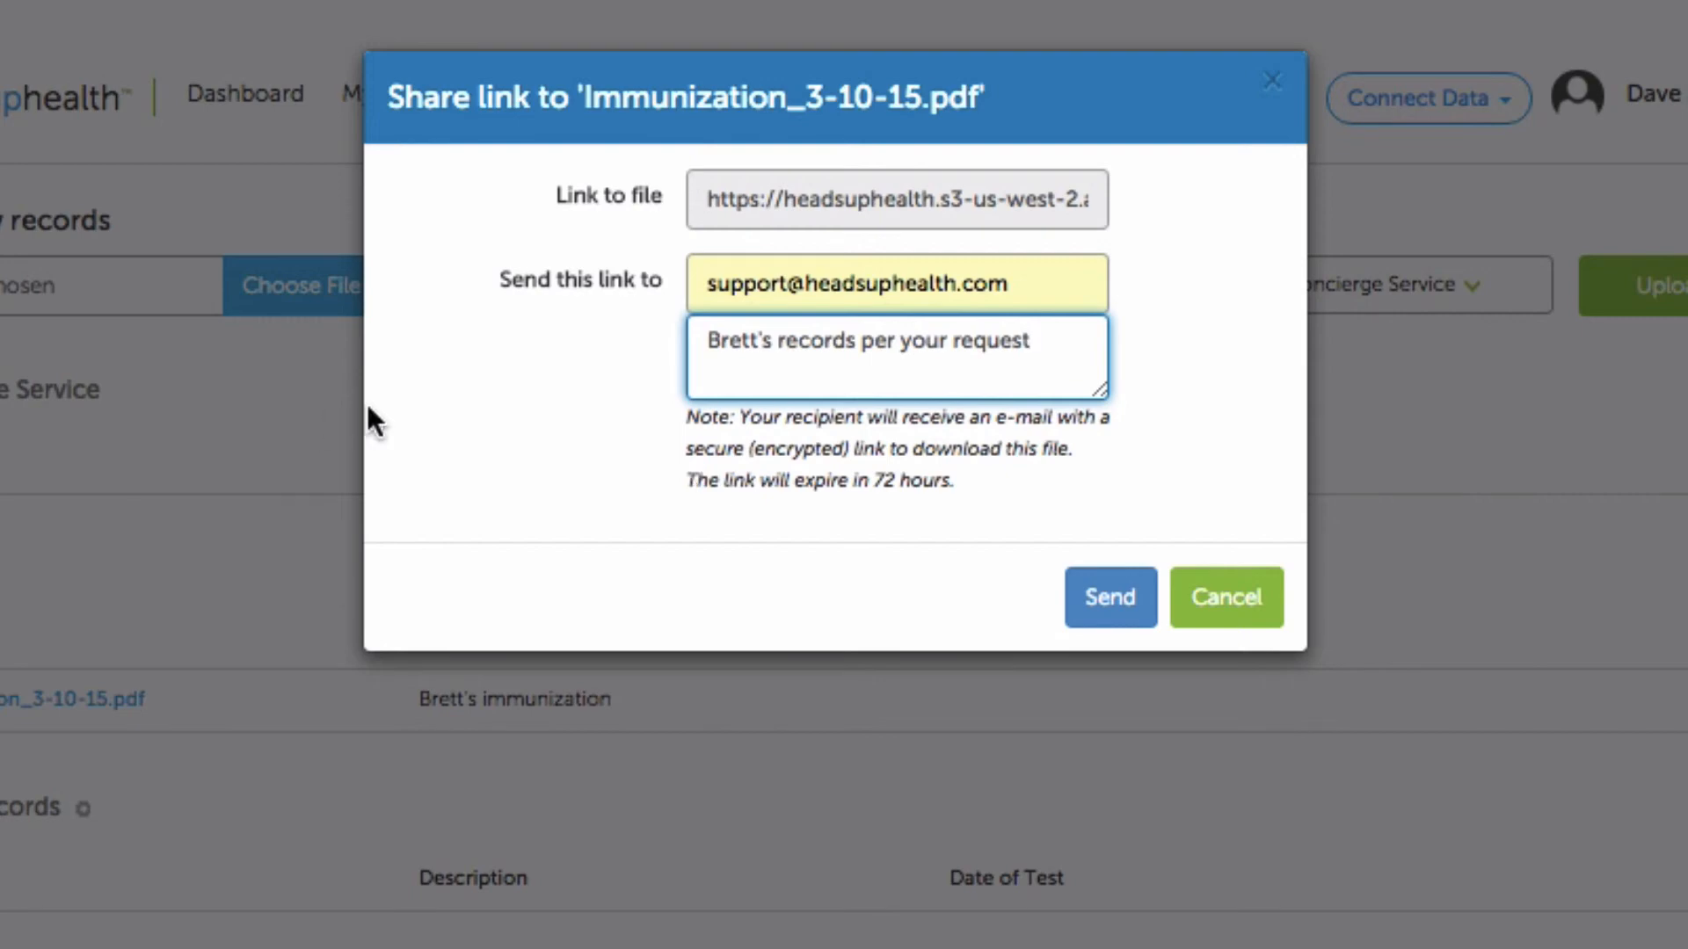
mouse_move(1172, 462)
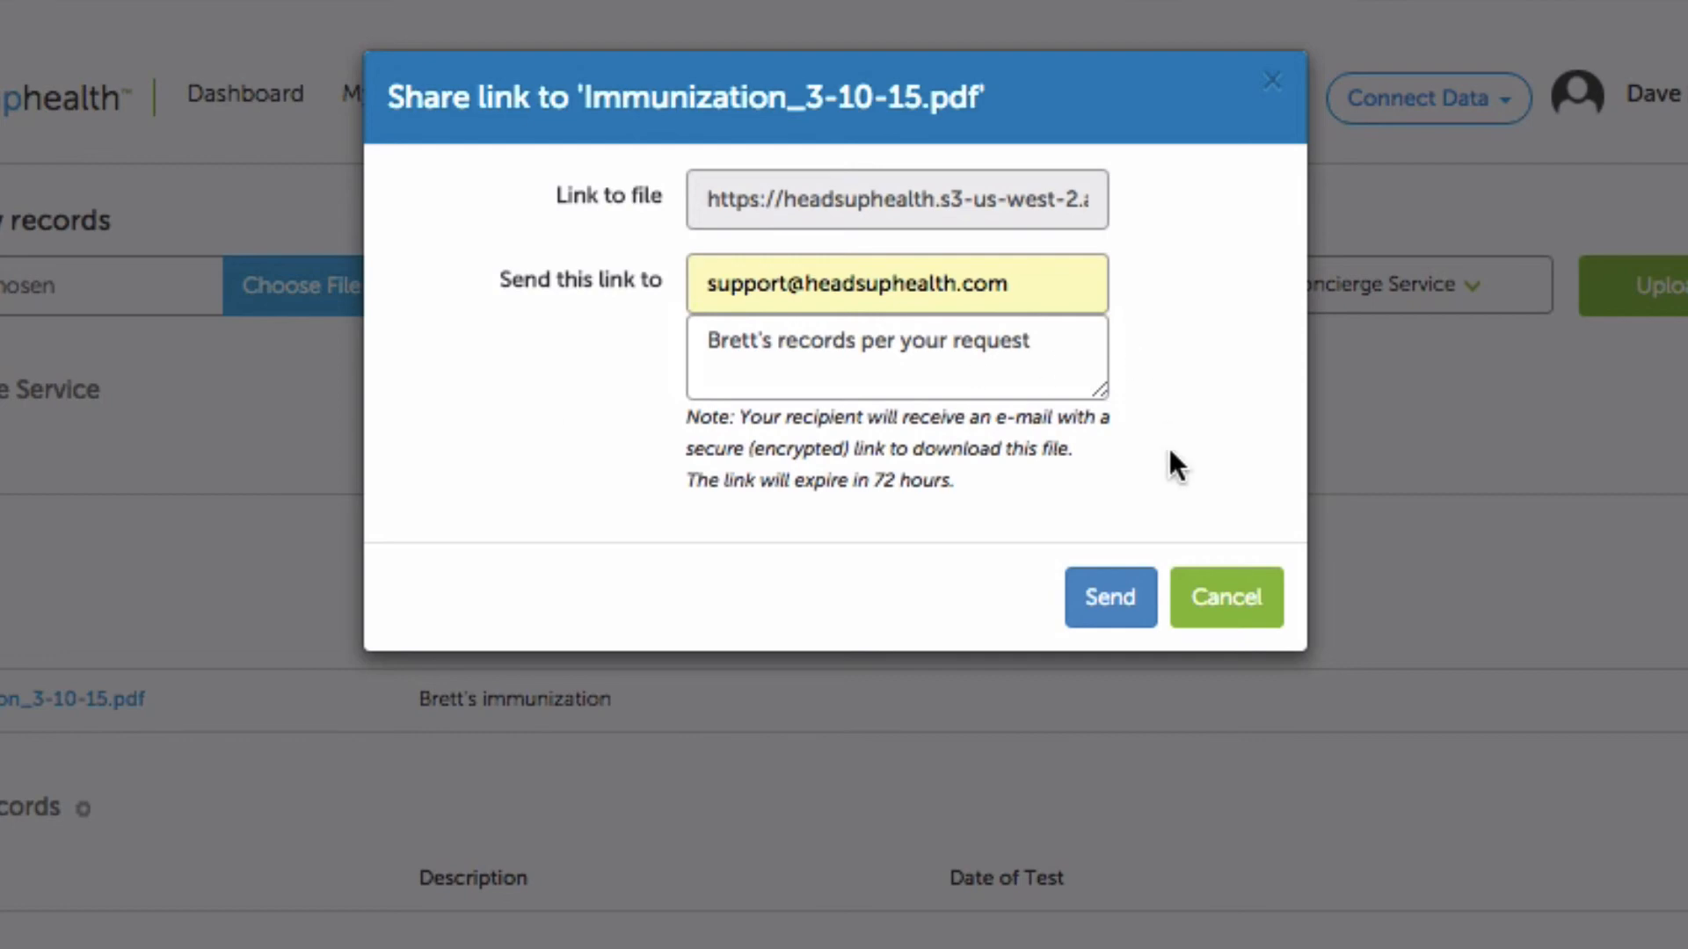
Send the secure link email, then read the received shared-record message in Mail.
click(1225, 598)
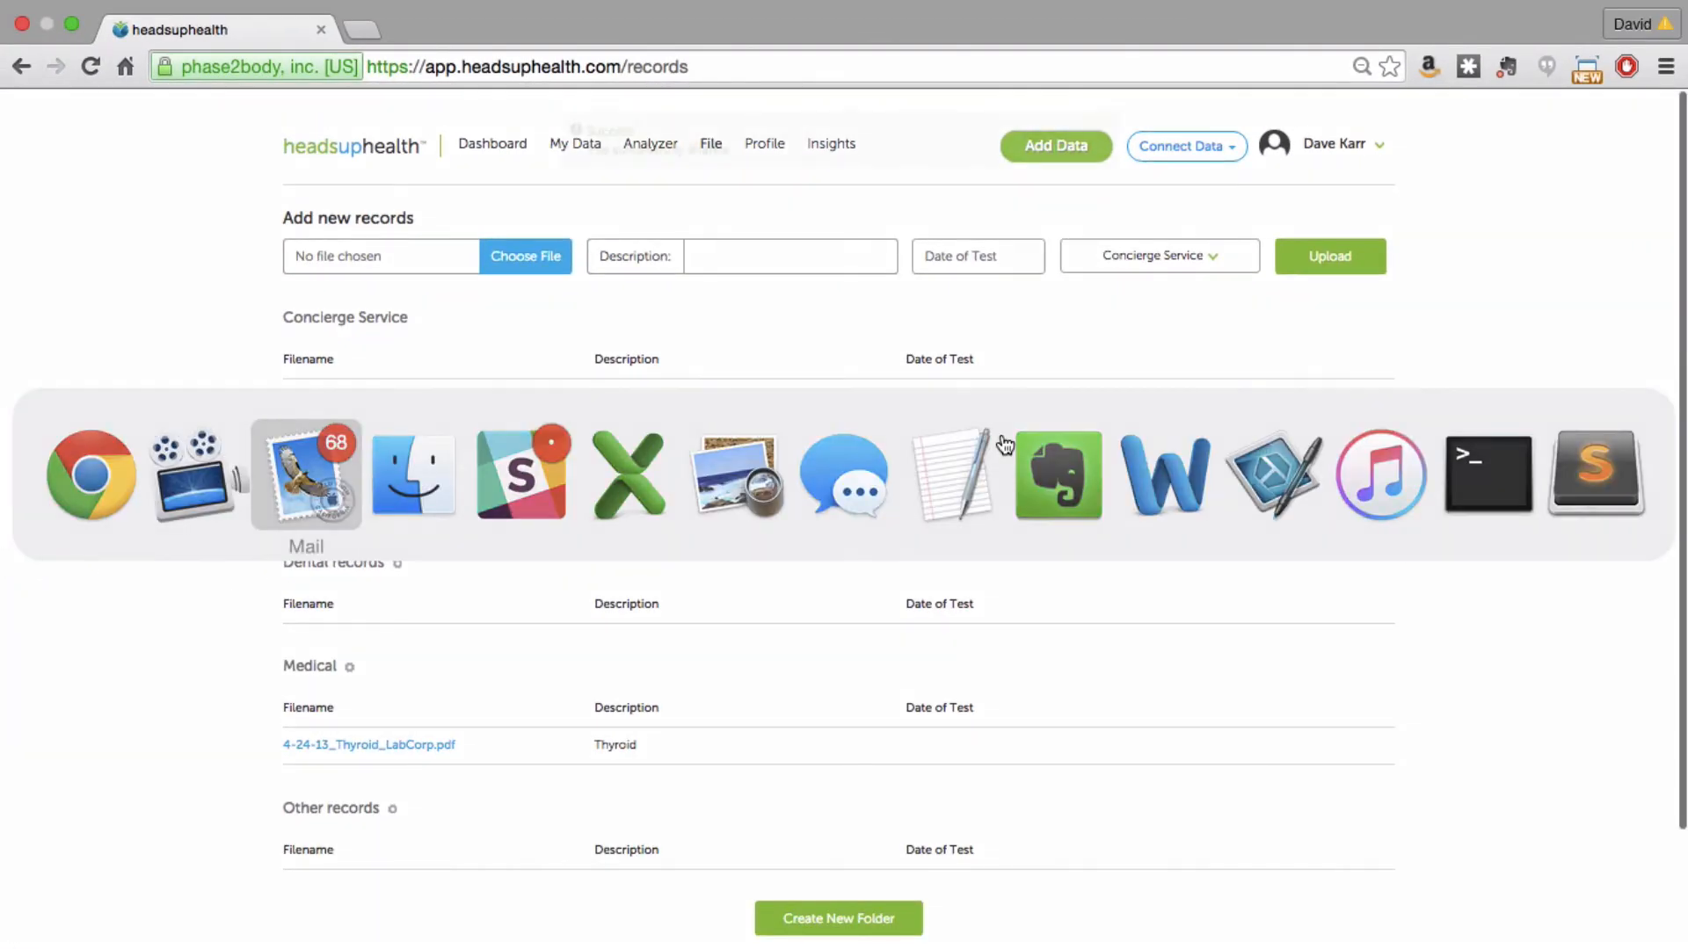
click(304, 473)
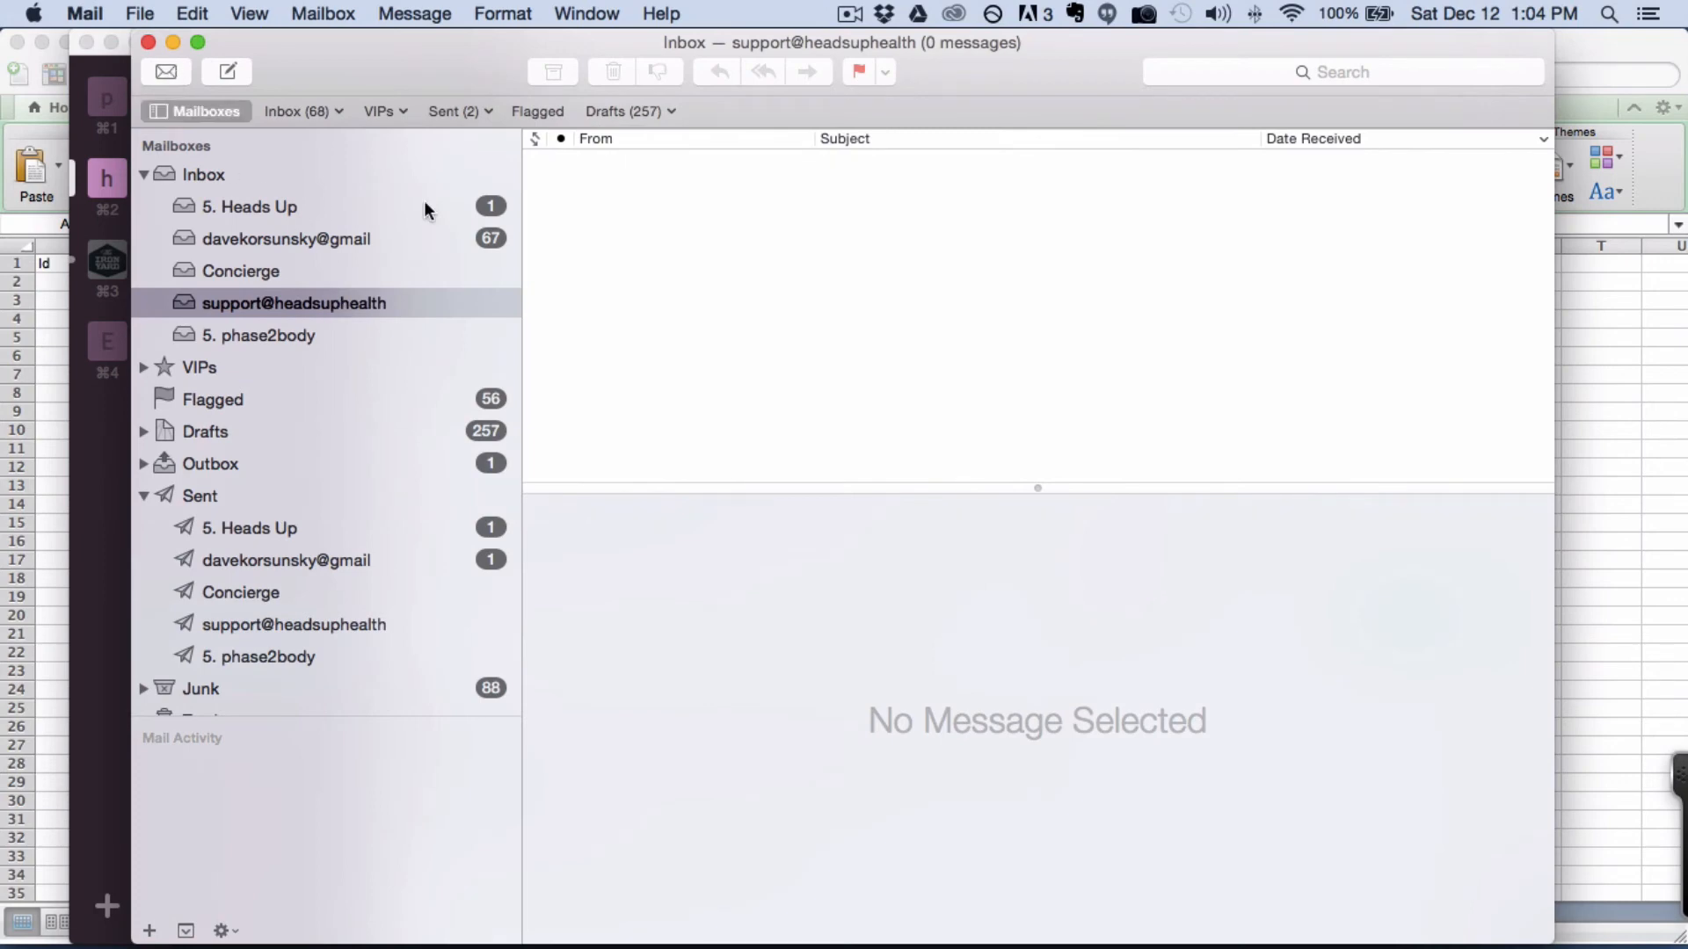
mouse_move(285, 313)
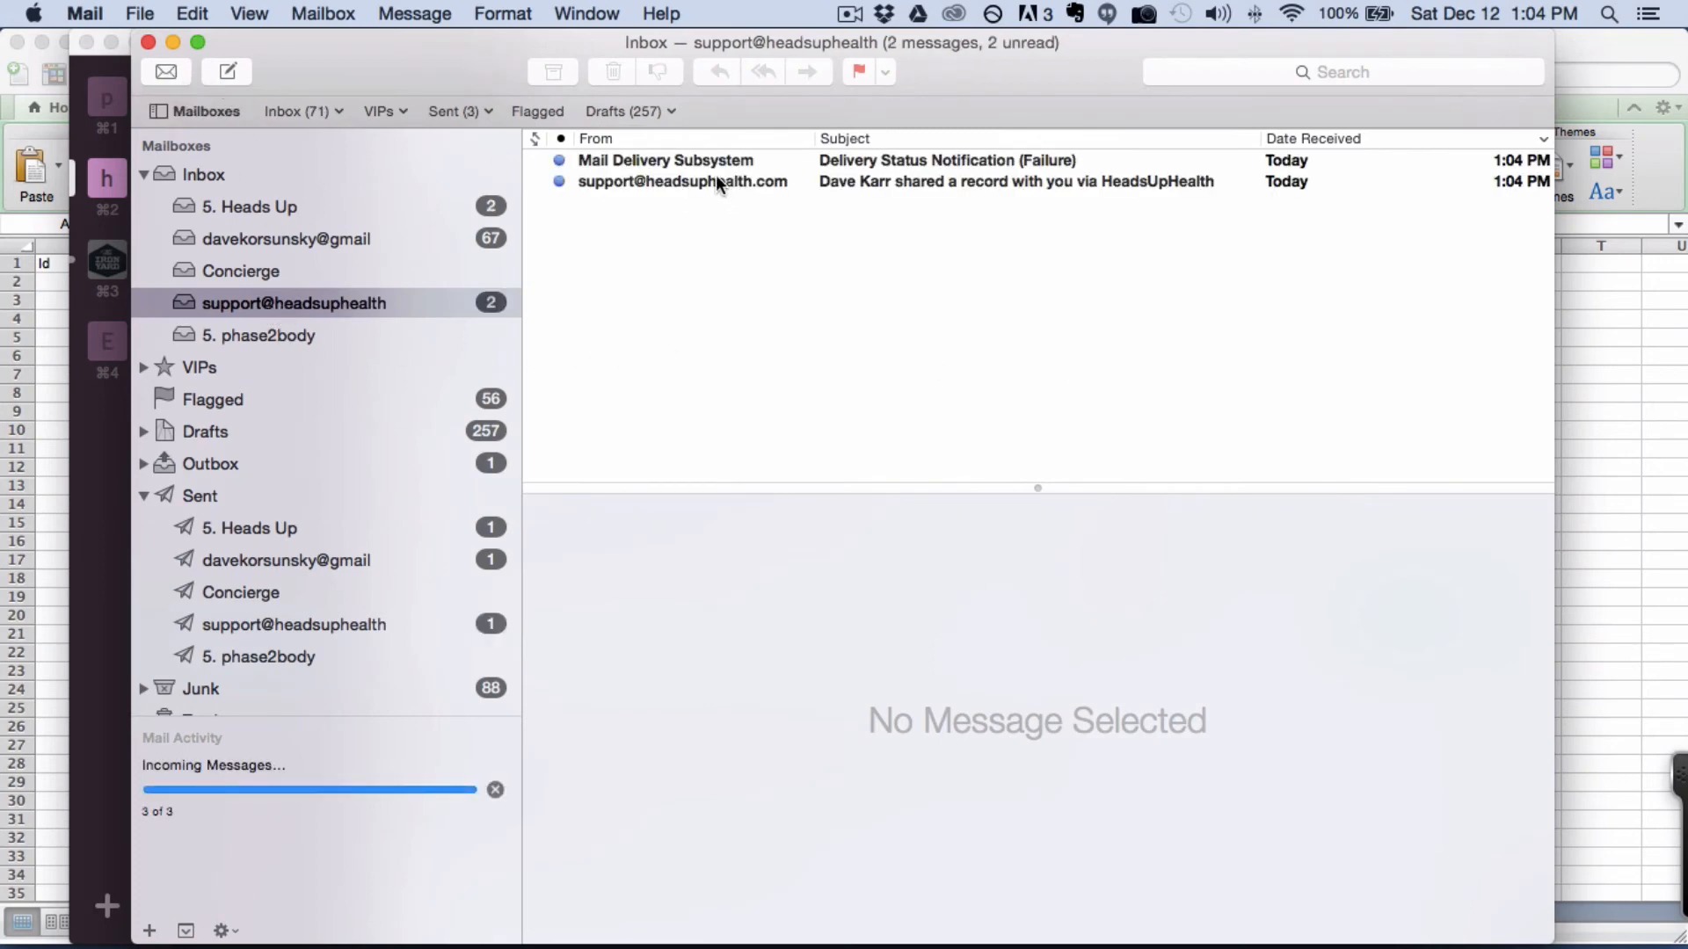
double_click(1014, 181)
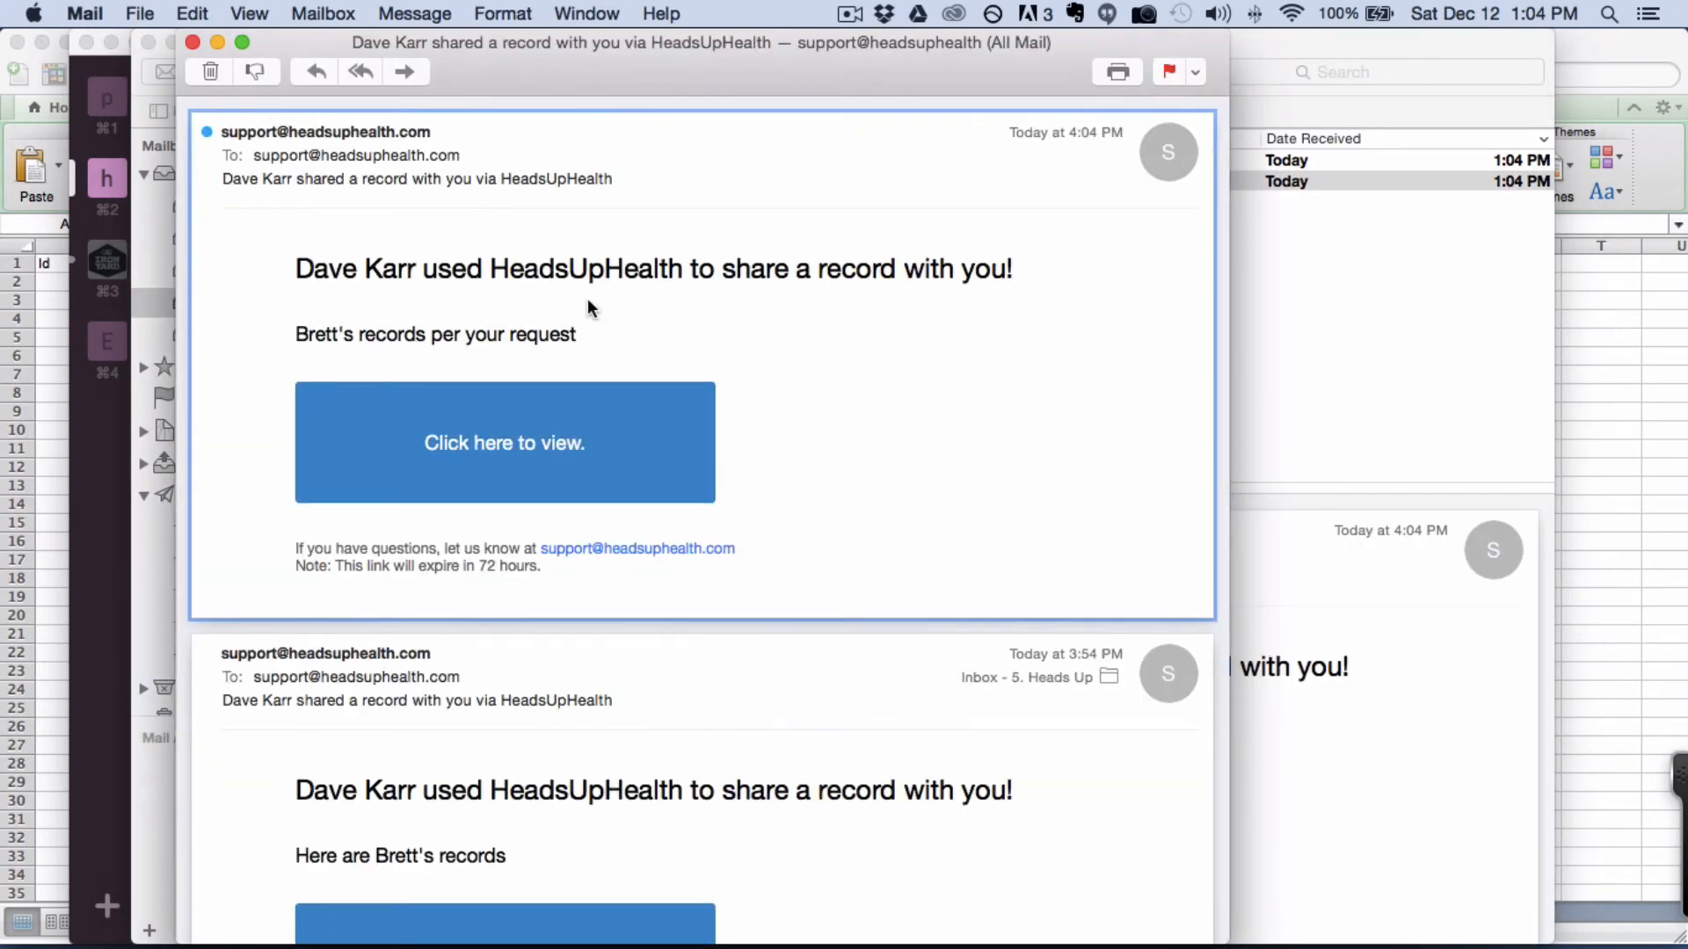
mouse_move(478, 443)
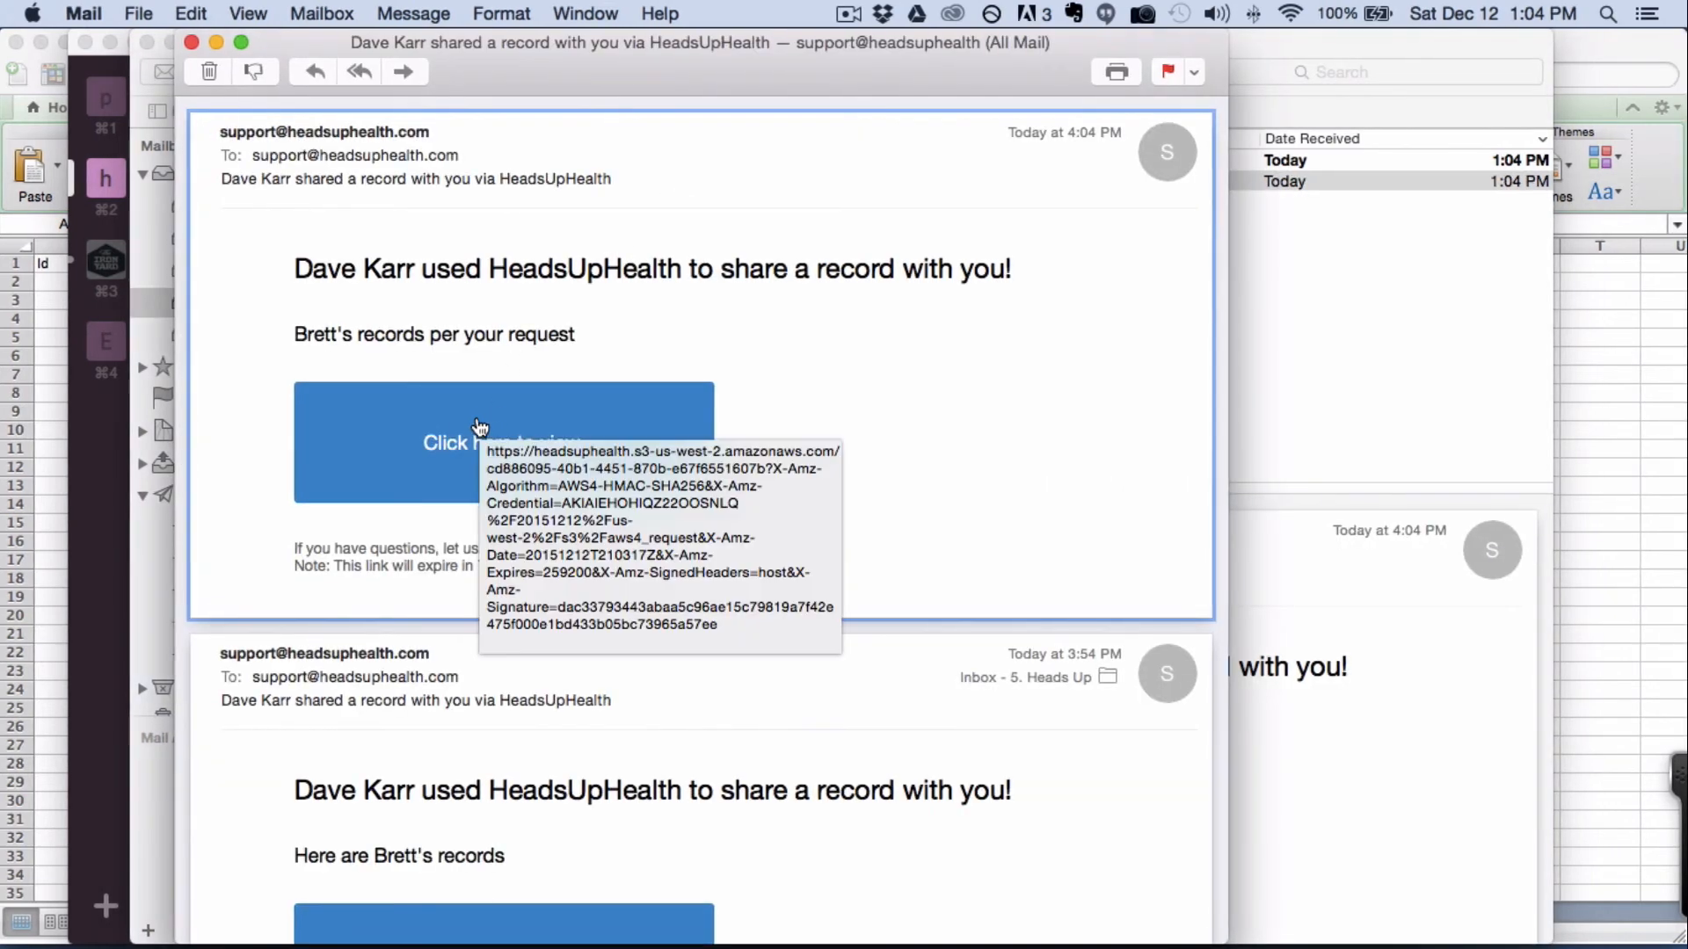
mouse_move(406, 295)
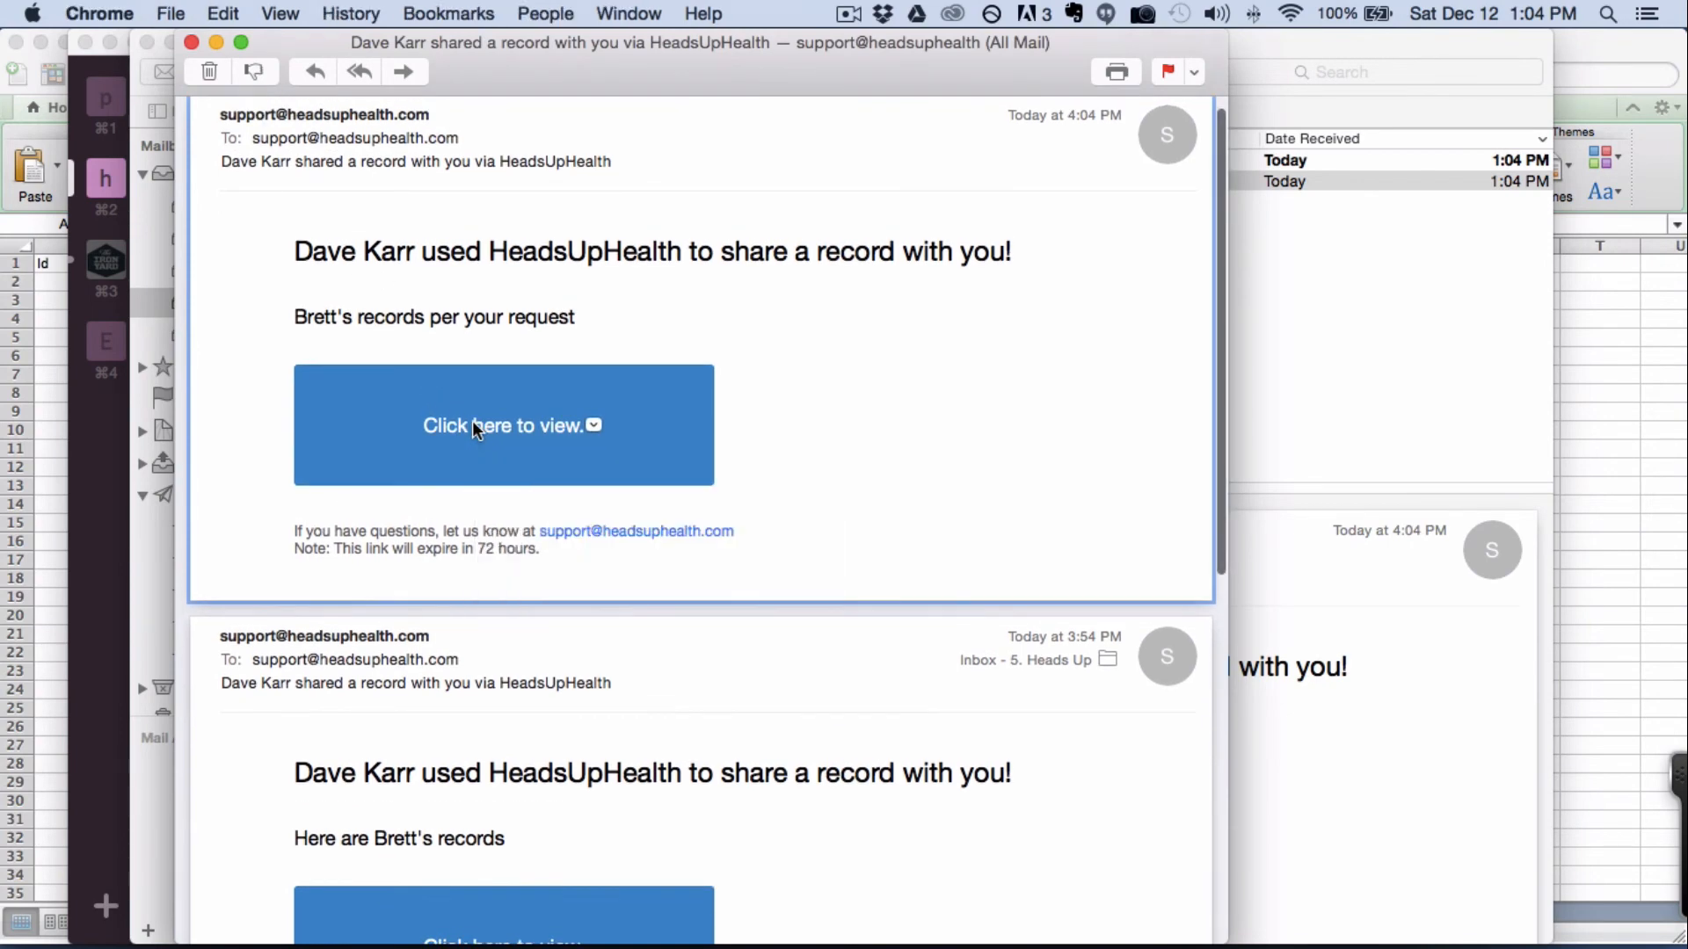
View Brett's immunization card from the email link in Chrome, then return to the records page.
click(503, 423)
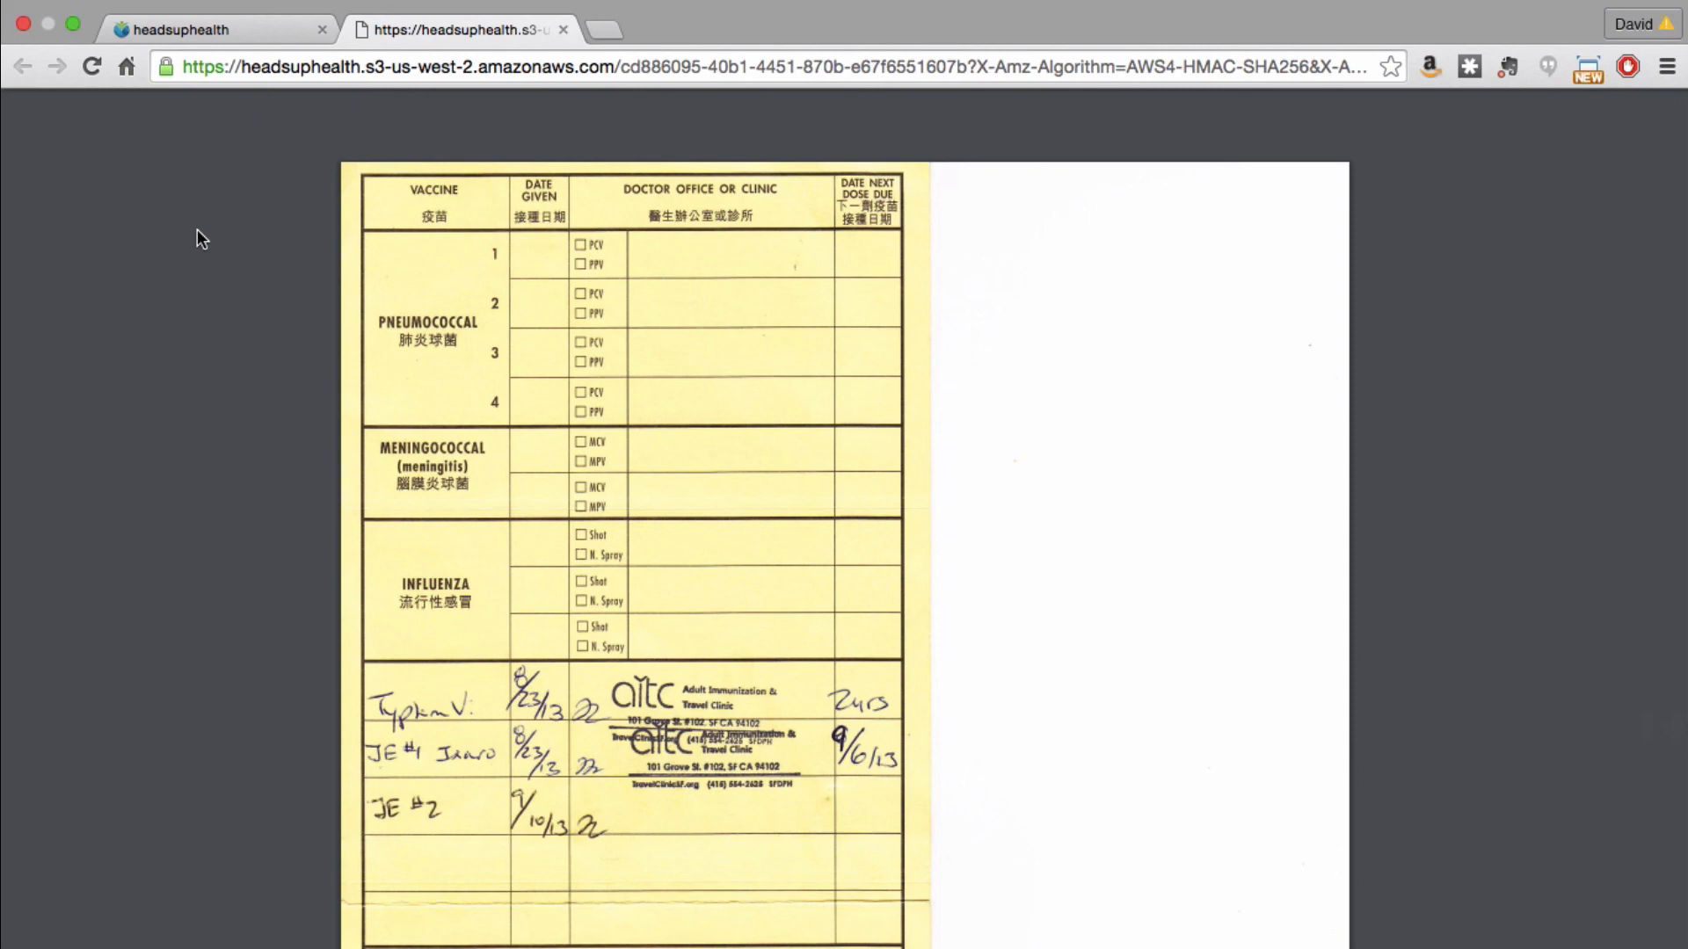
mouse_move(318, 185)
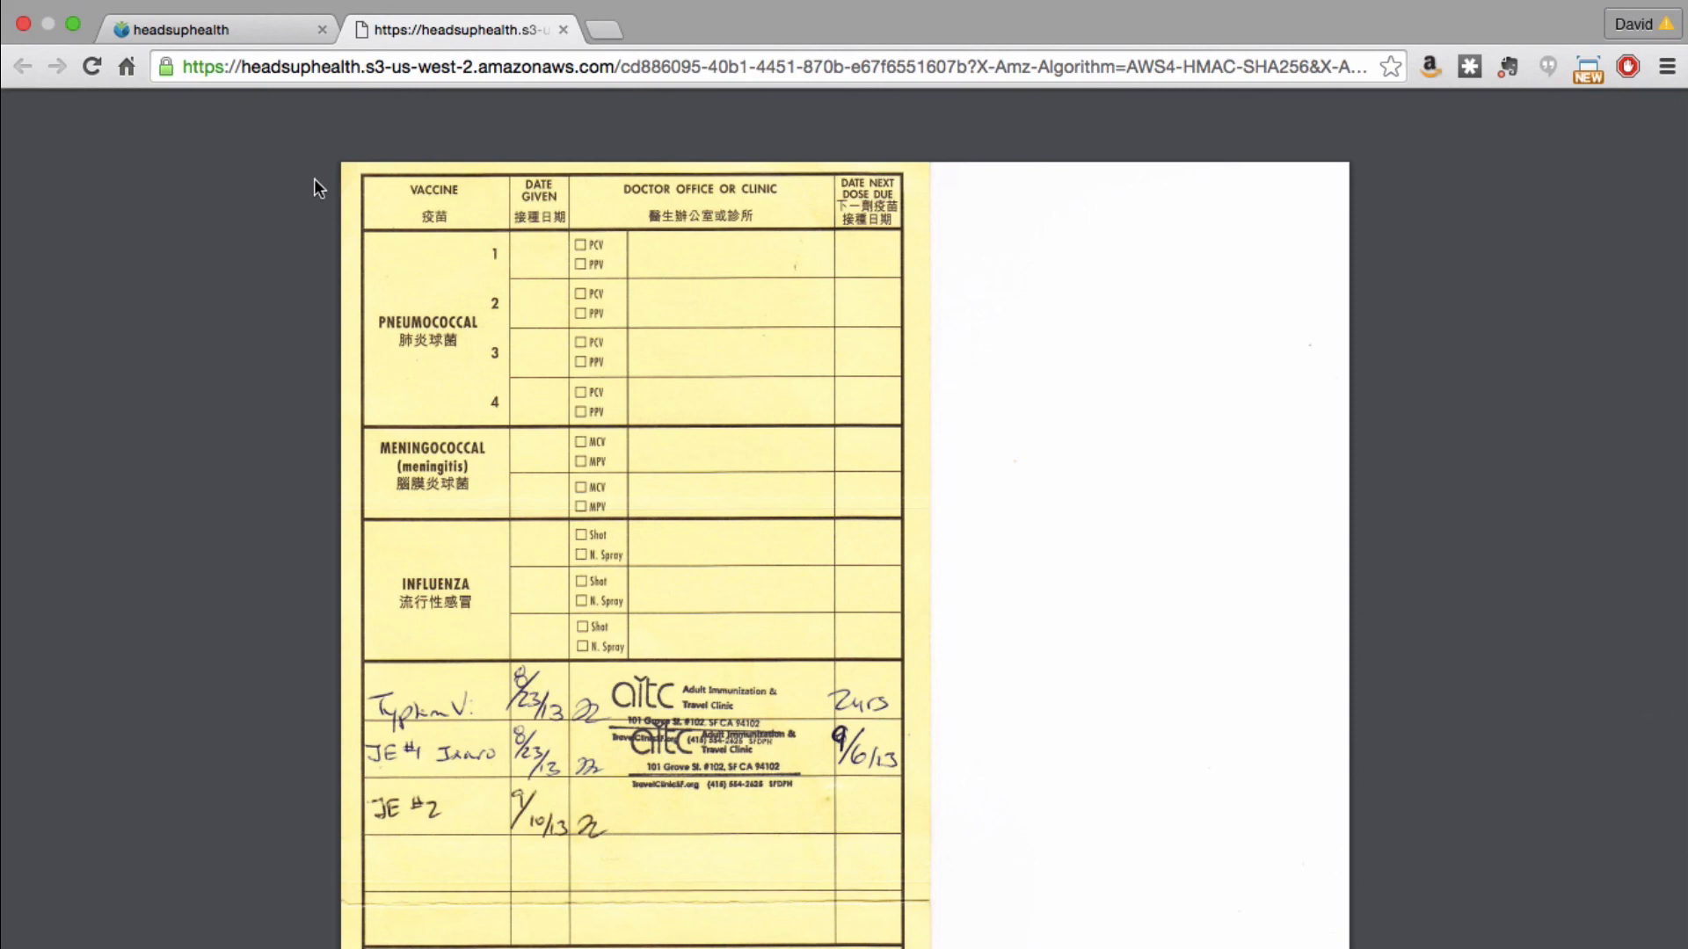
click(199, 30)
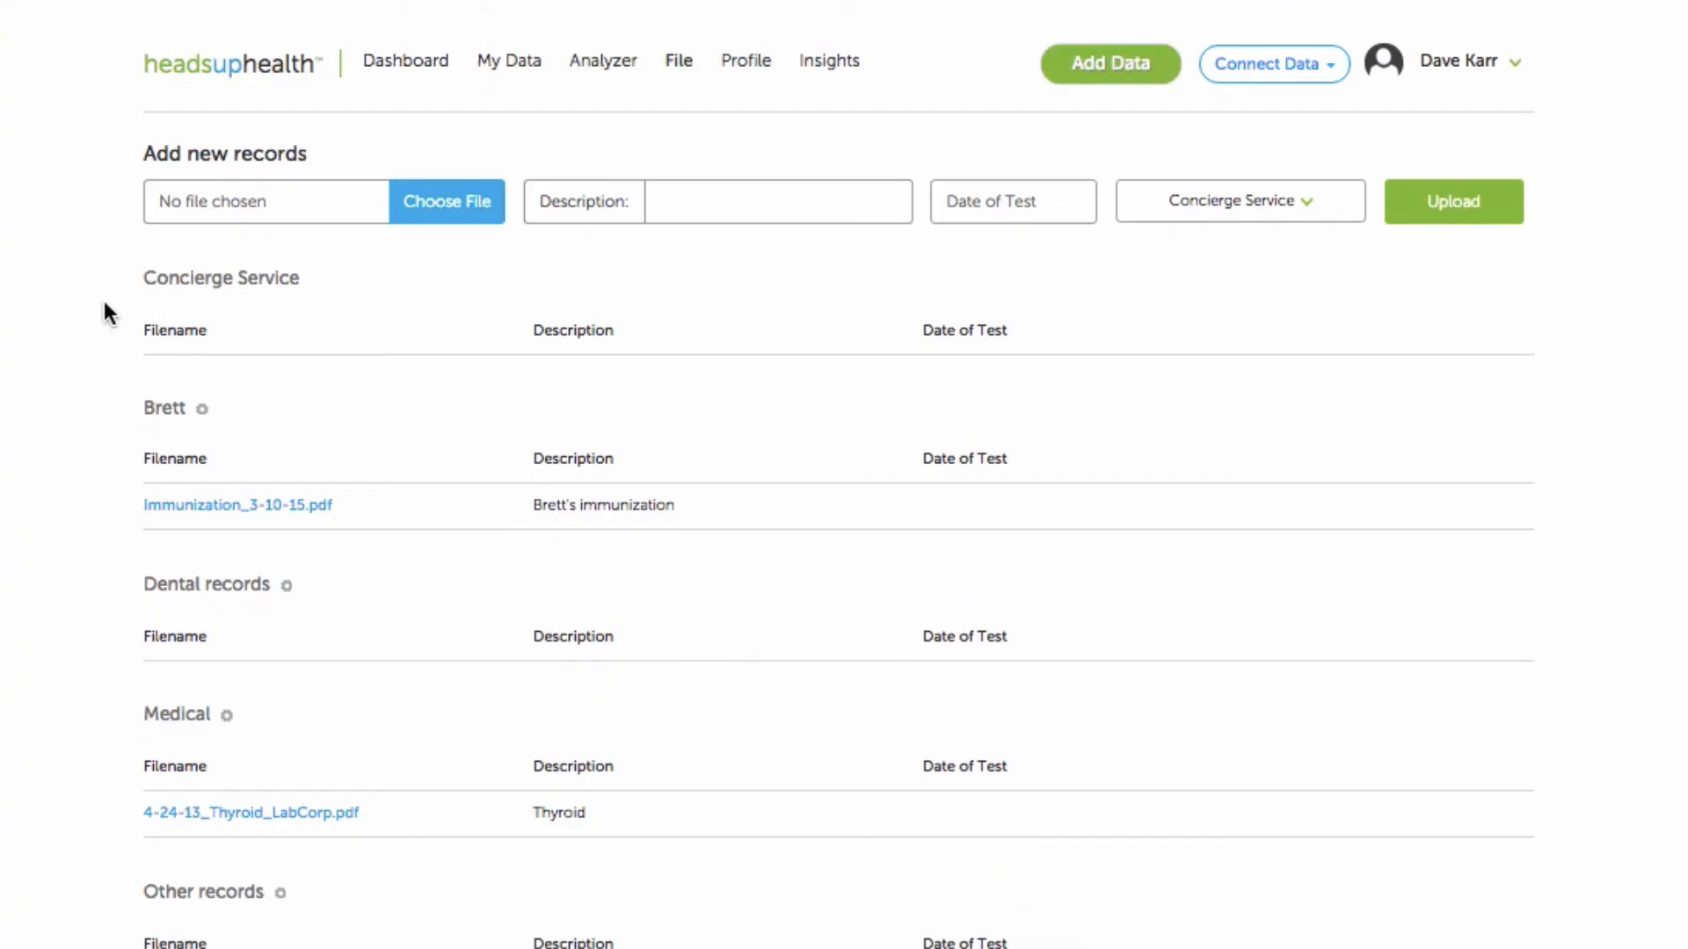